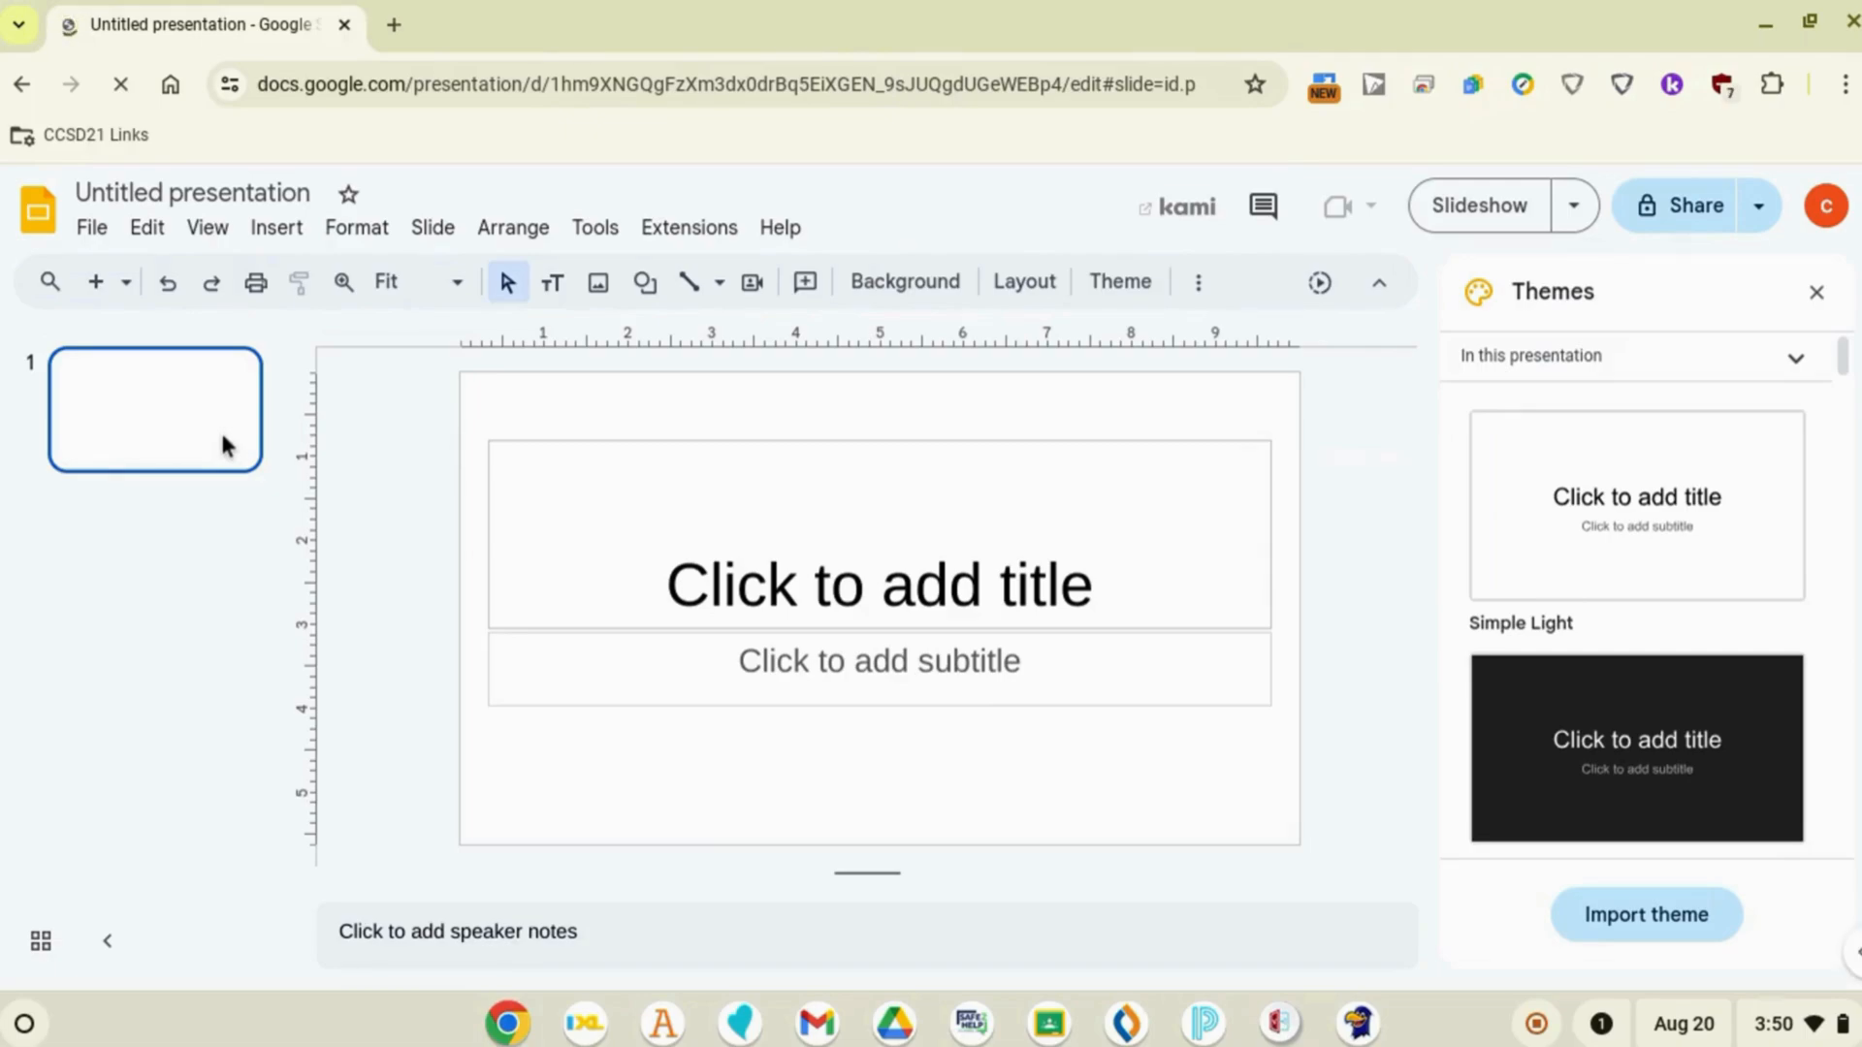
Step: Launch Slides Translator, allow it to run, and sign in with the school account
click(688, 227)
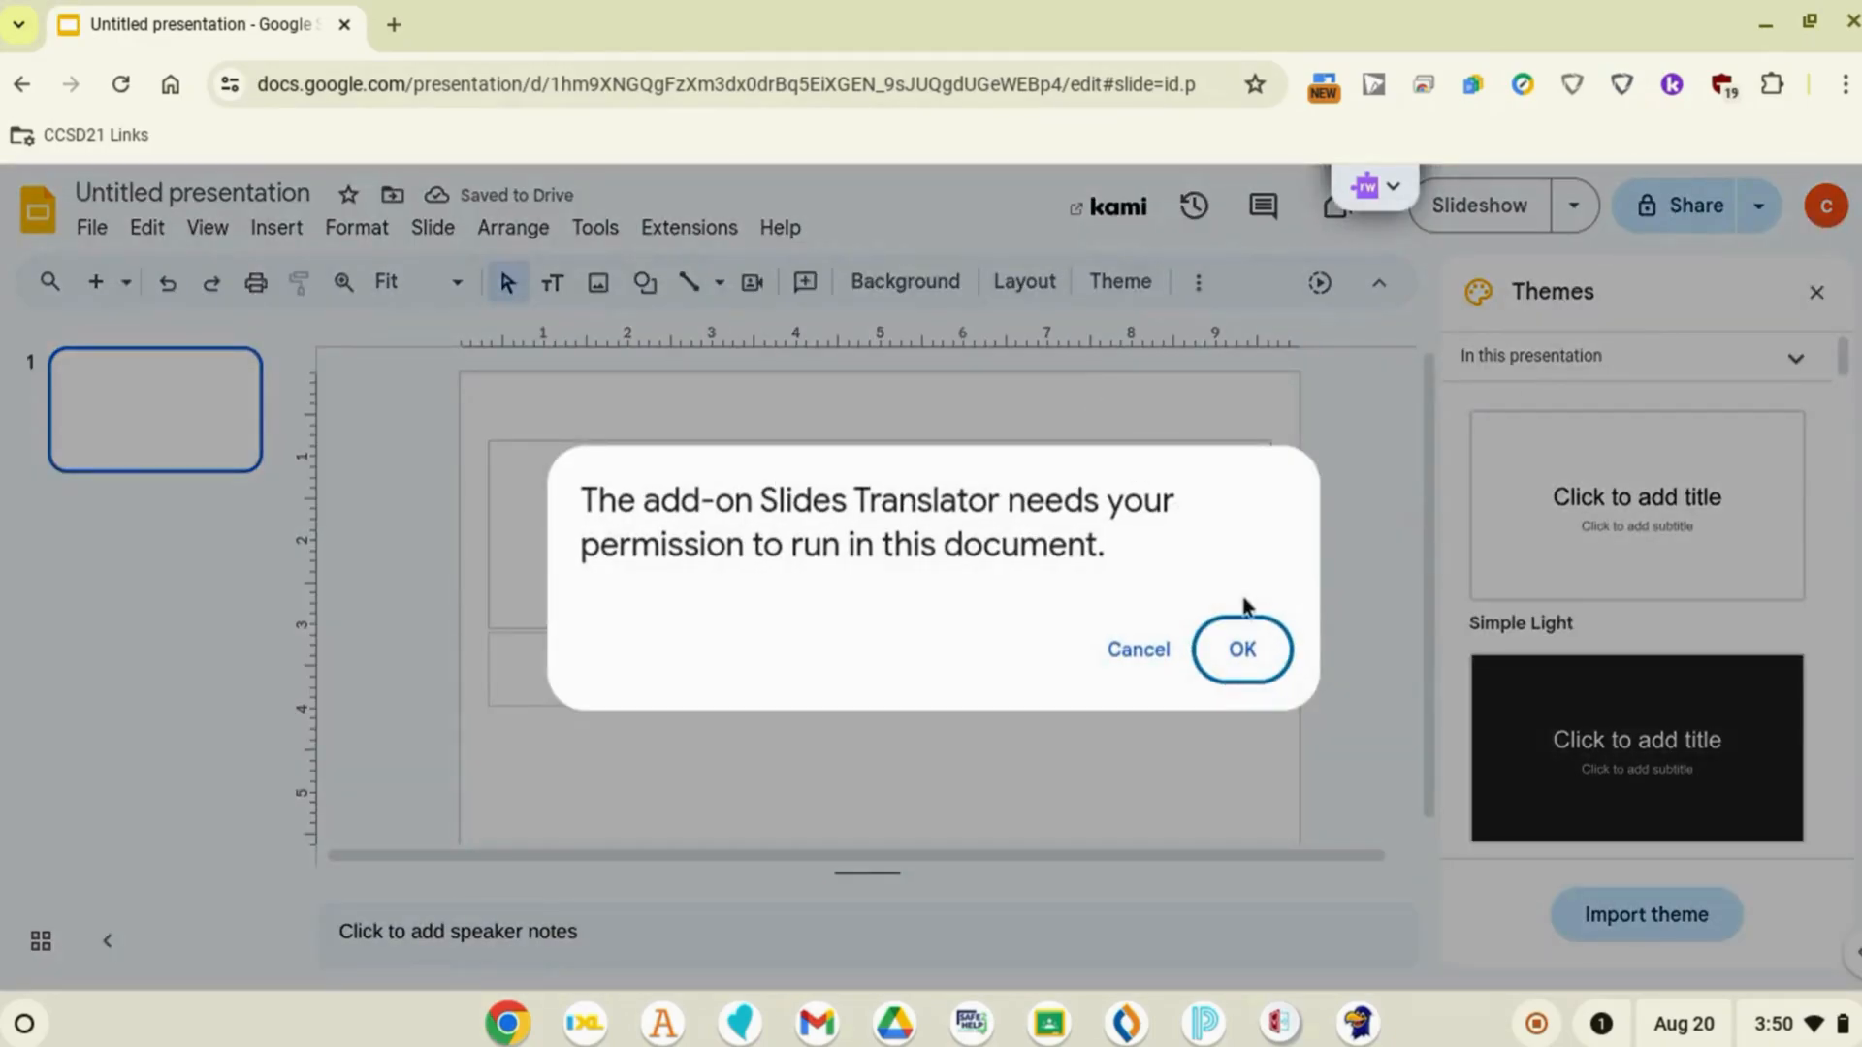
click(1242, 649)
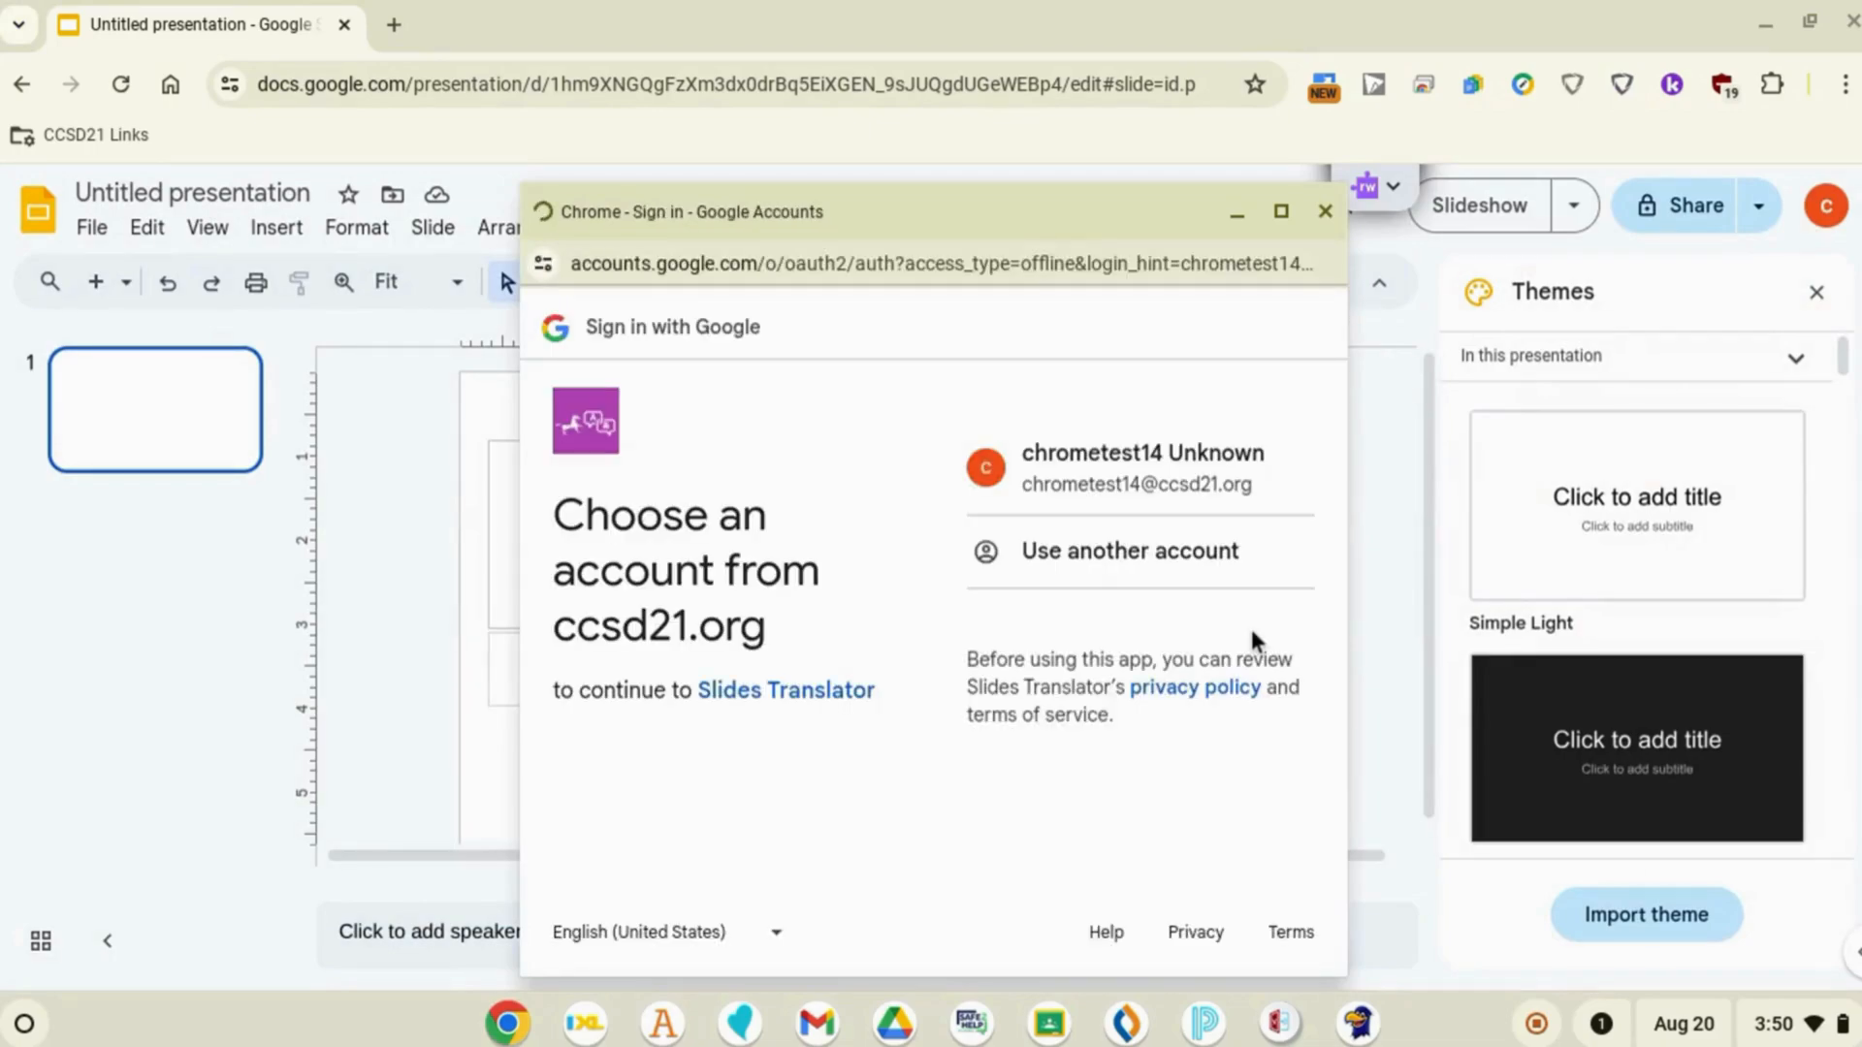
click(1140, 467)
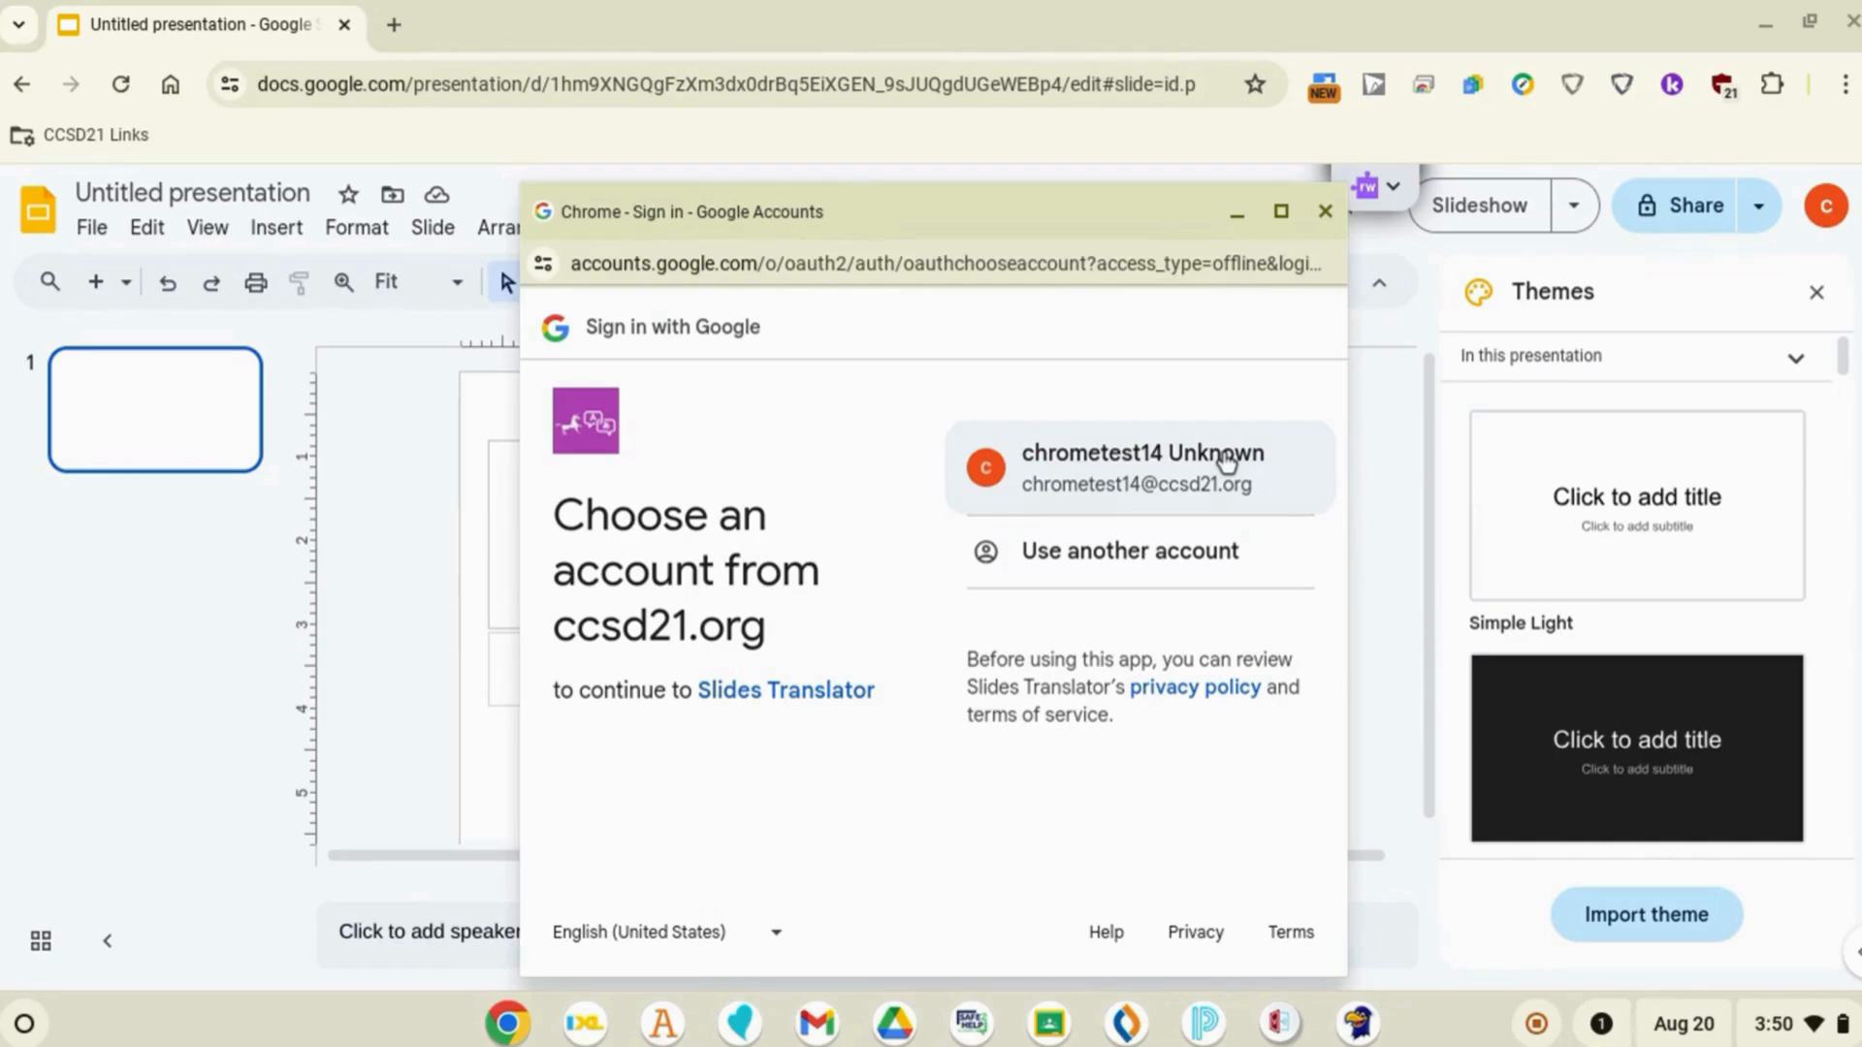
click(1137, 466)
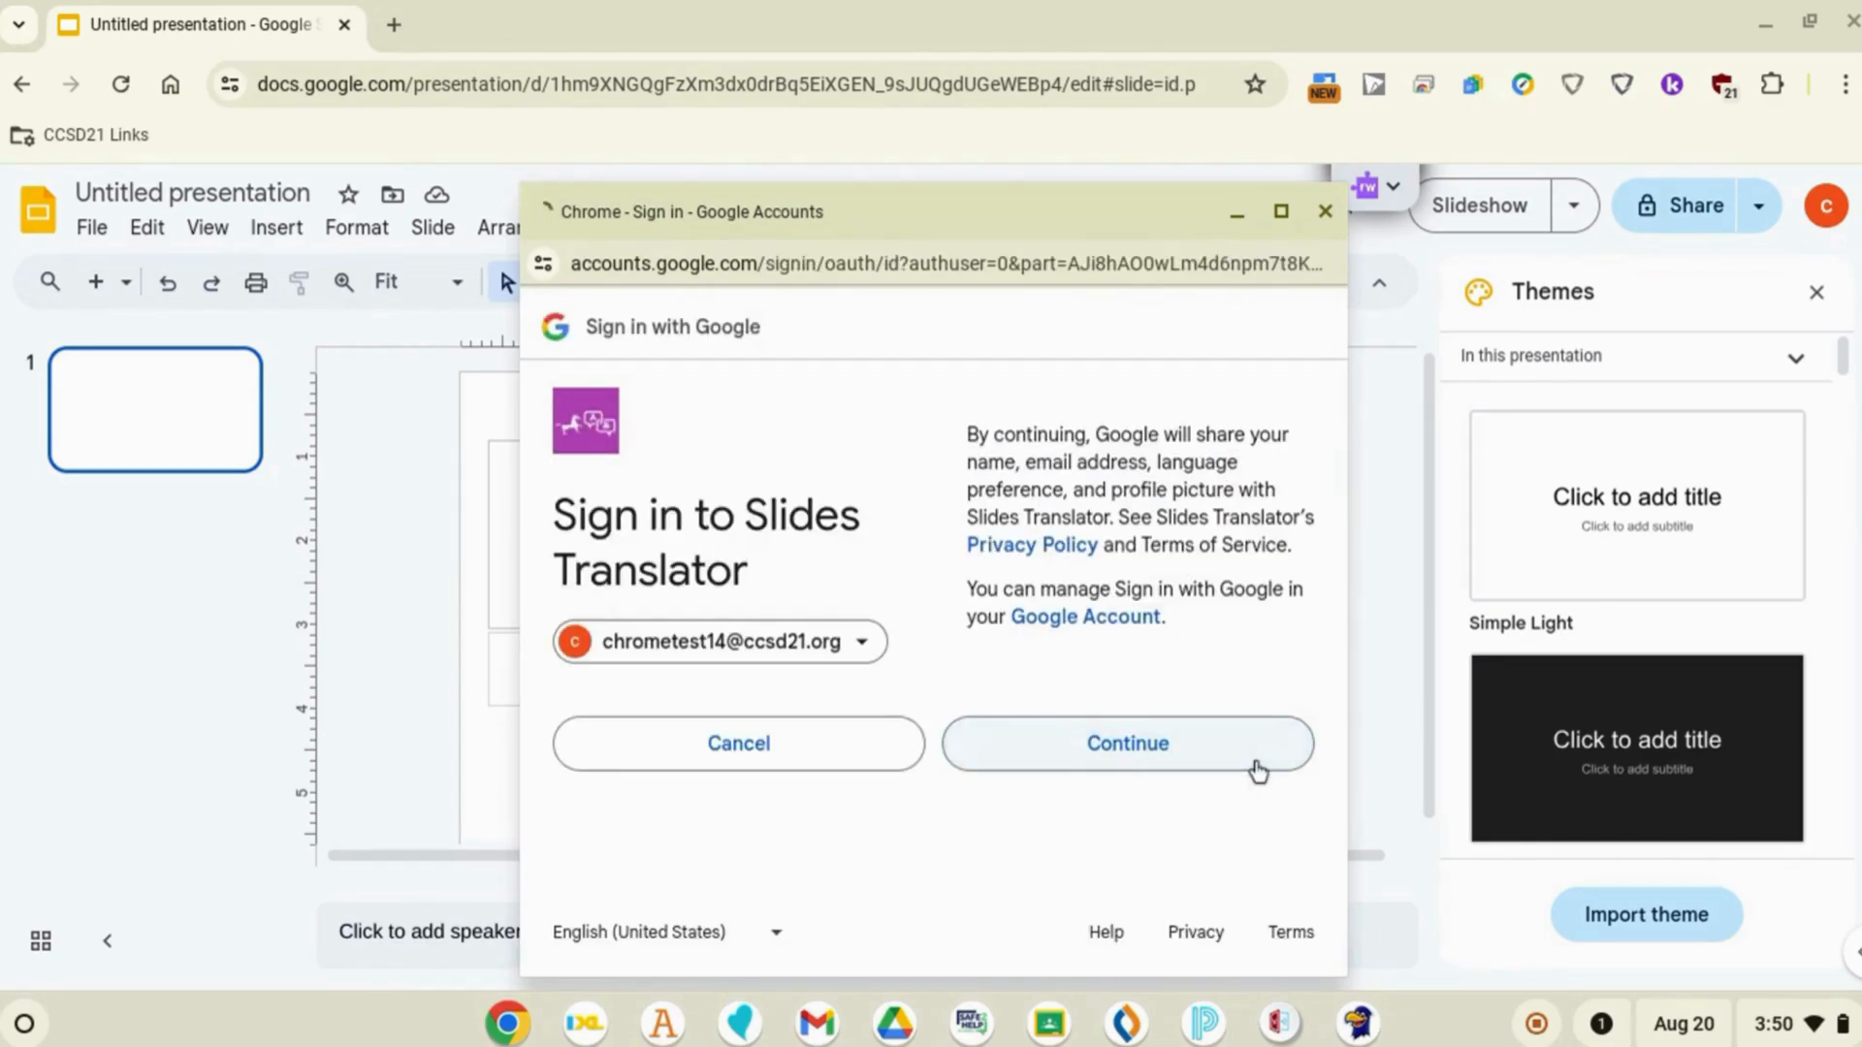
click(1126, 741)
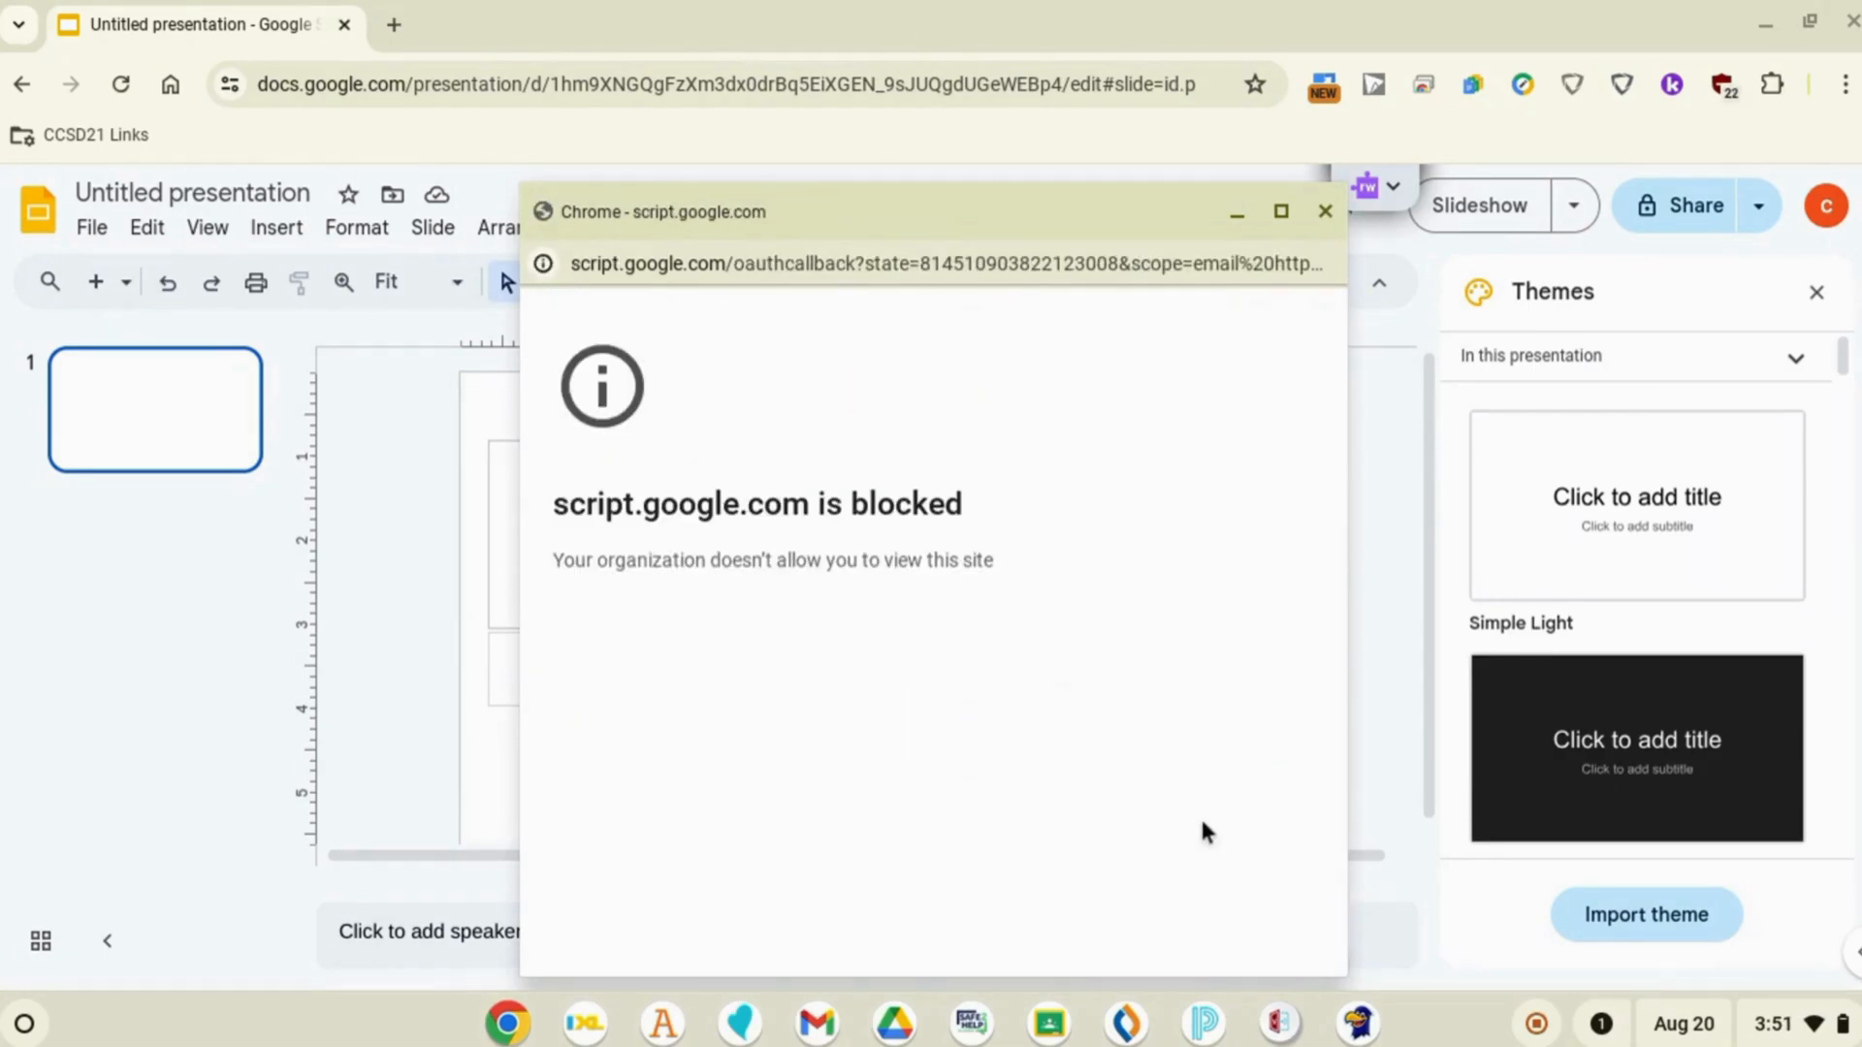
mouse_move(1303, 306)
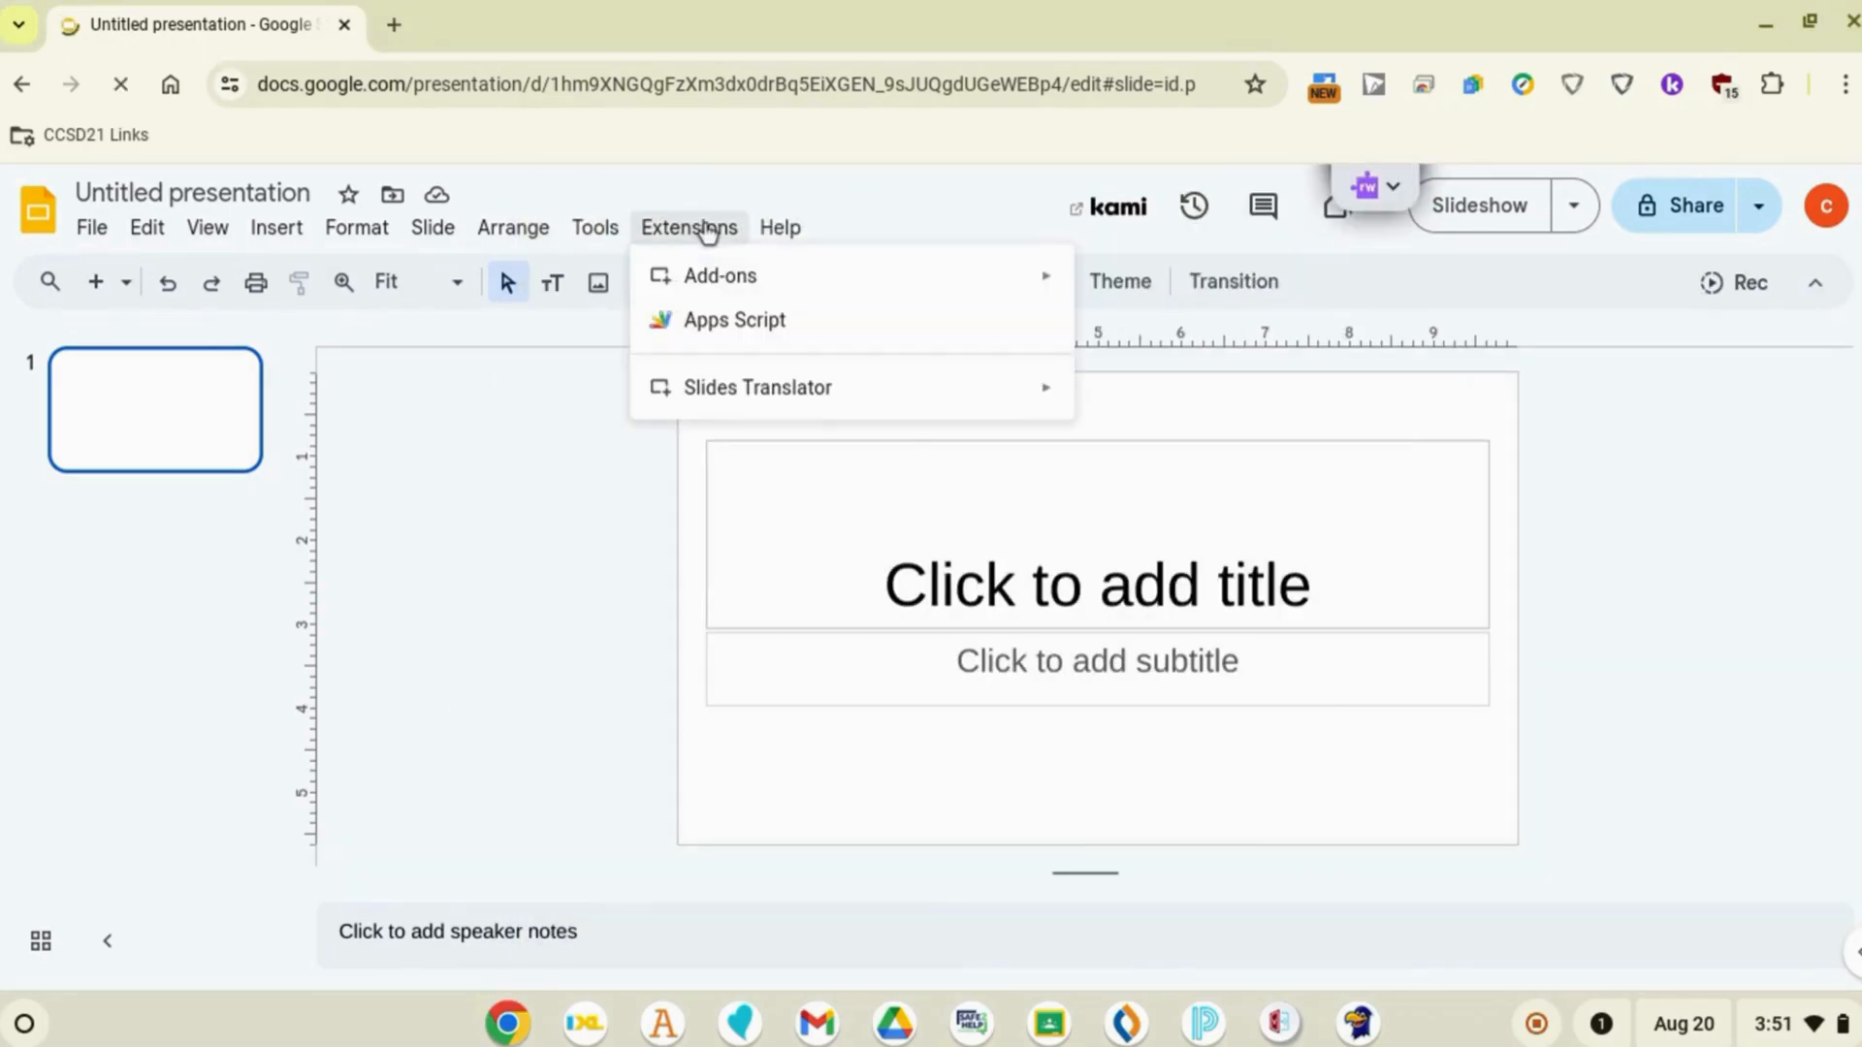
Step: Bring up the Slides Translator Translate sidebar beside the Test presentation
click(1162, 418)
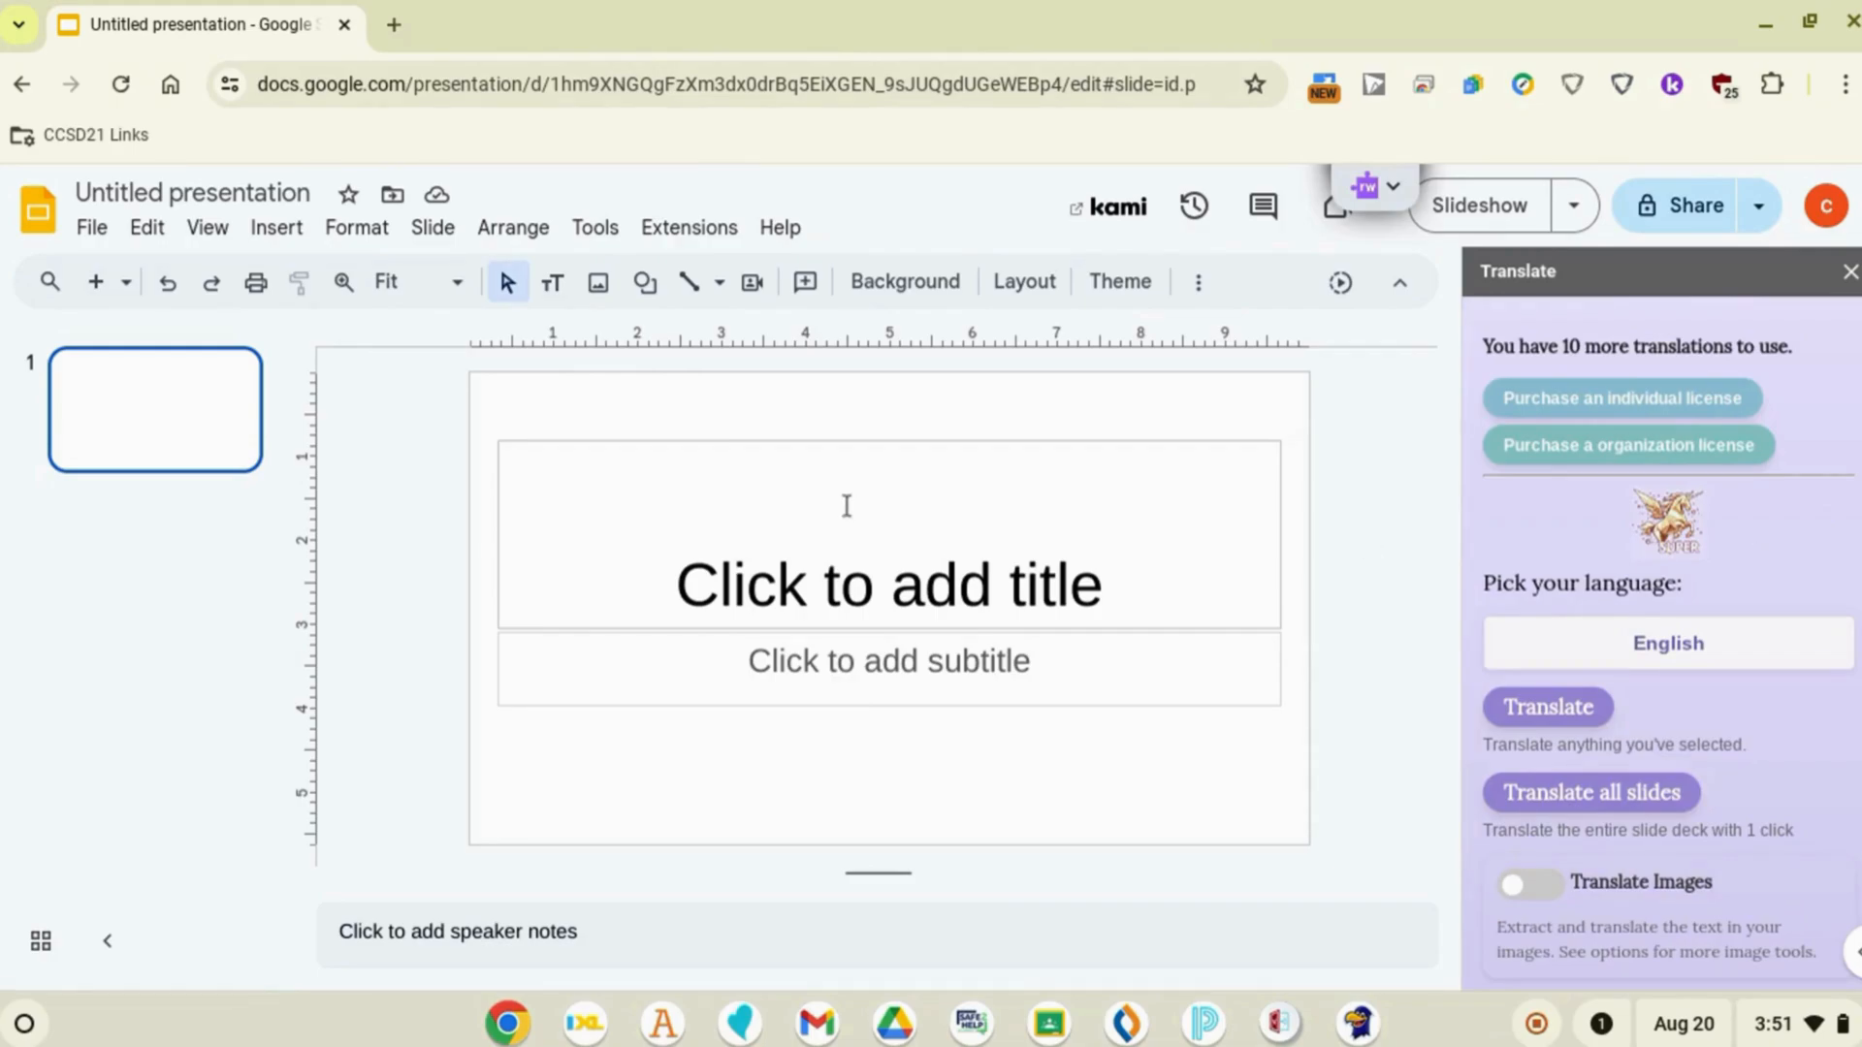
click(120, 84)
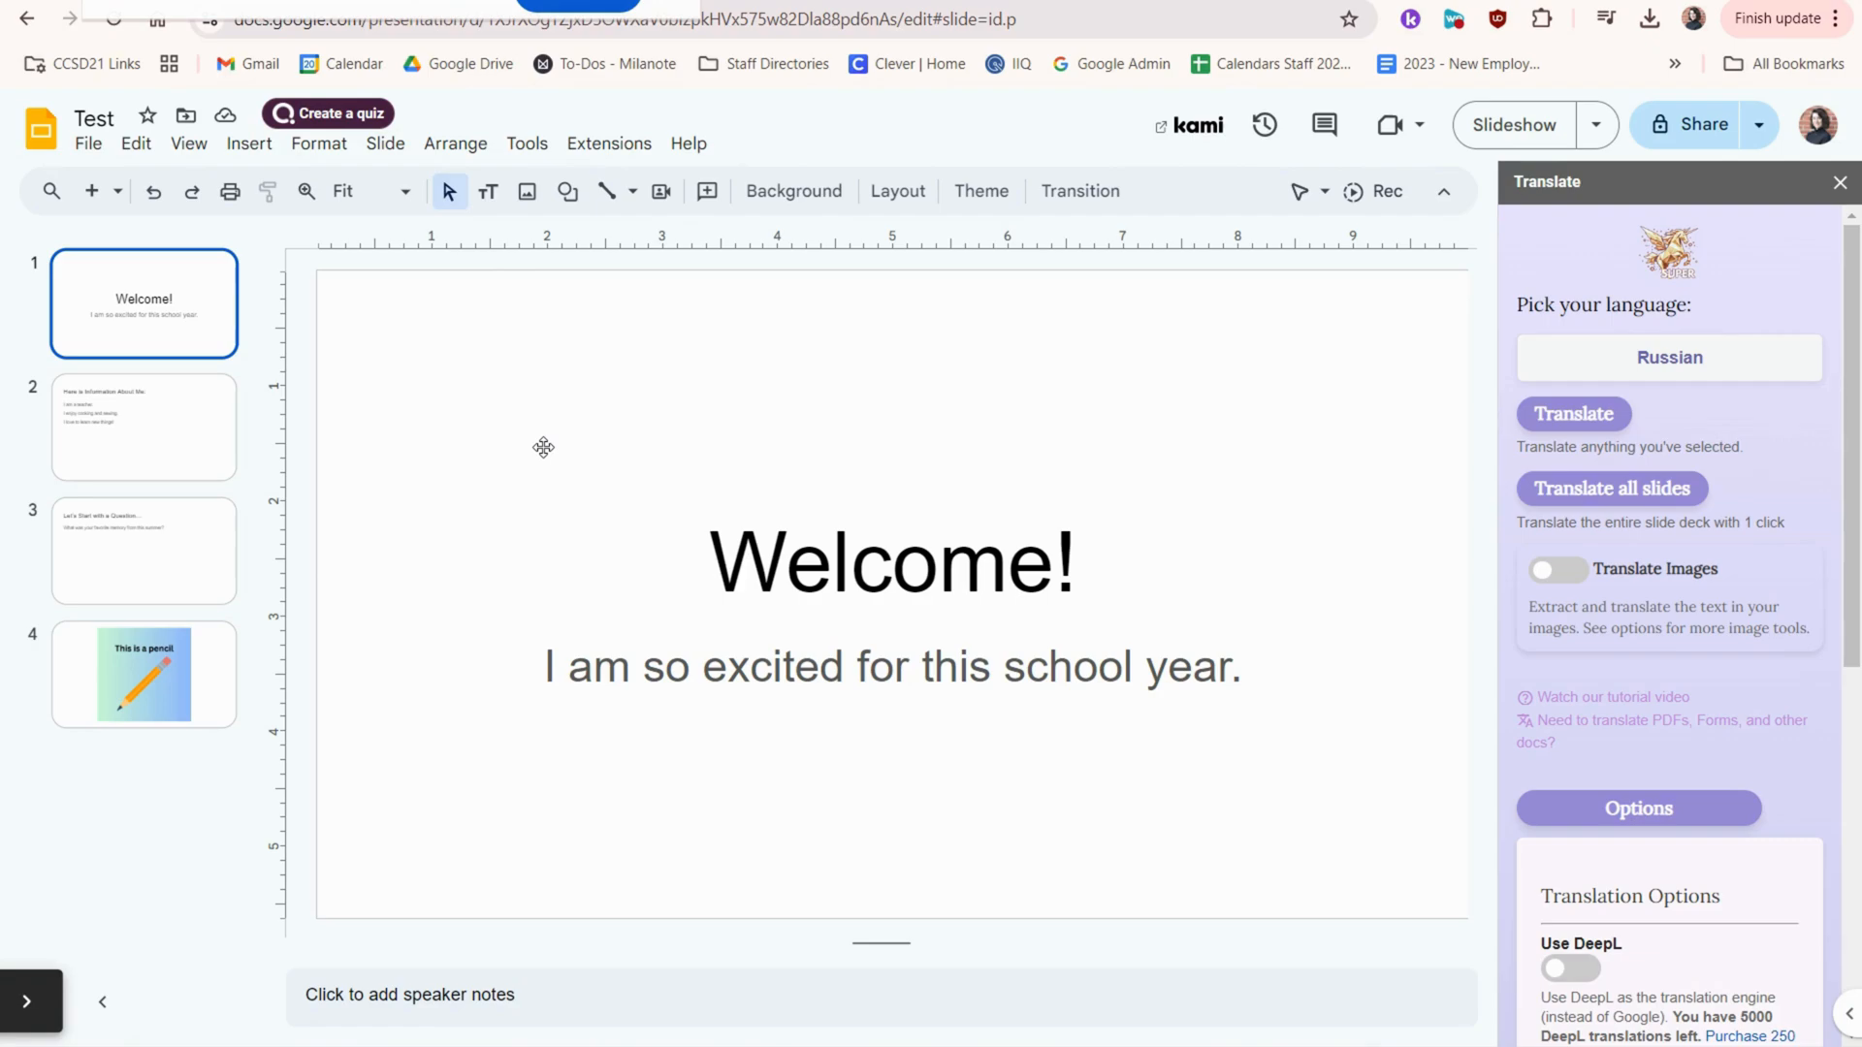
mouse_move(554, 329)
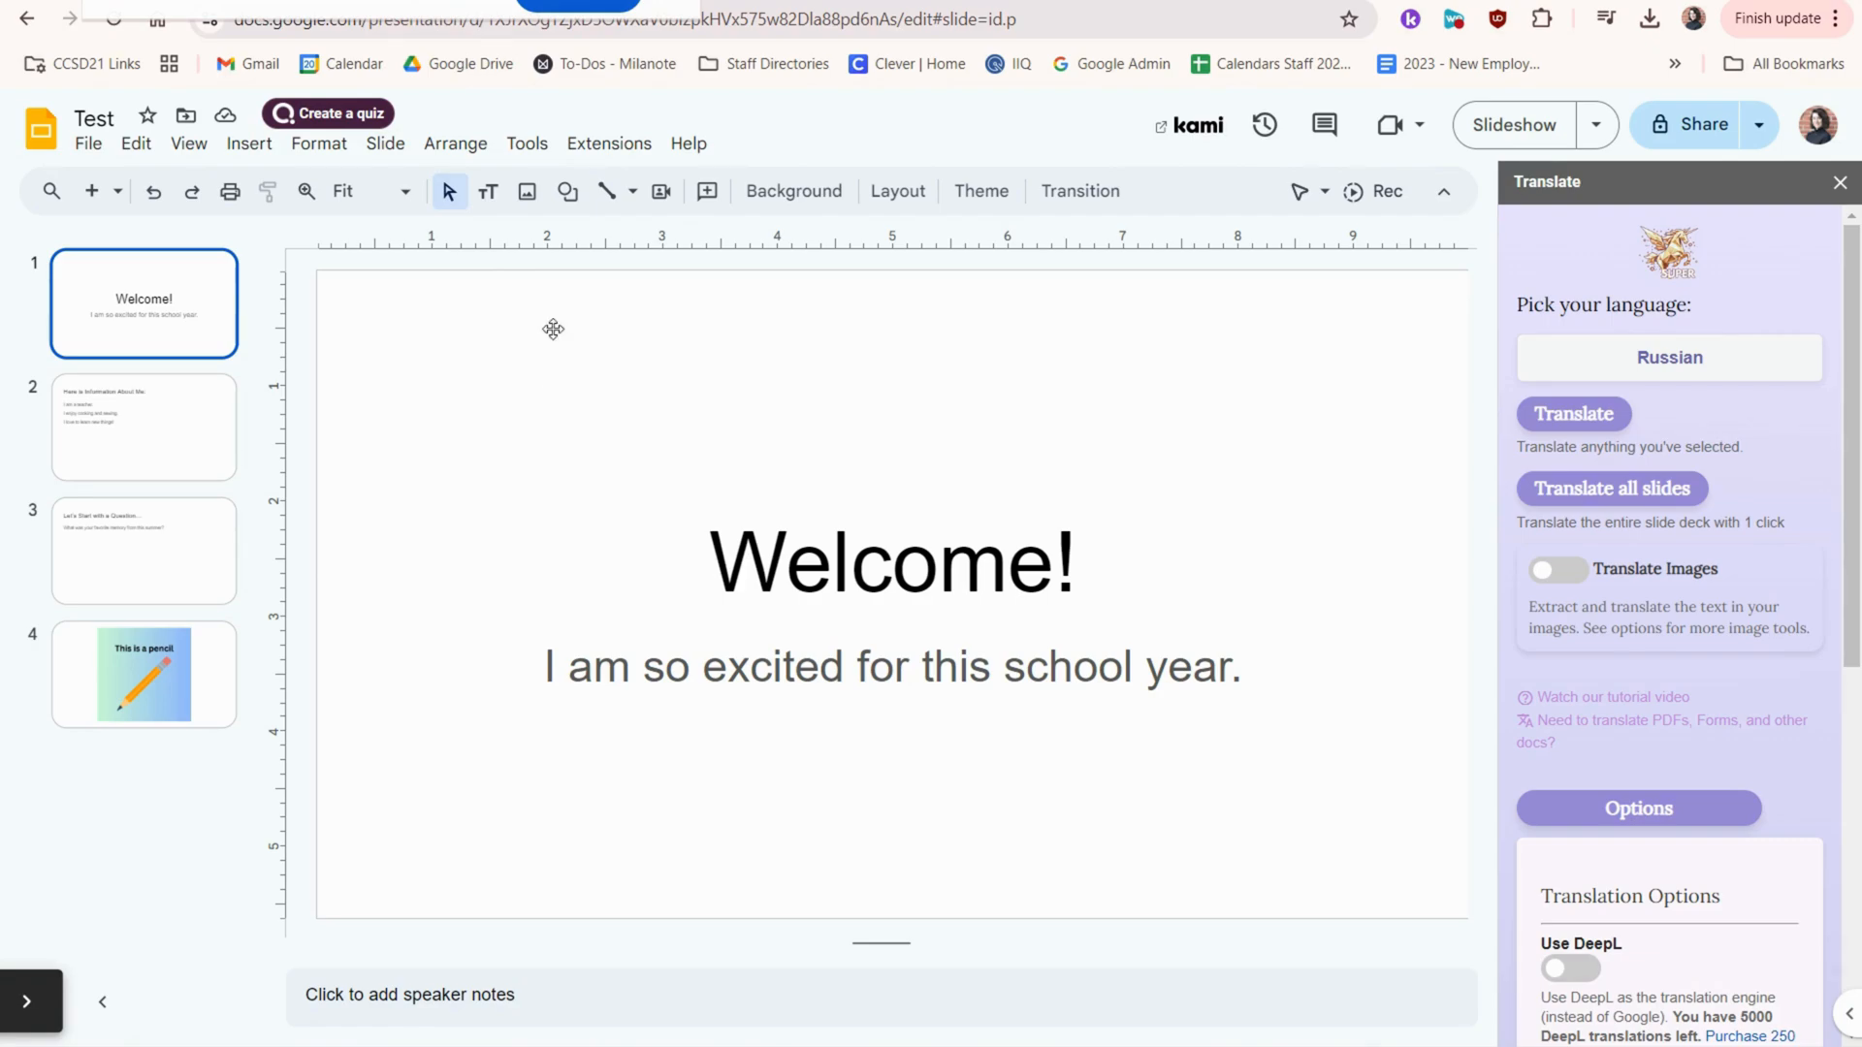
Step: Change the Pick your language dropdown from Russian to Ukrainian
click(609, 143)
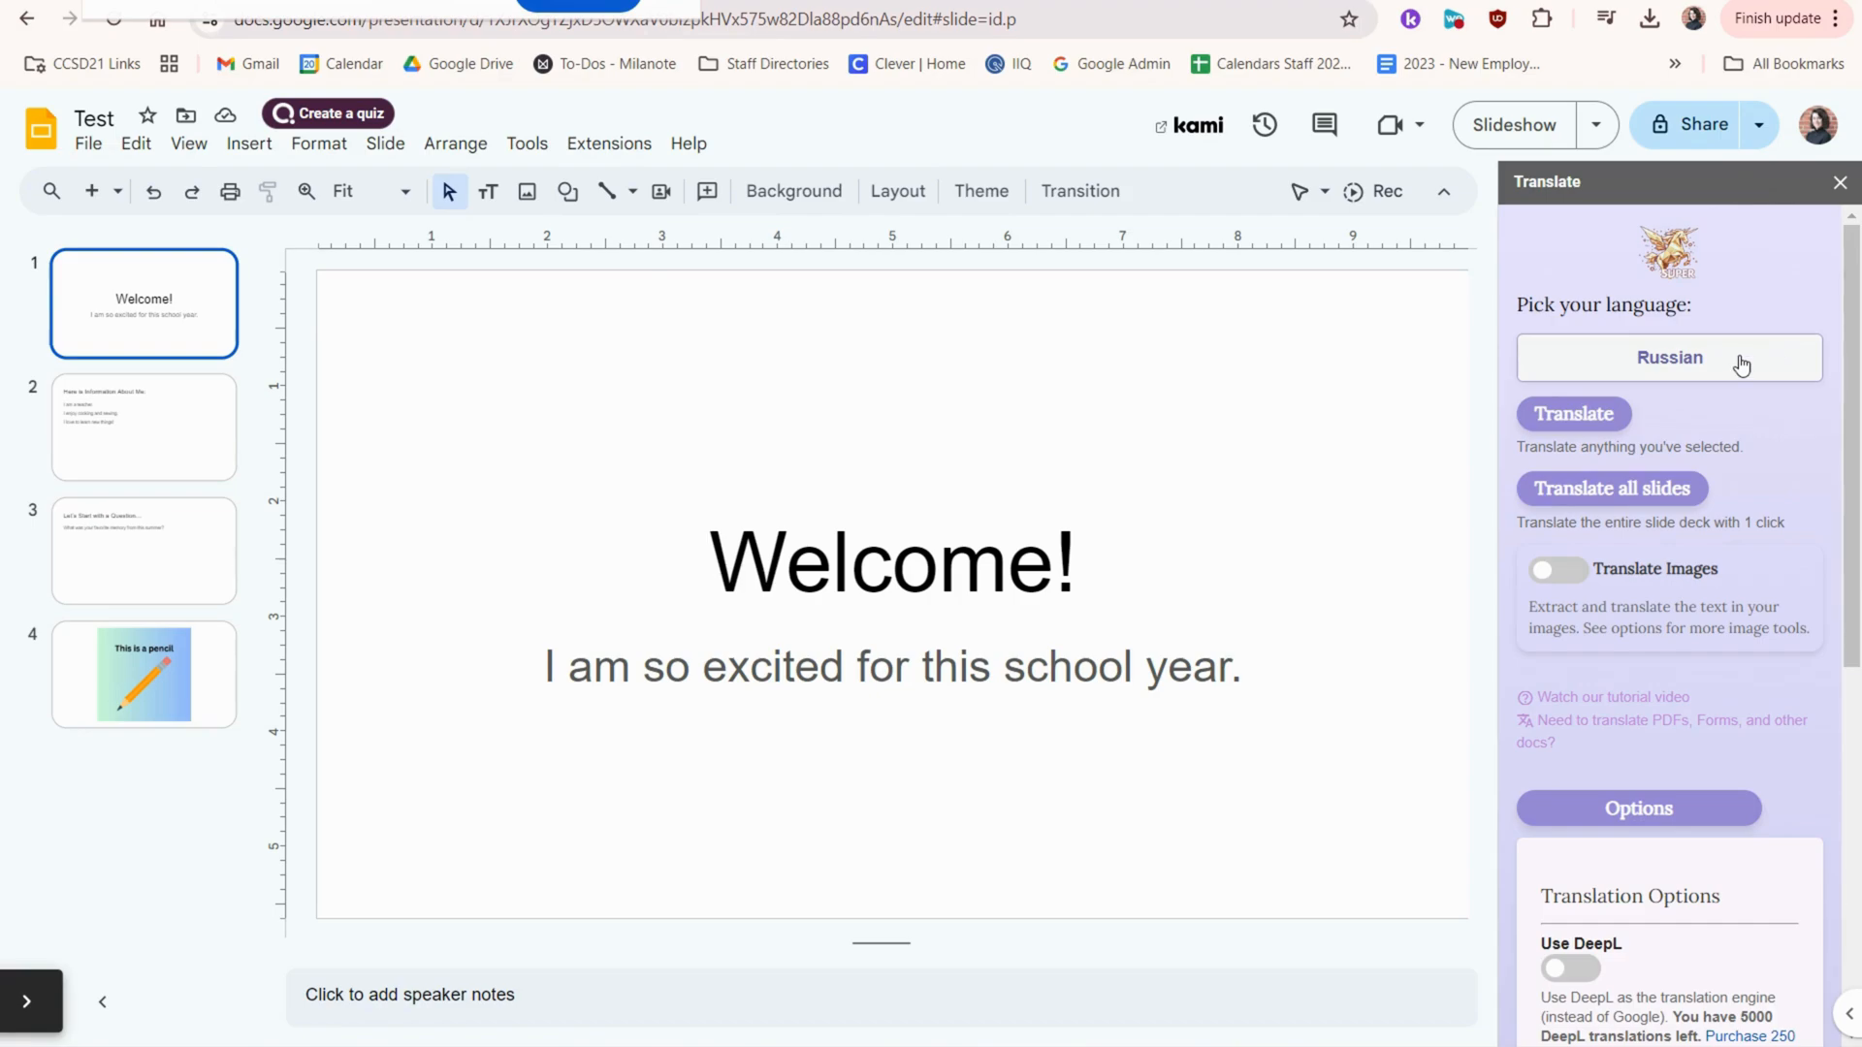
click(1667, 358)
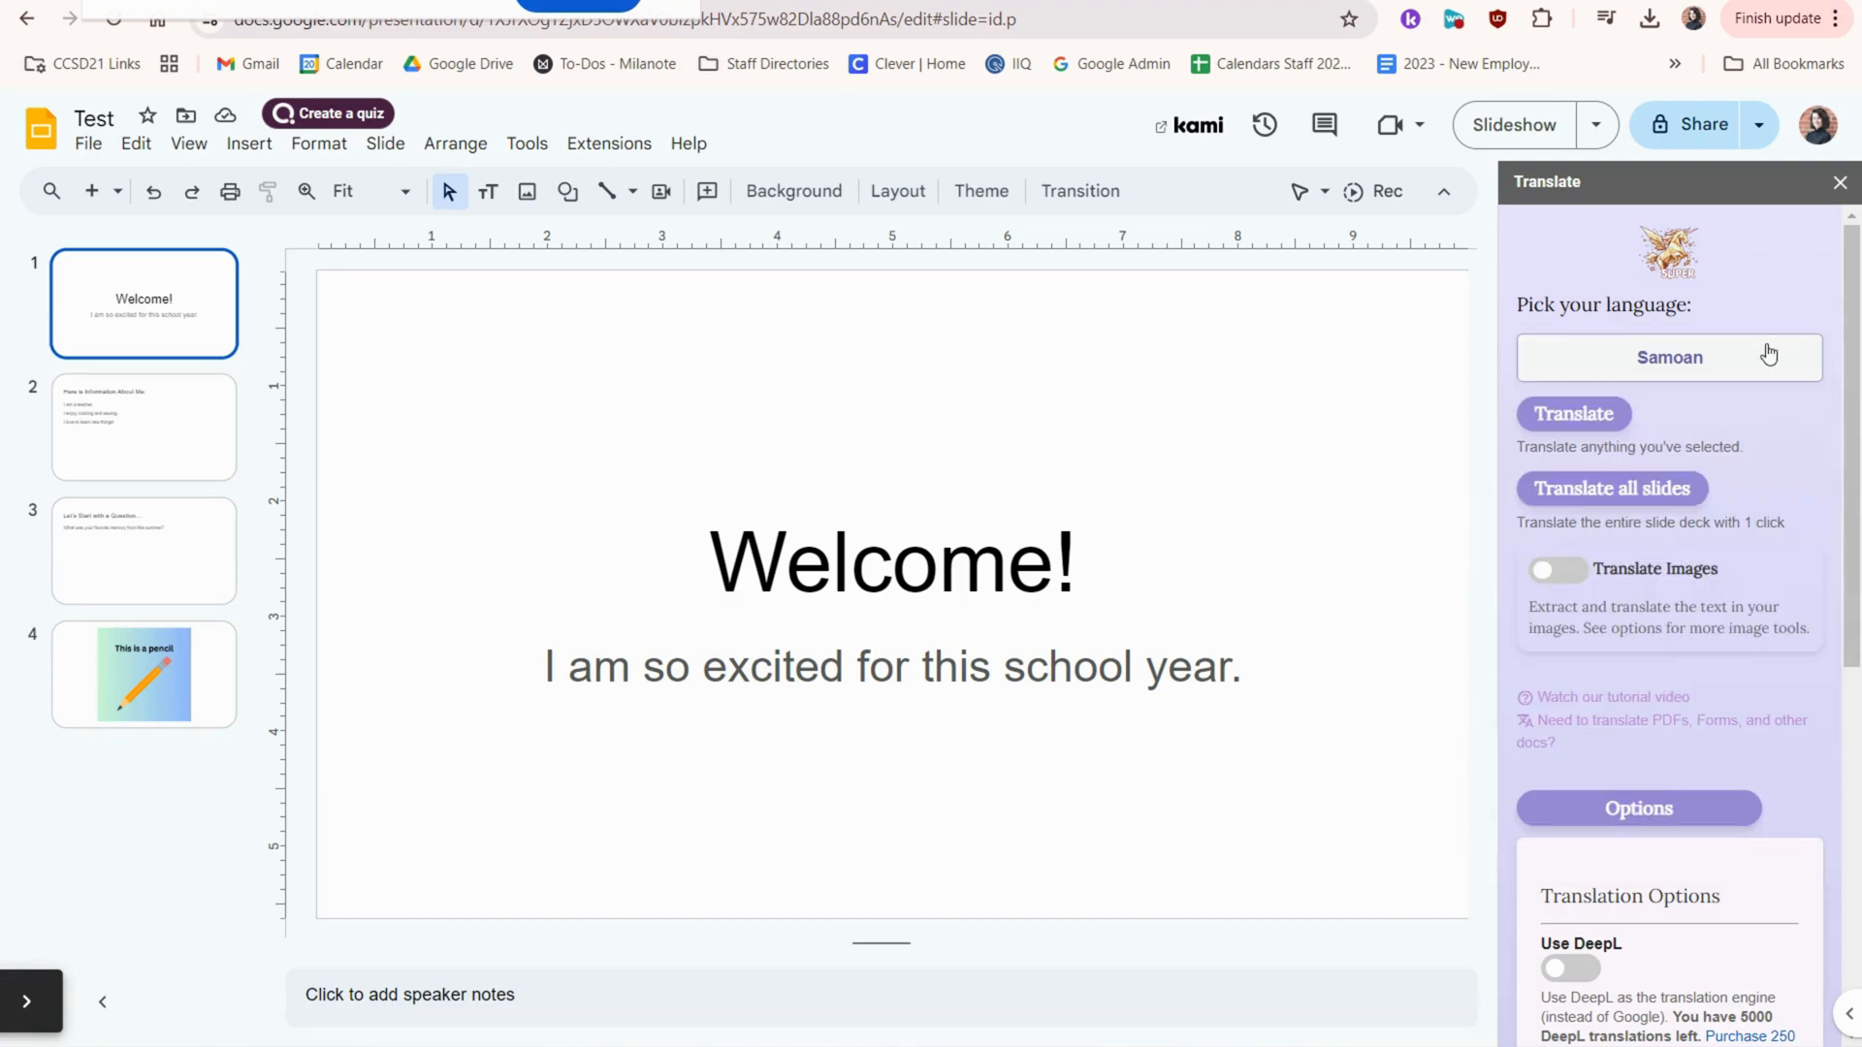
click(1668, 356)
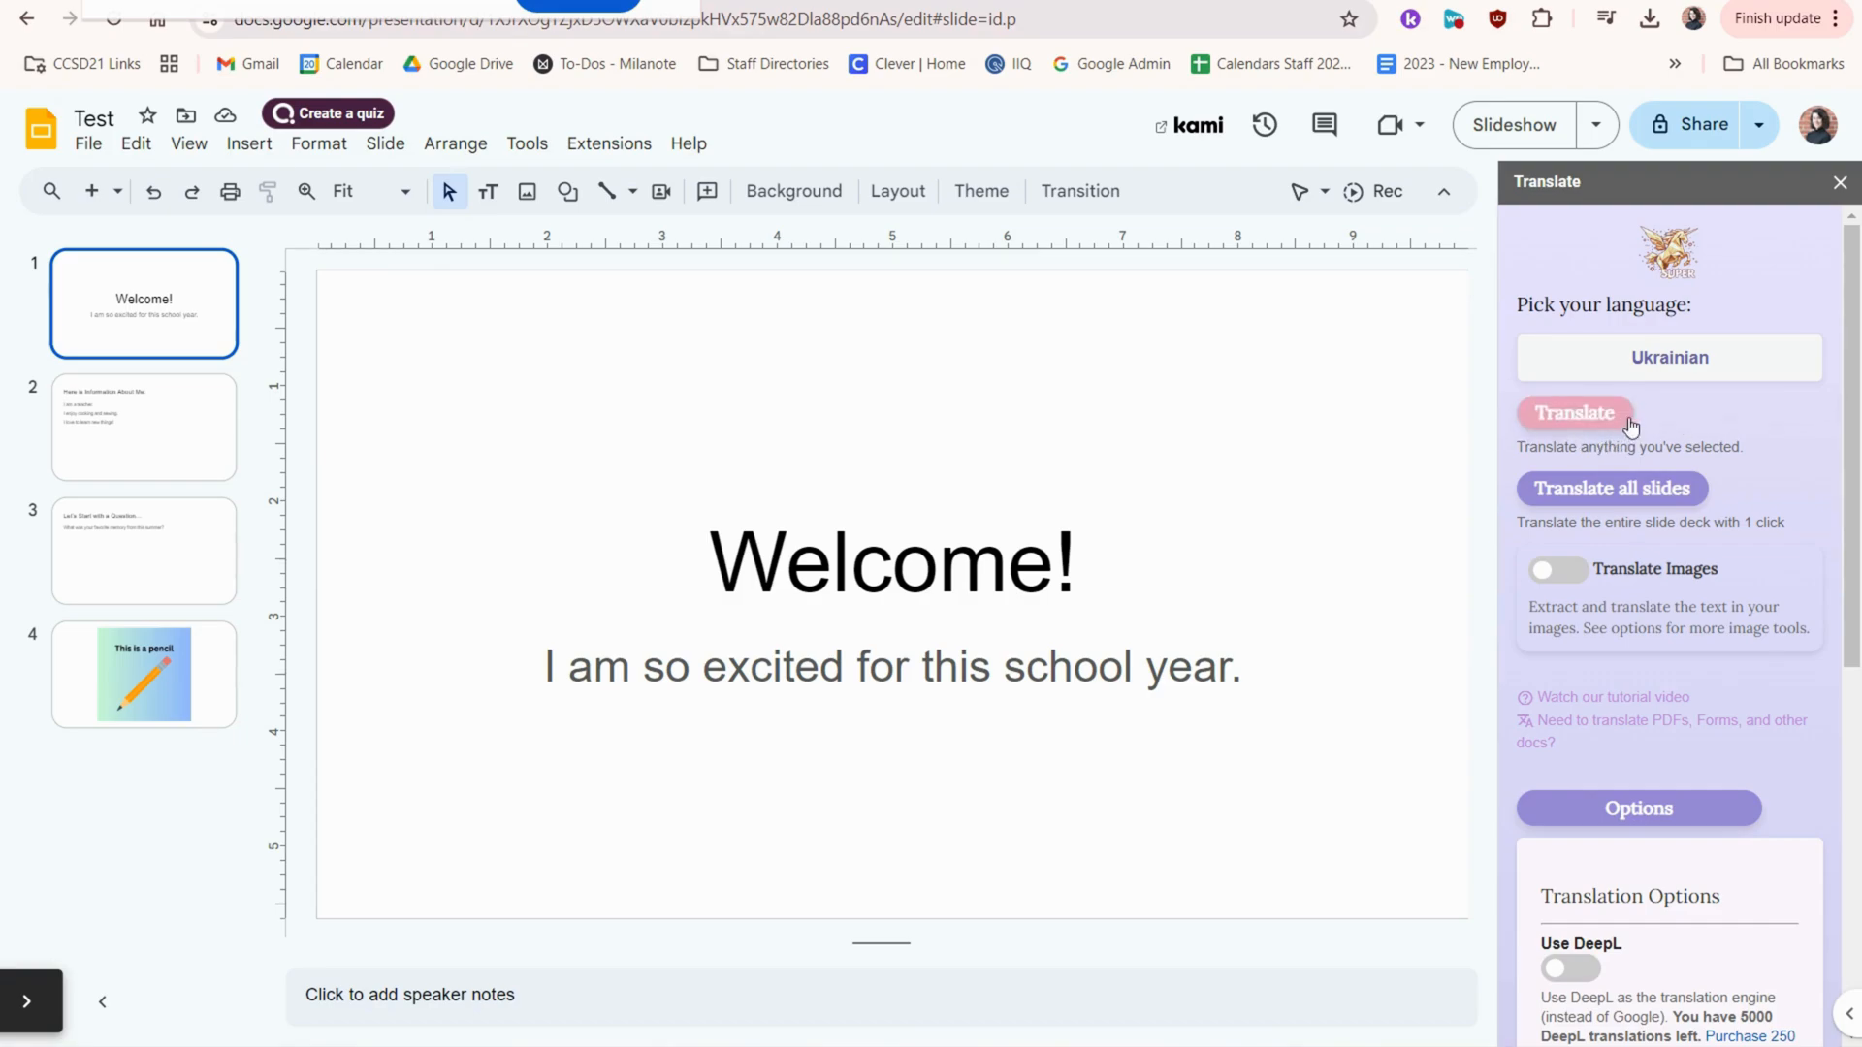
mouse_move(1191, 526)
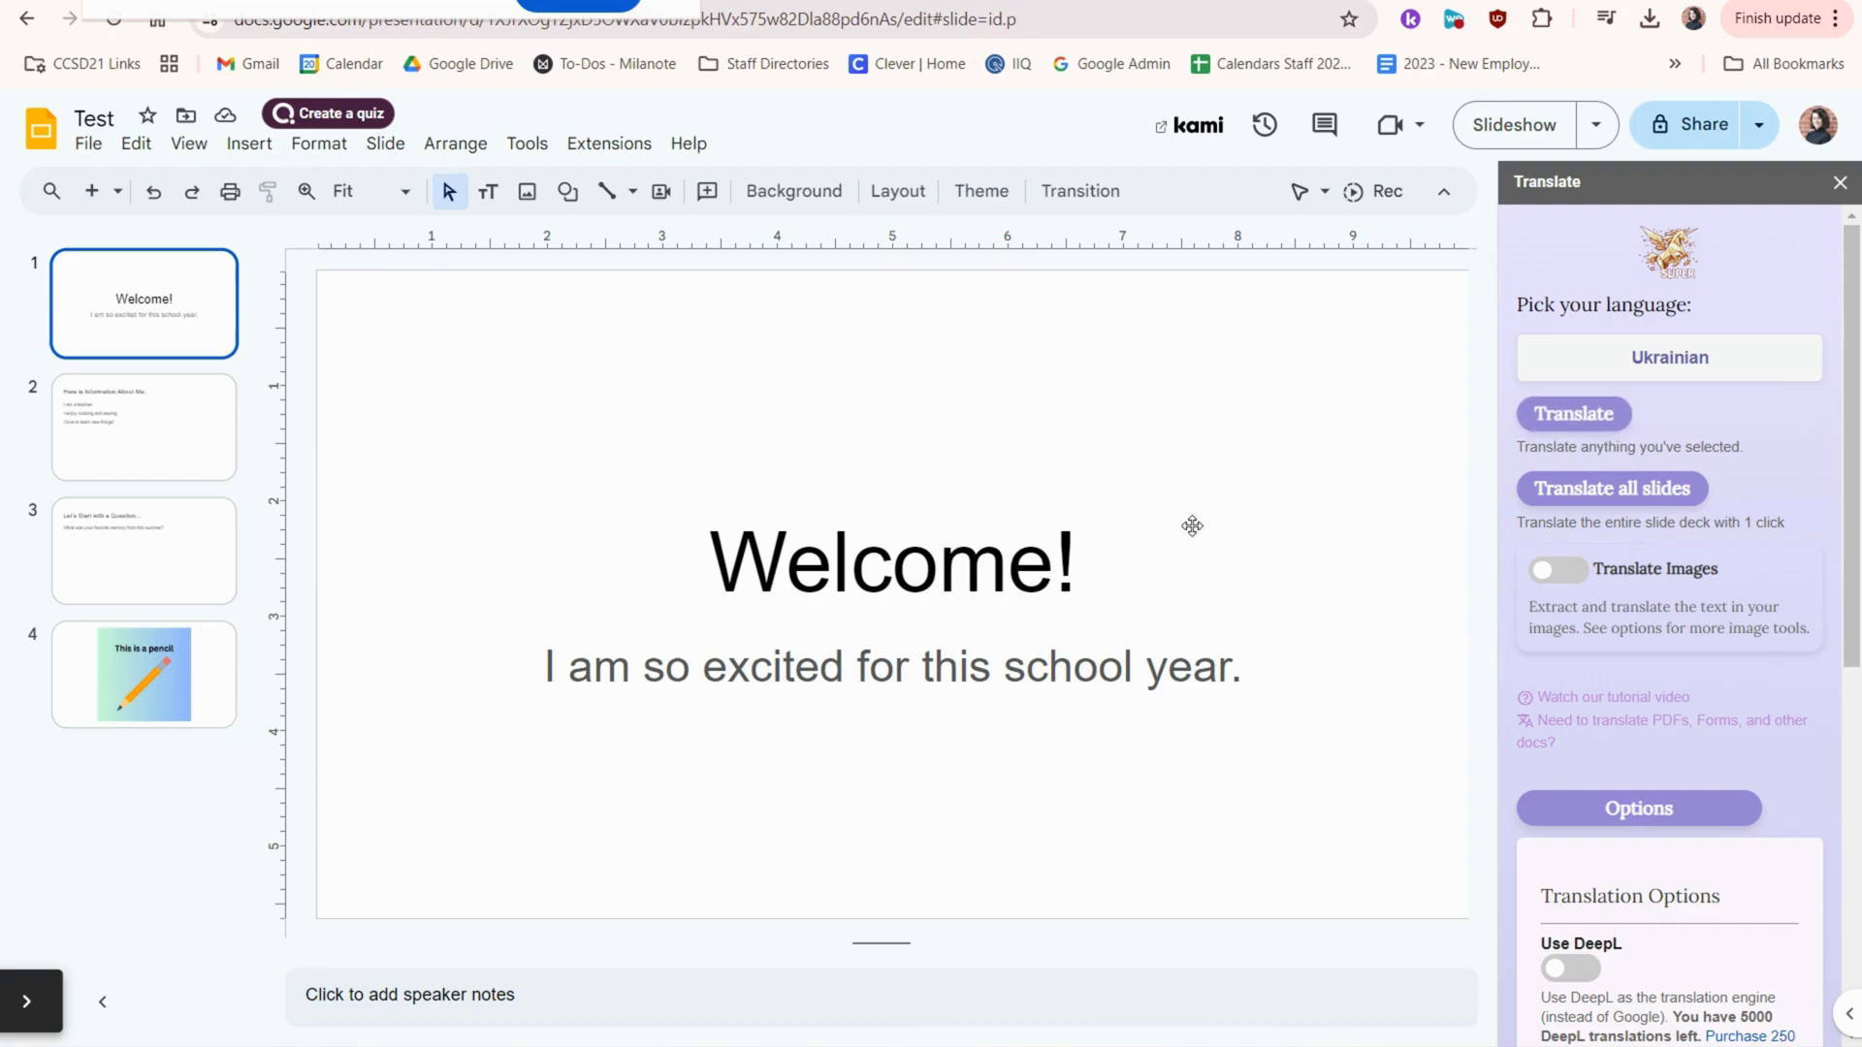
Step: Select the Welcome! title and translate it into Ukrainian
double_click(890, 561)
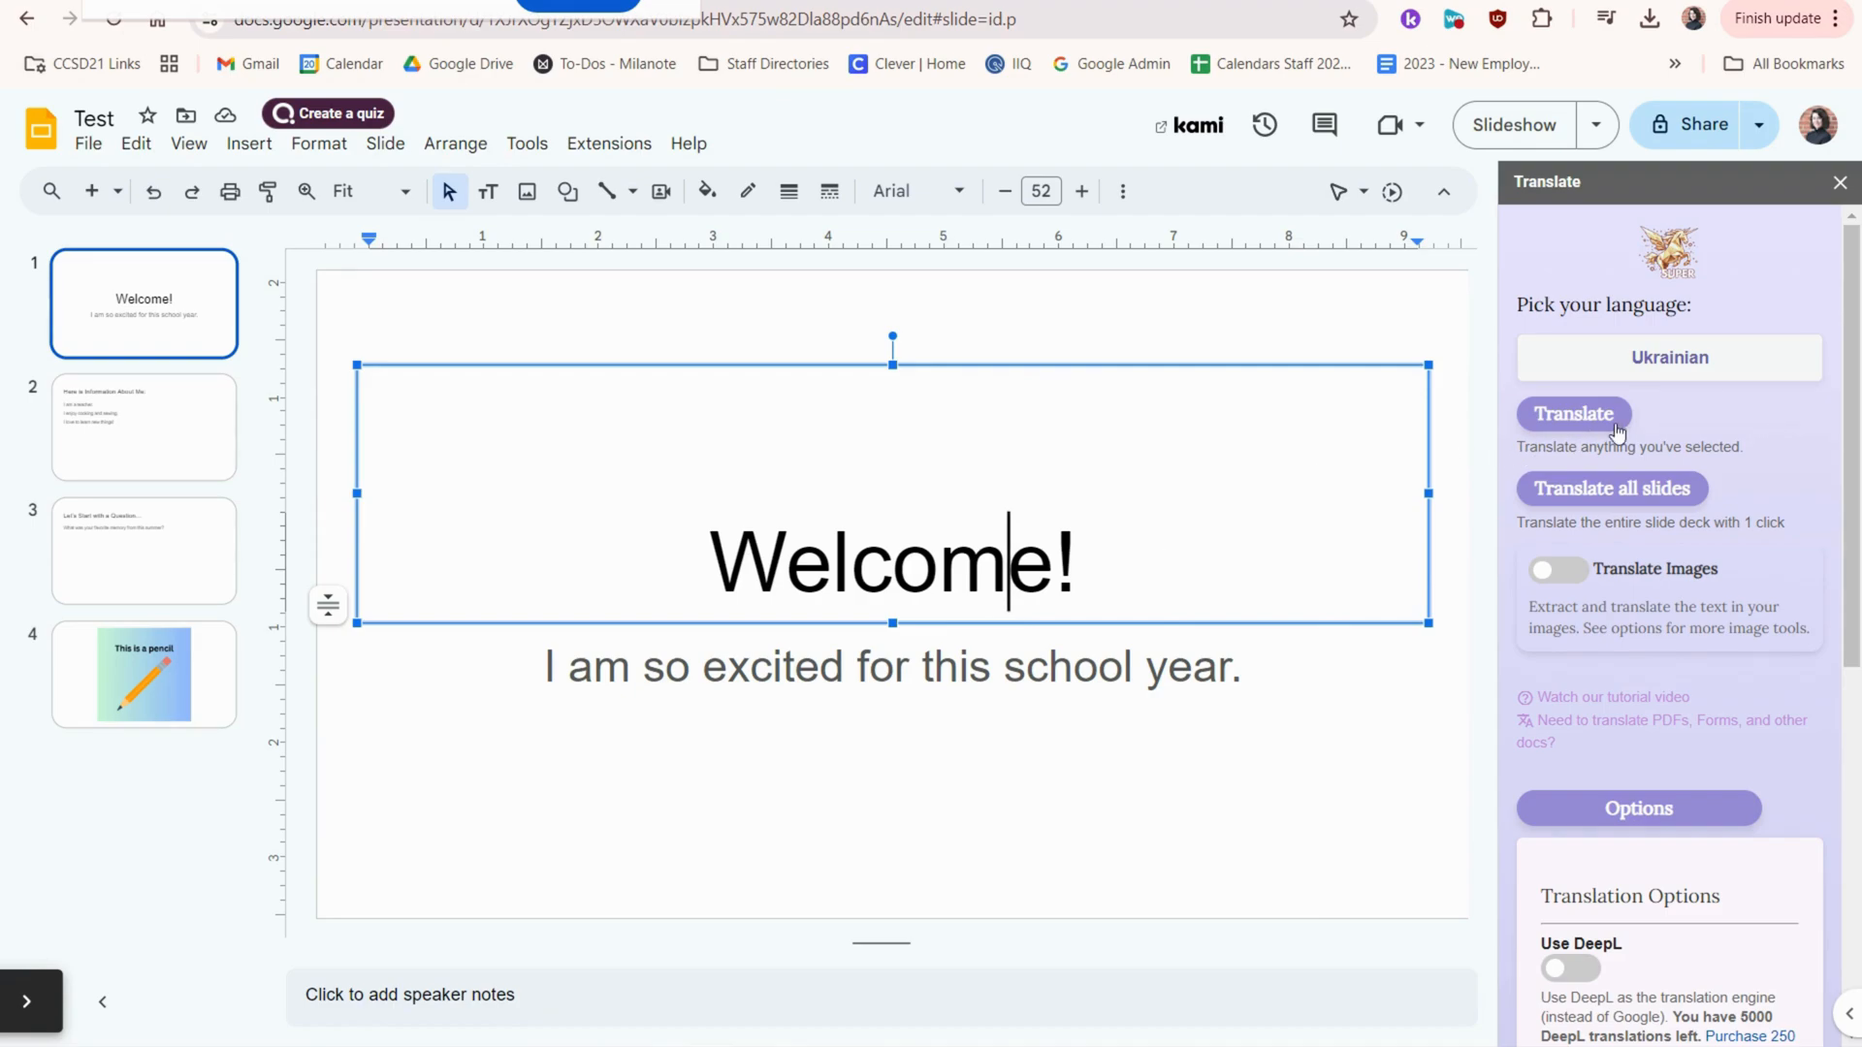
click(1572, 414)
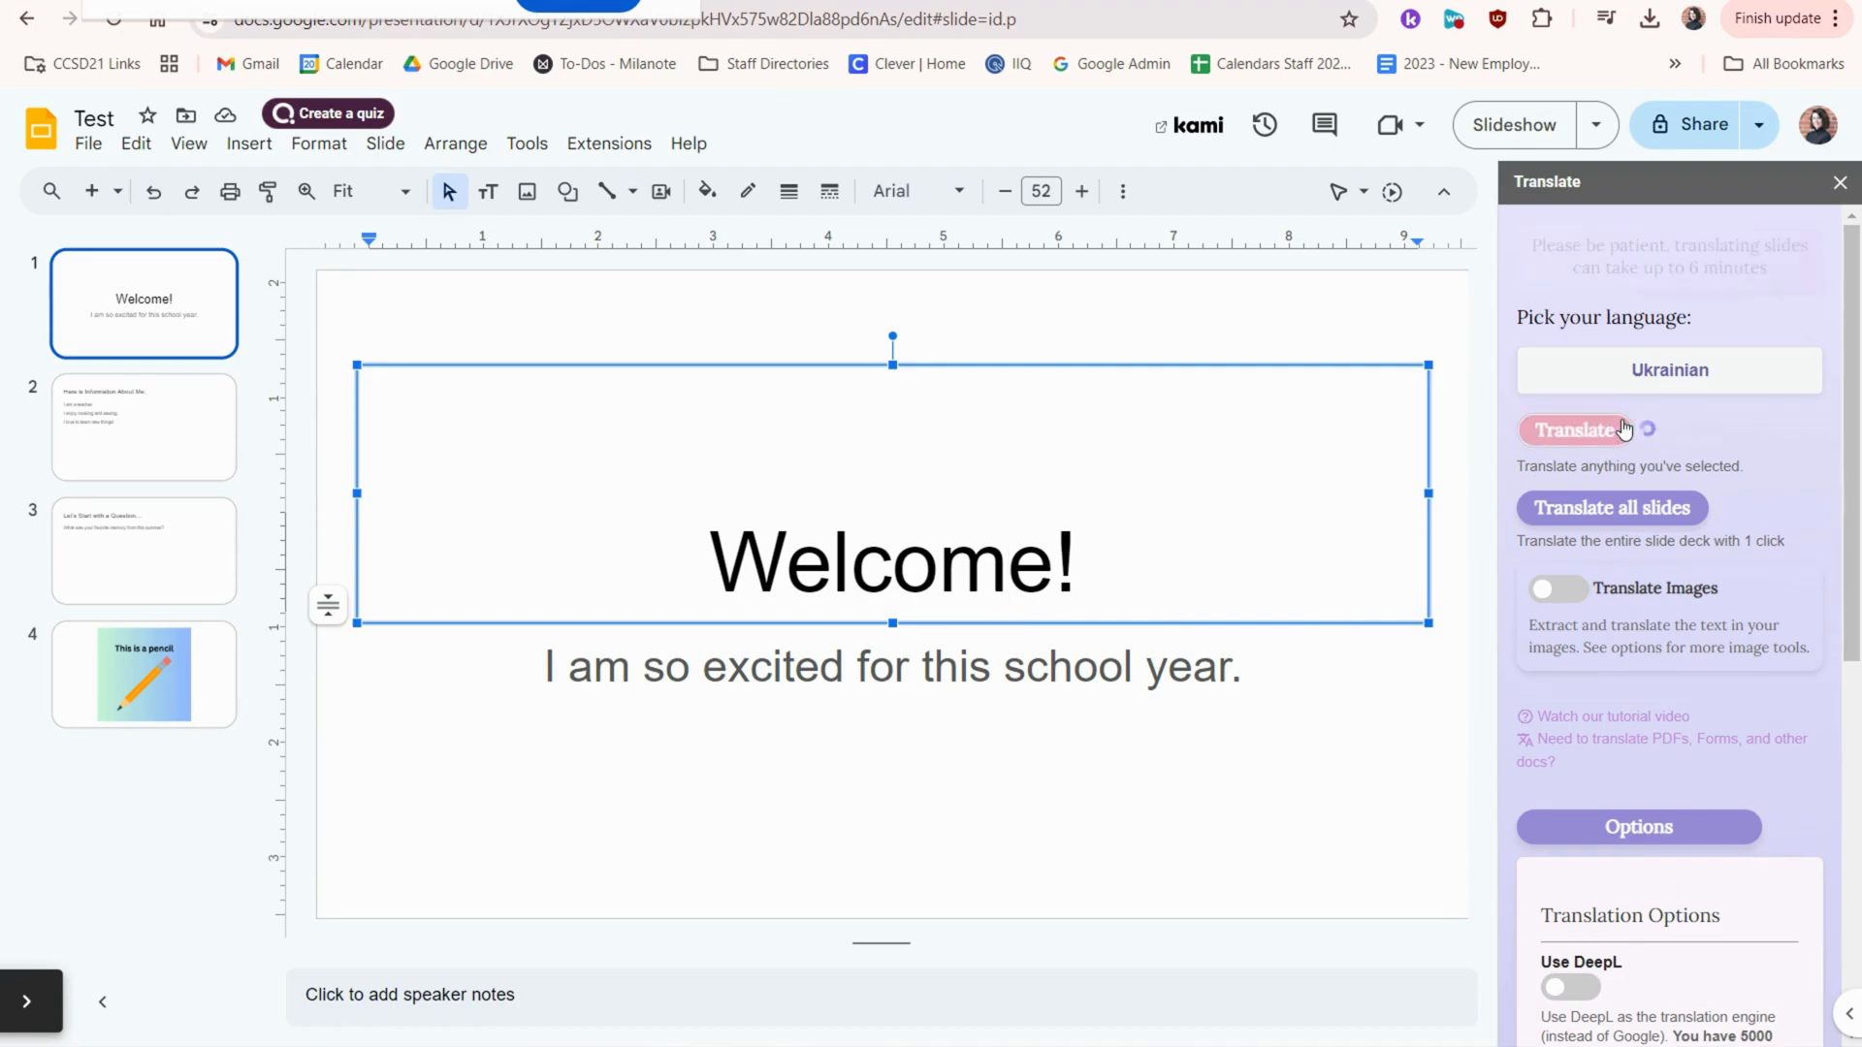
click(1576, 429)
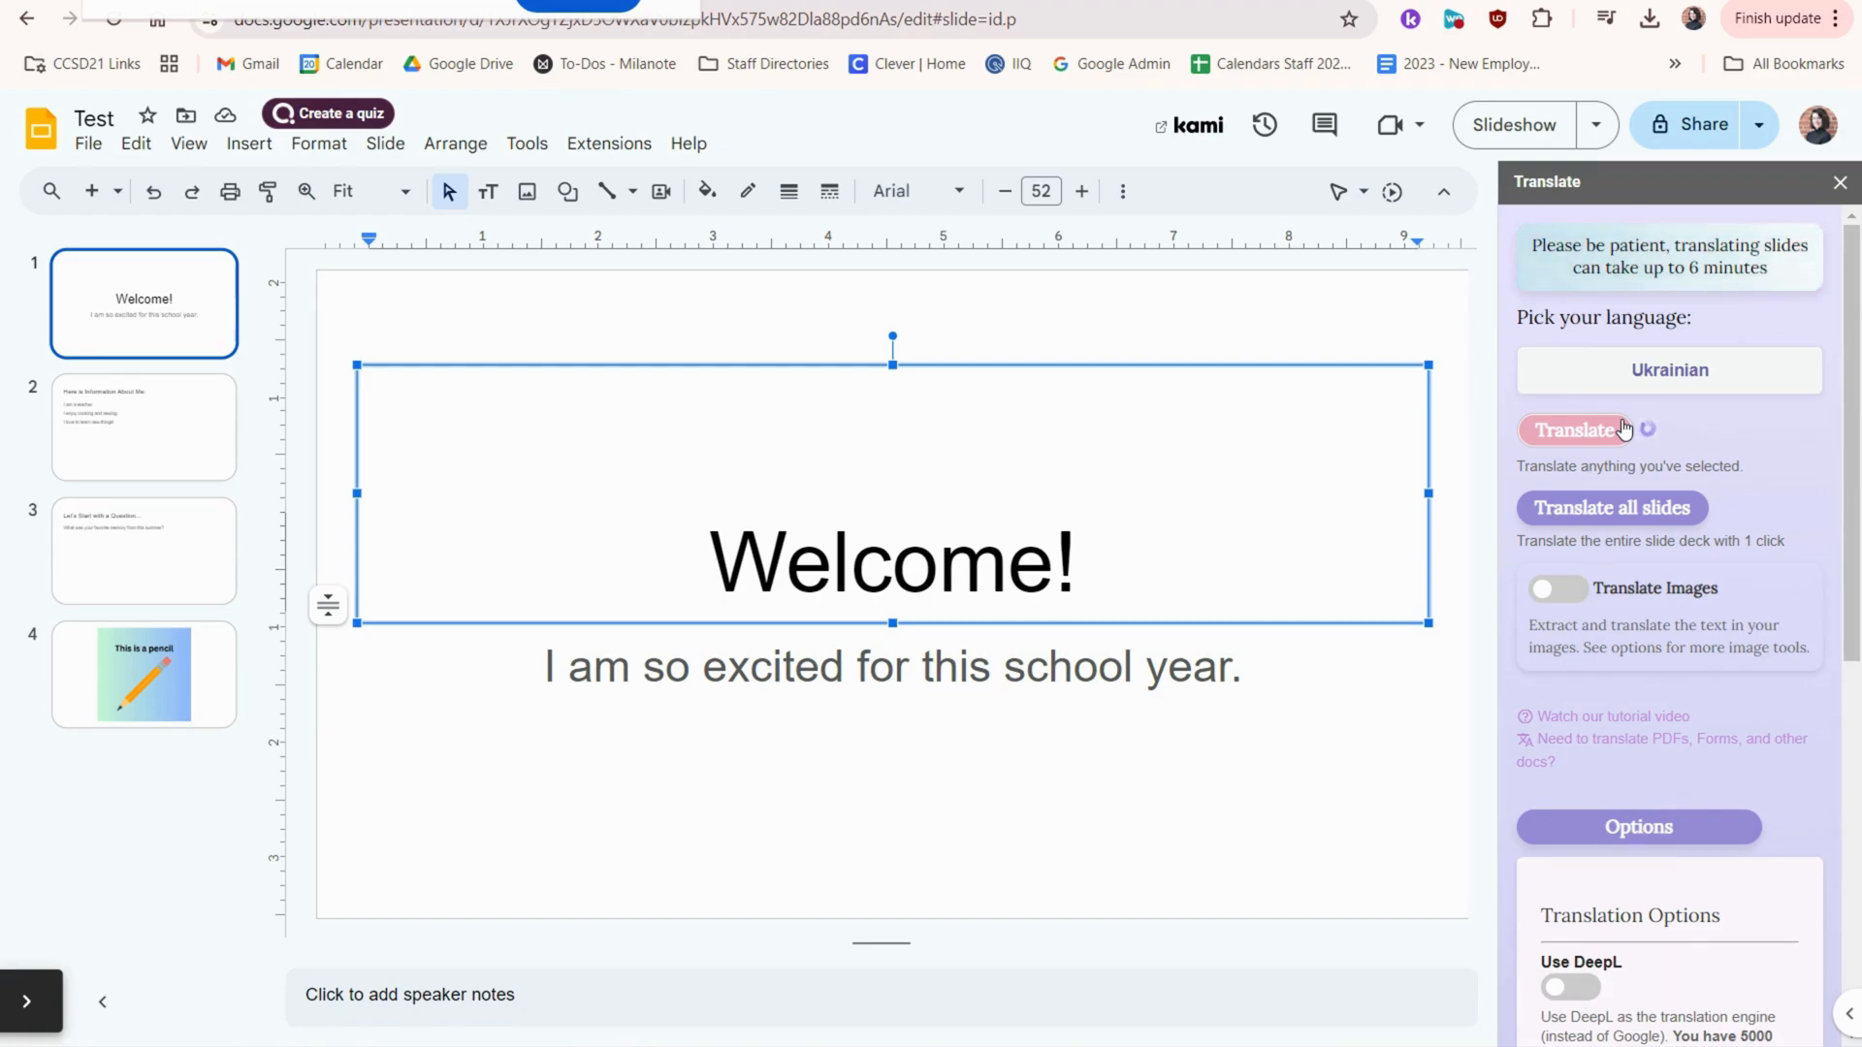
click(1574, 431)
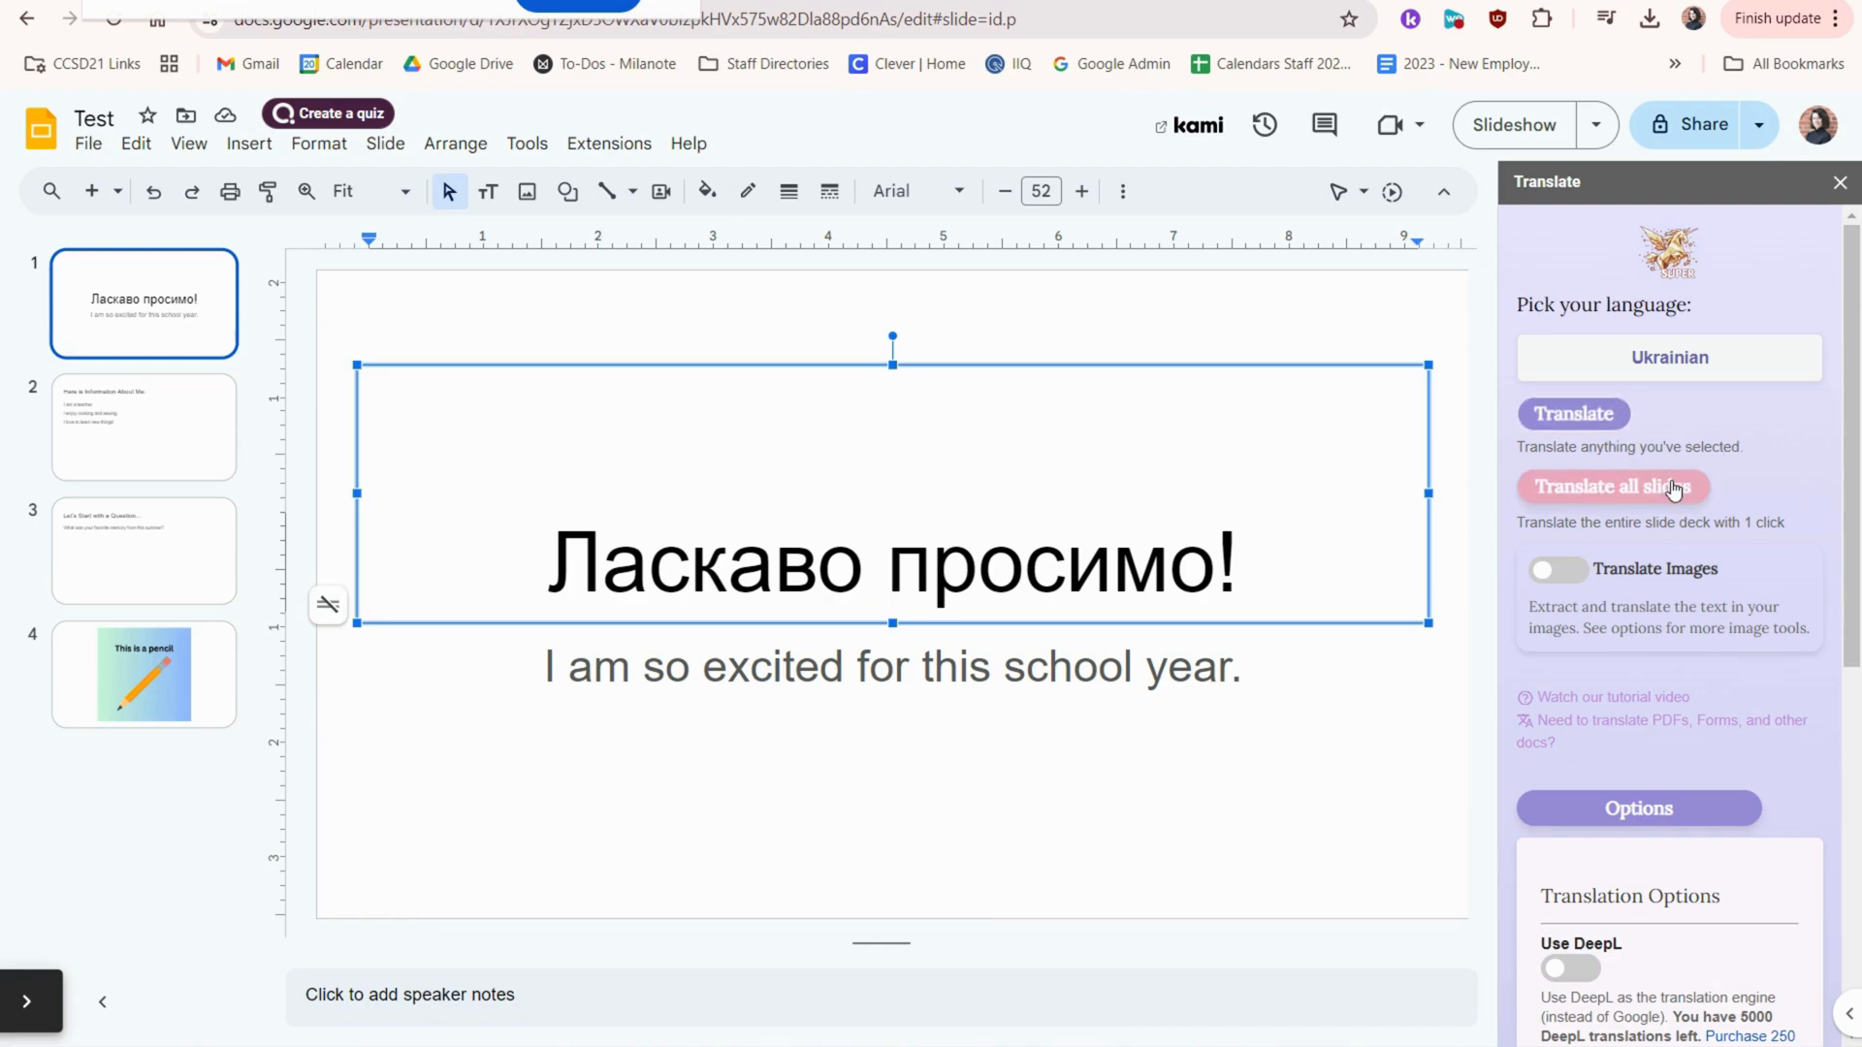
Step: Translate every slide into Ukrainian and review the second slide
click(1610, 487)
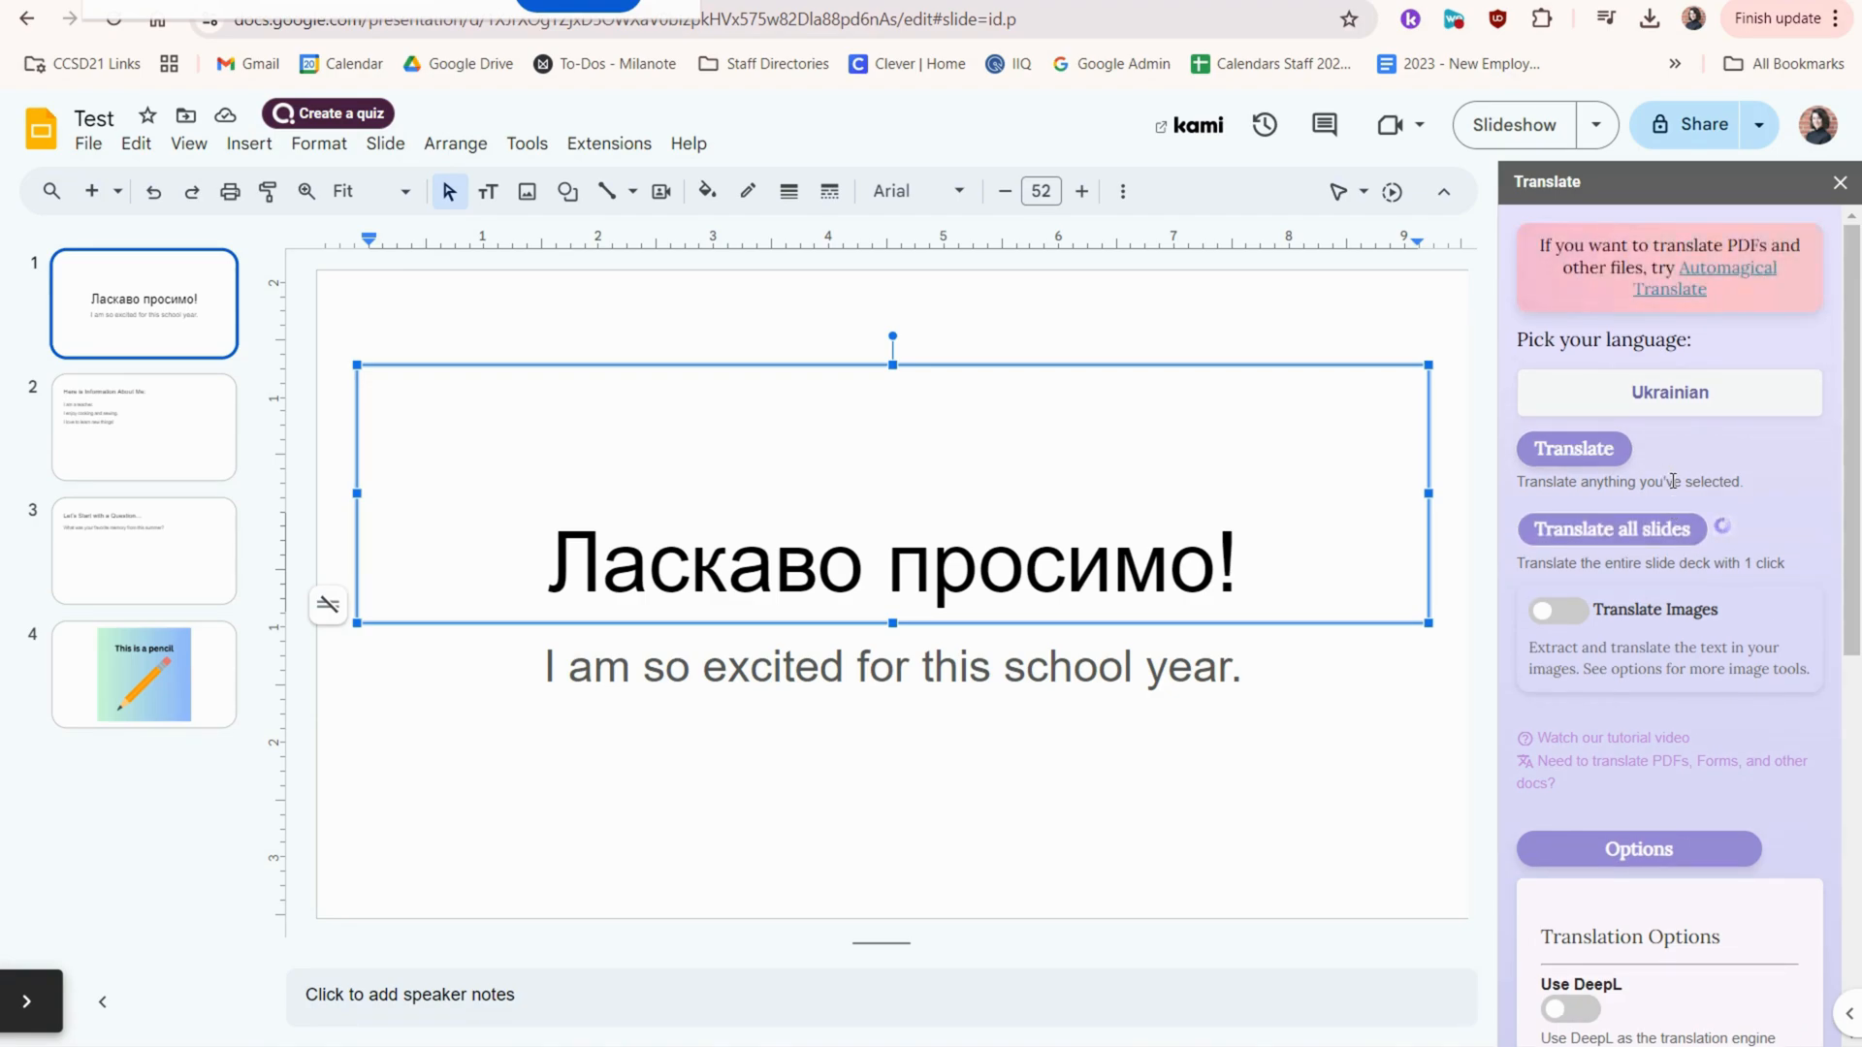
click(1611, 486)
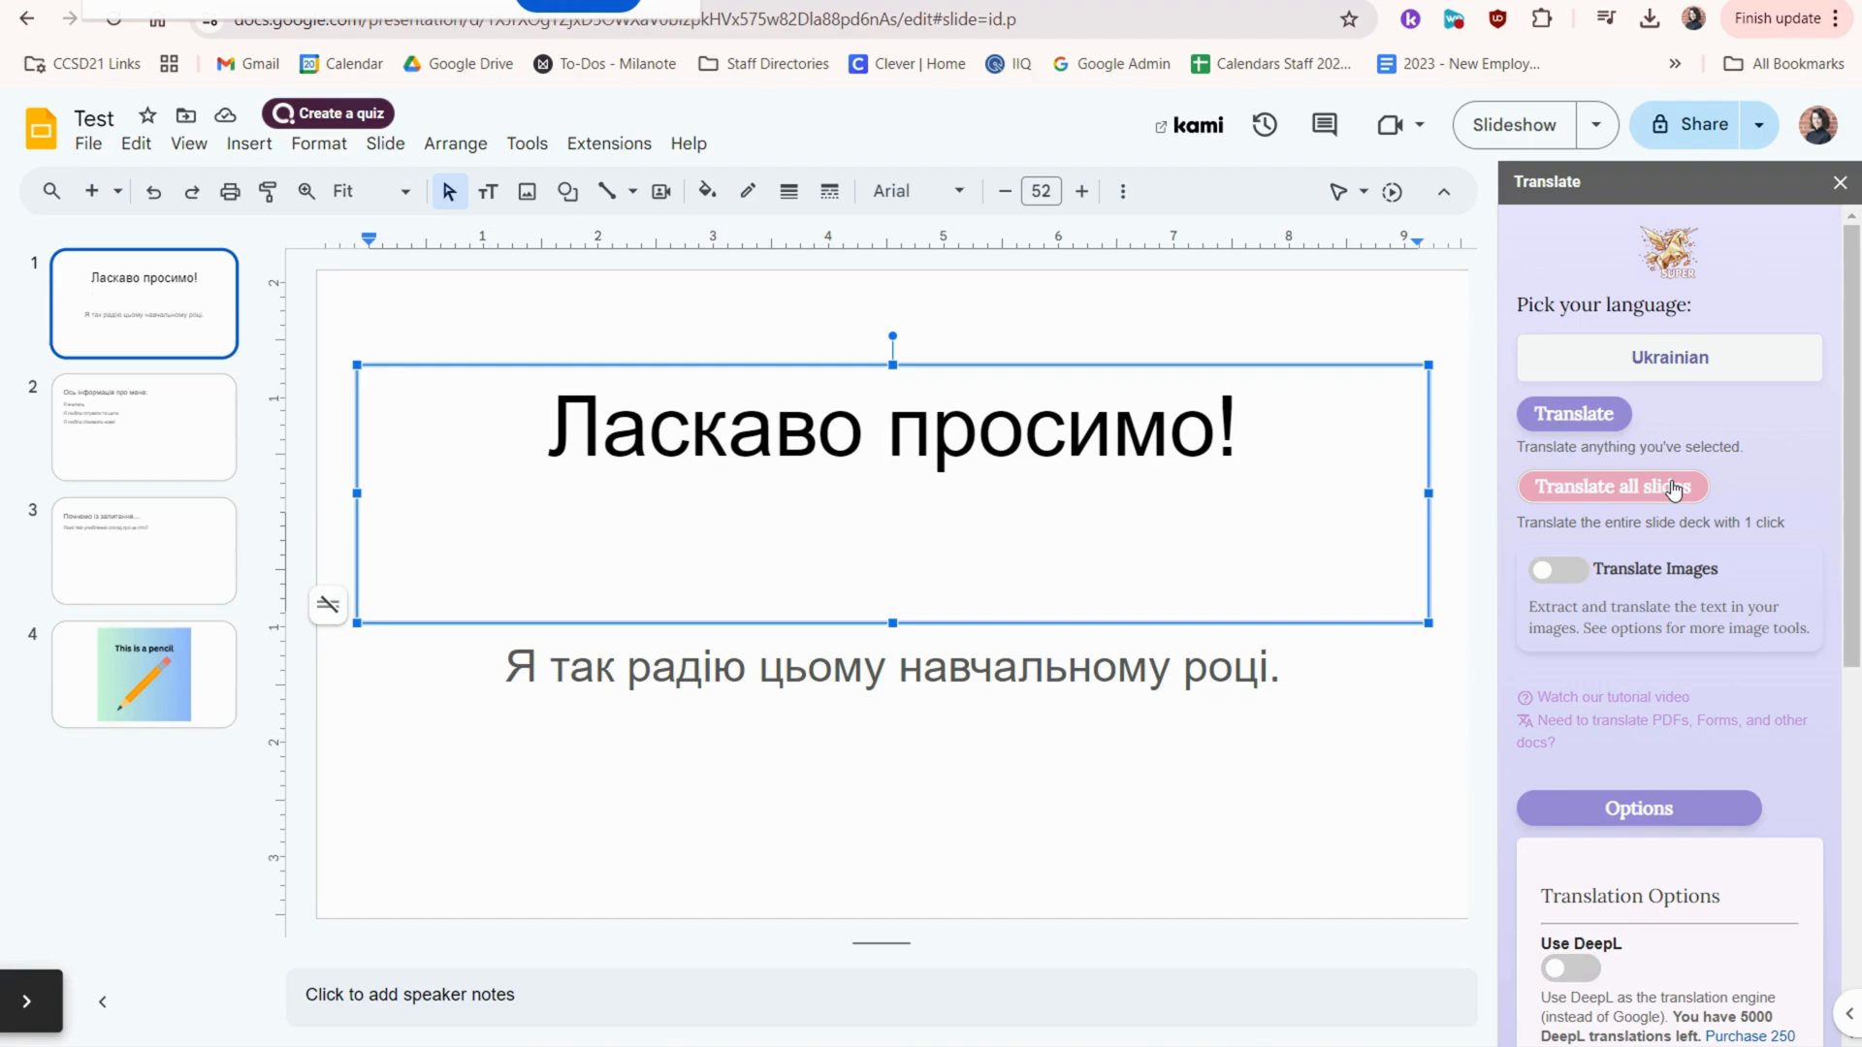
mouse_move(1728, 476)
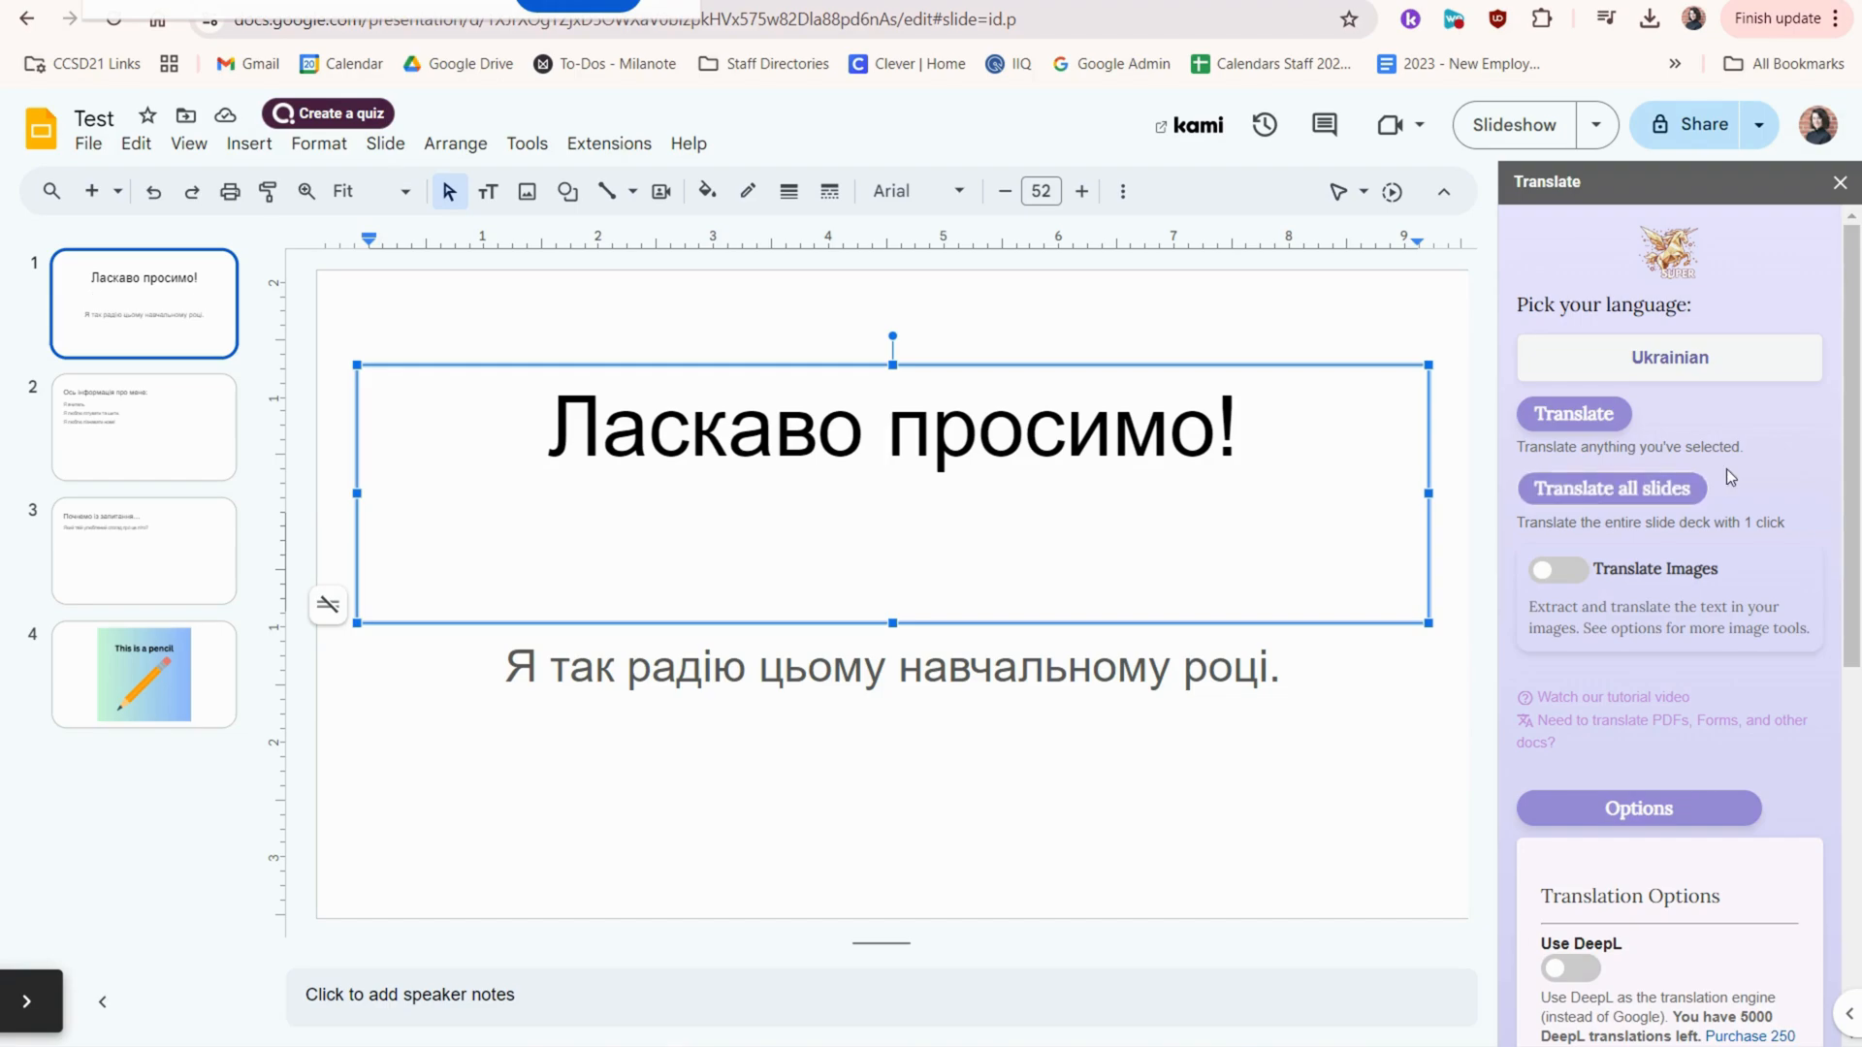
click(142, 426)
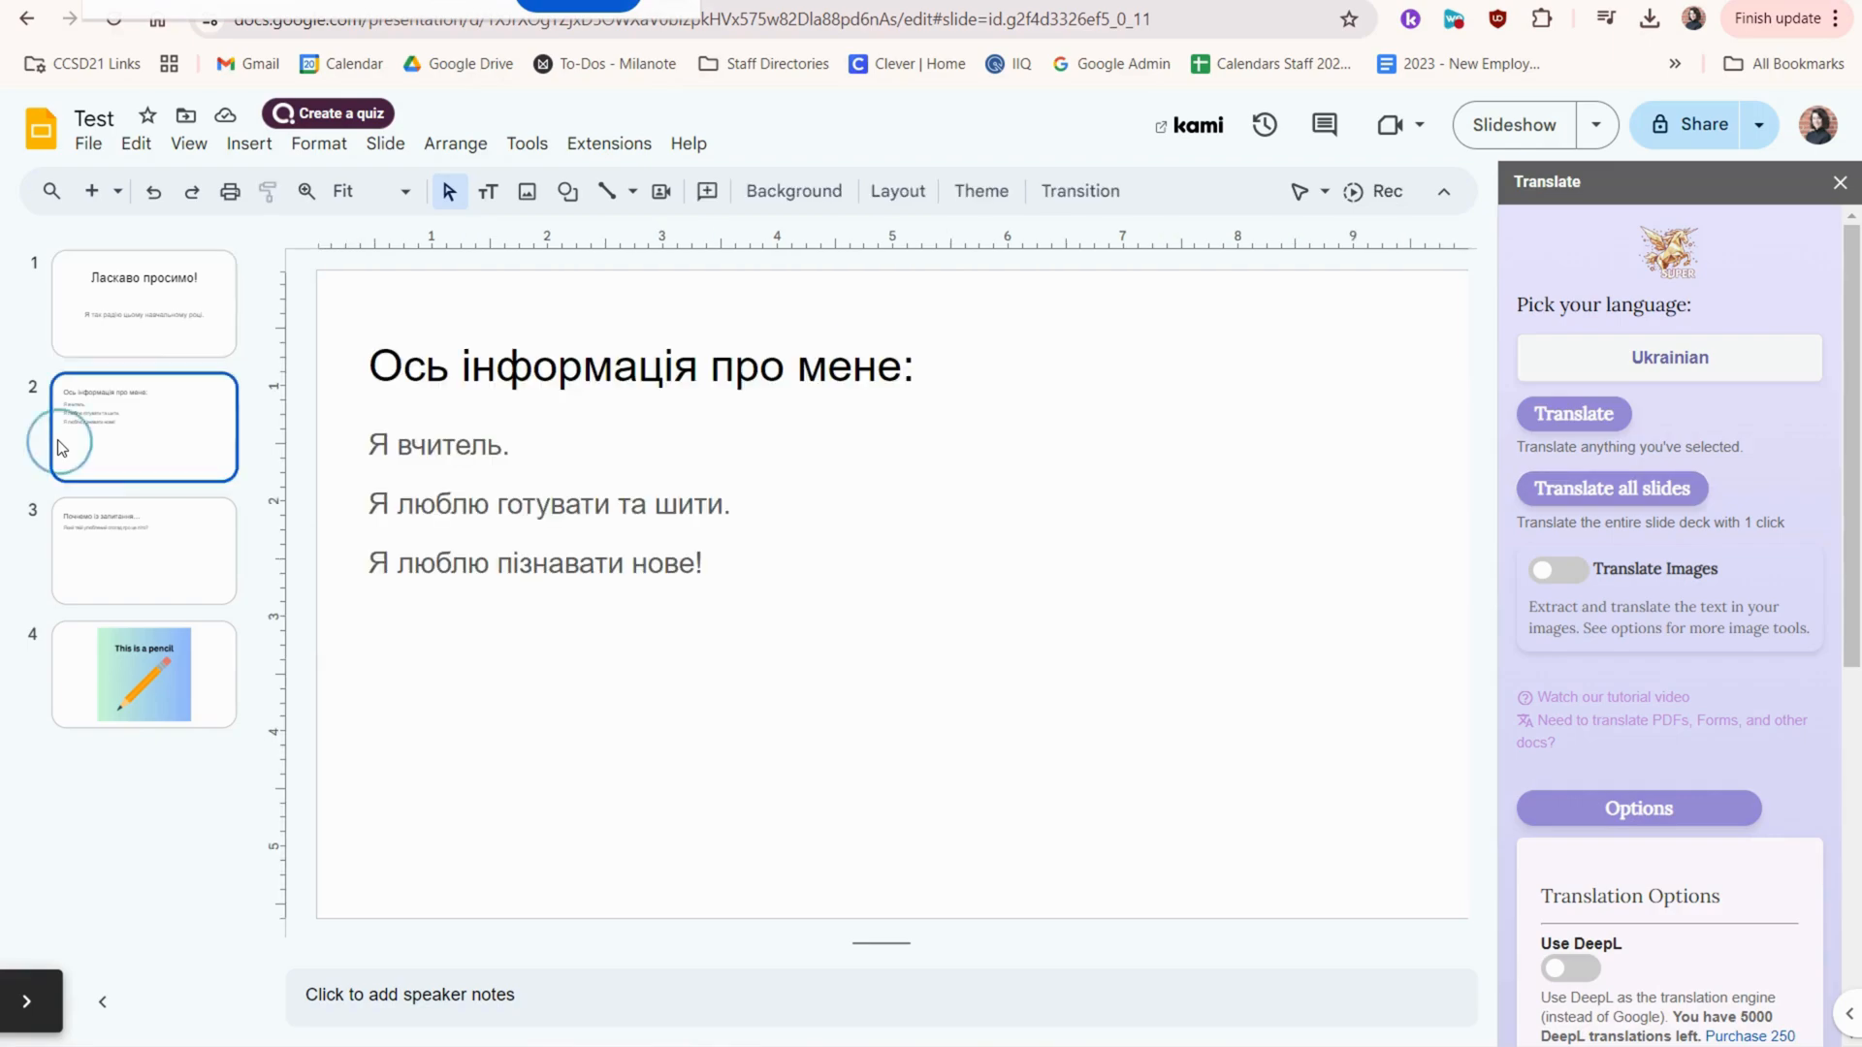
click(143, 673)
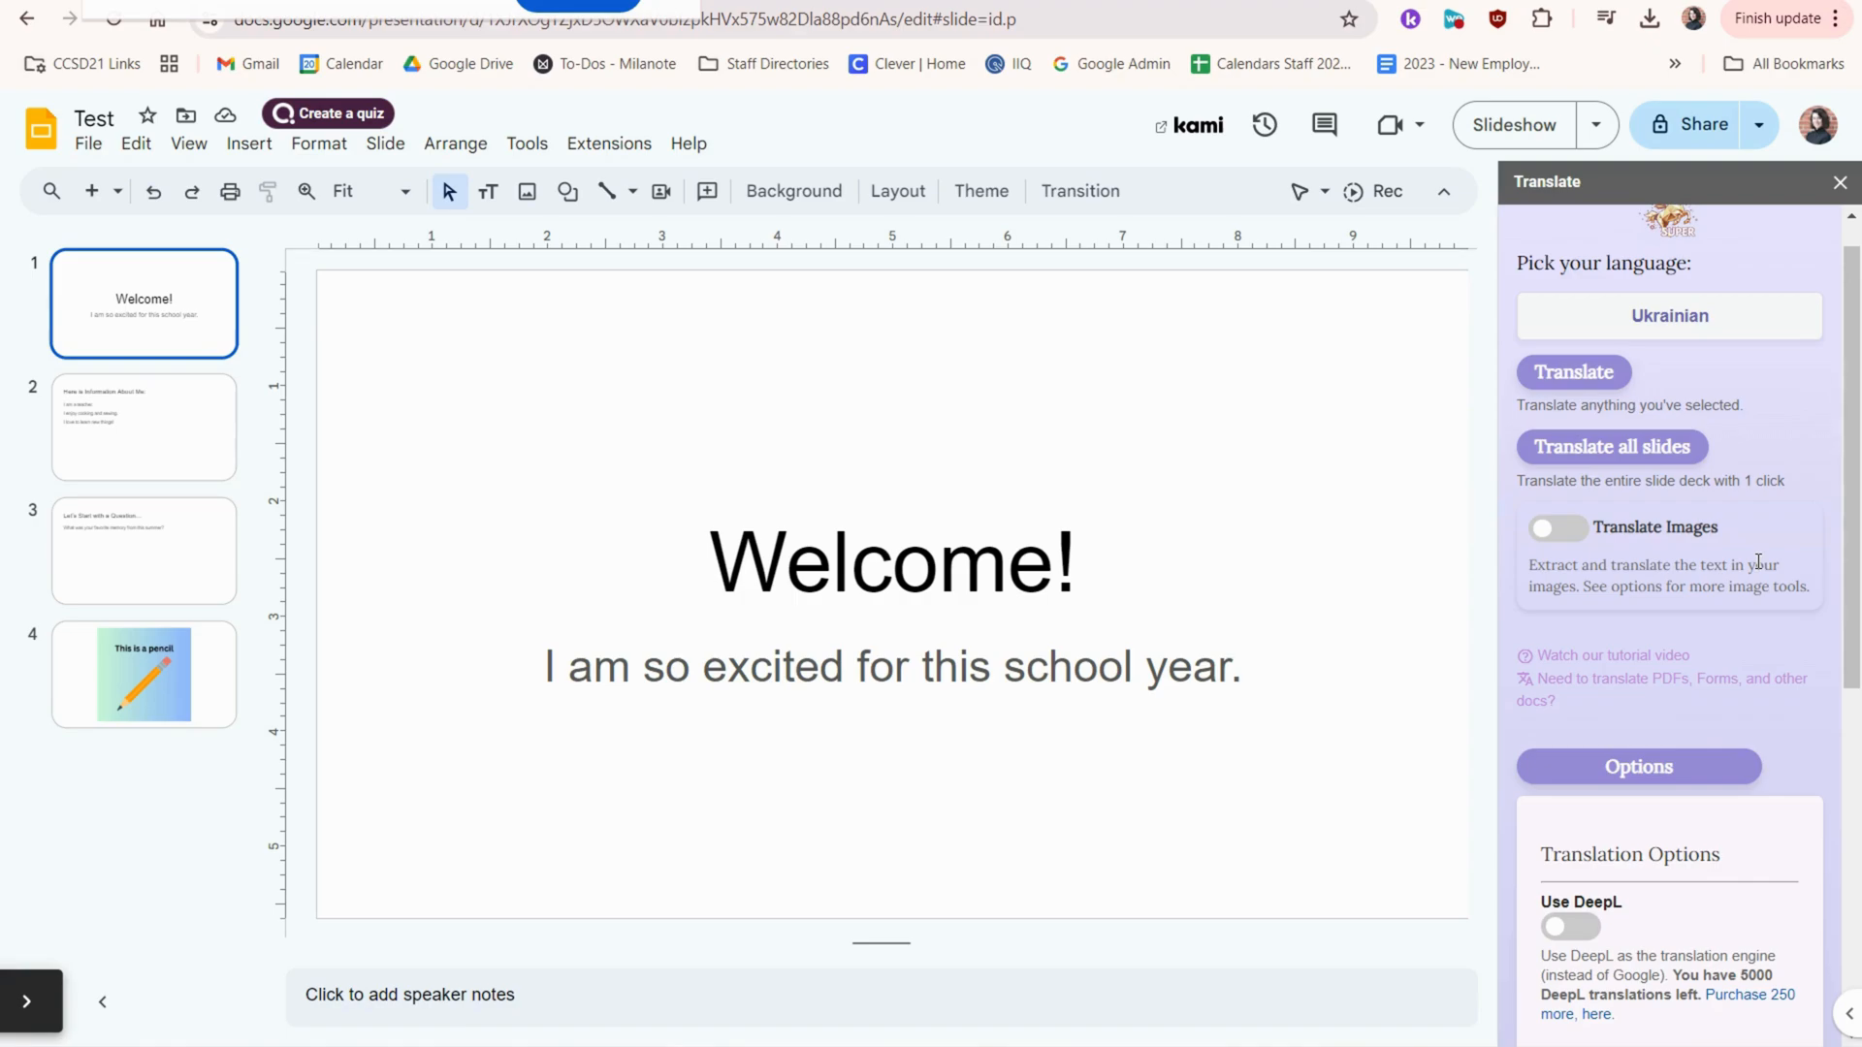
Step: On slide 4, enable image translation and translate the pencil picture into Ukrainian
click(143, 674)
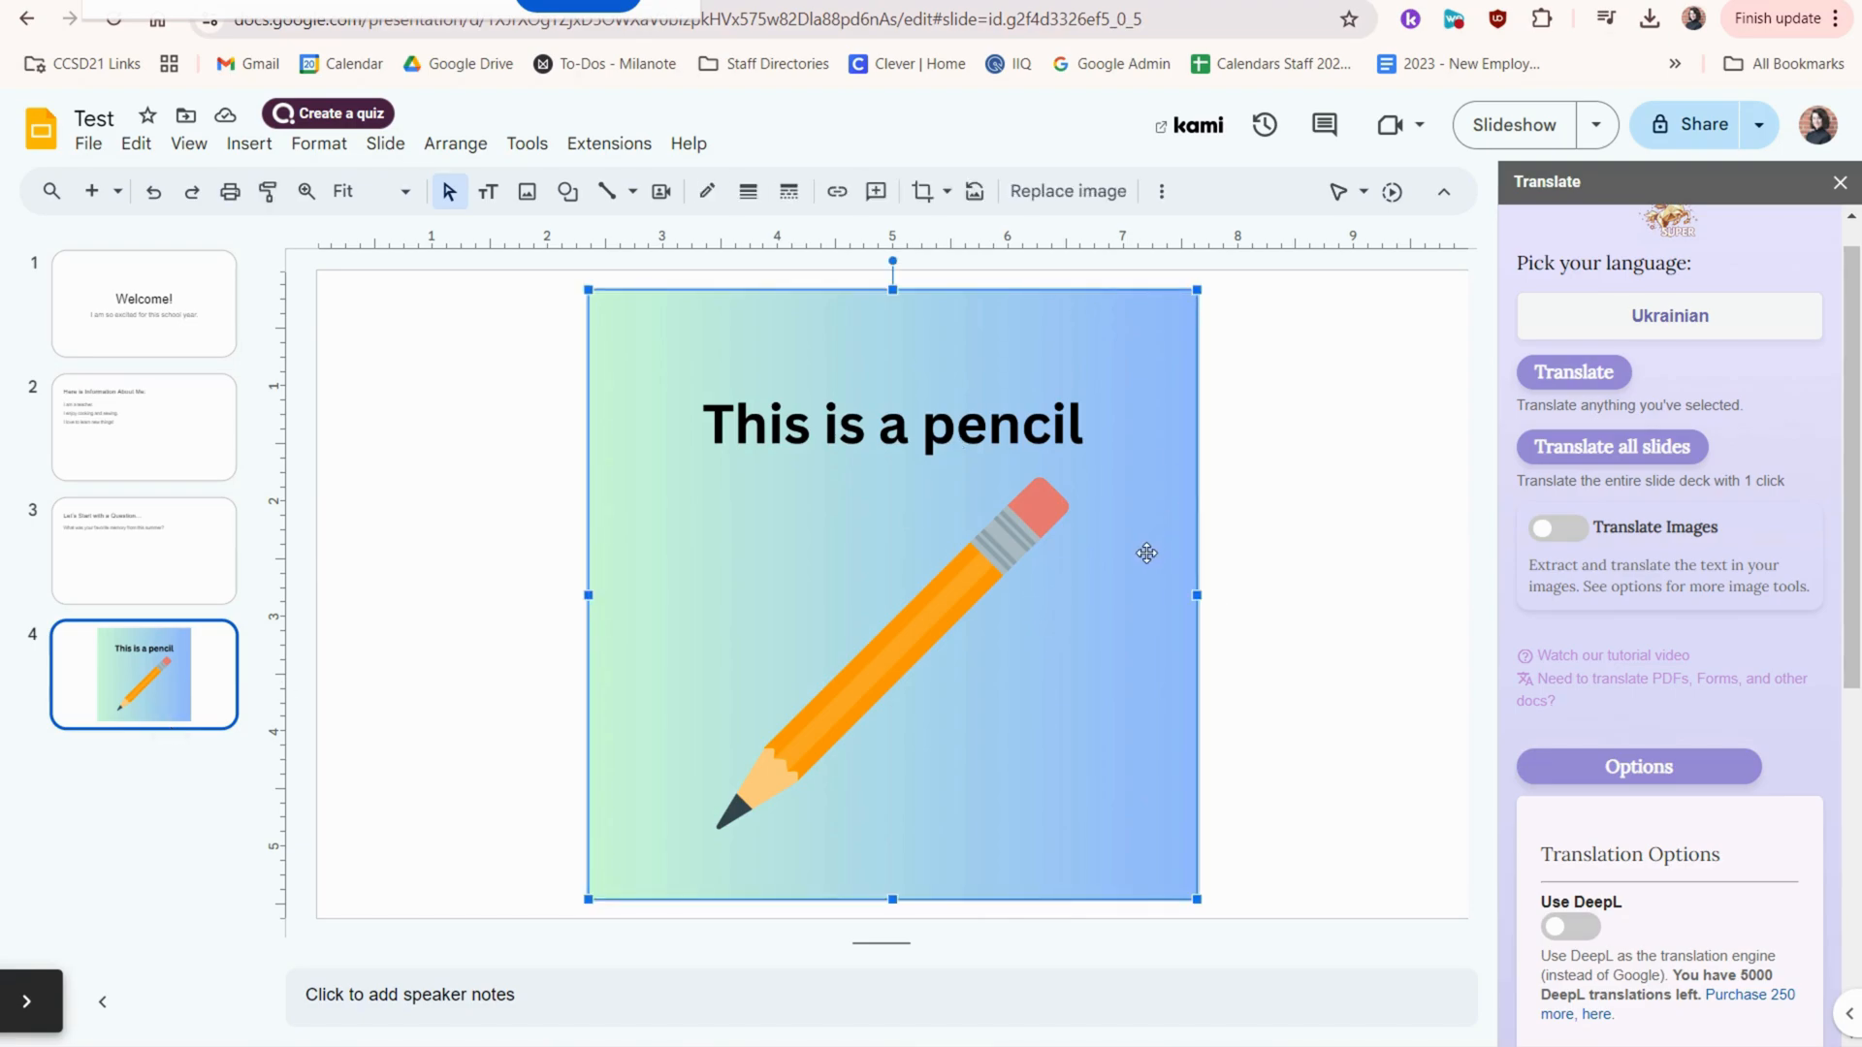
click(1556, 528)
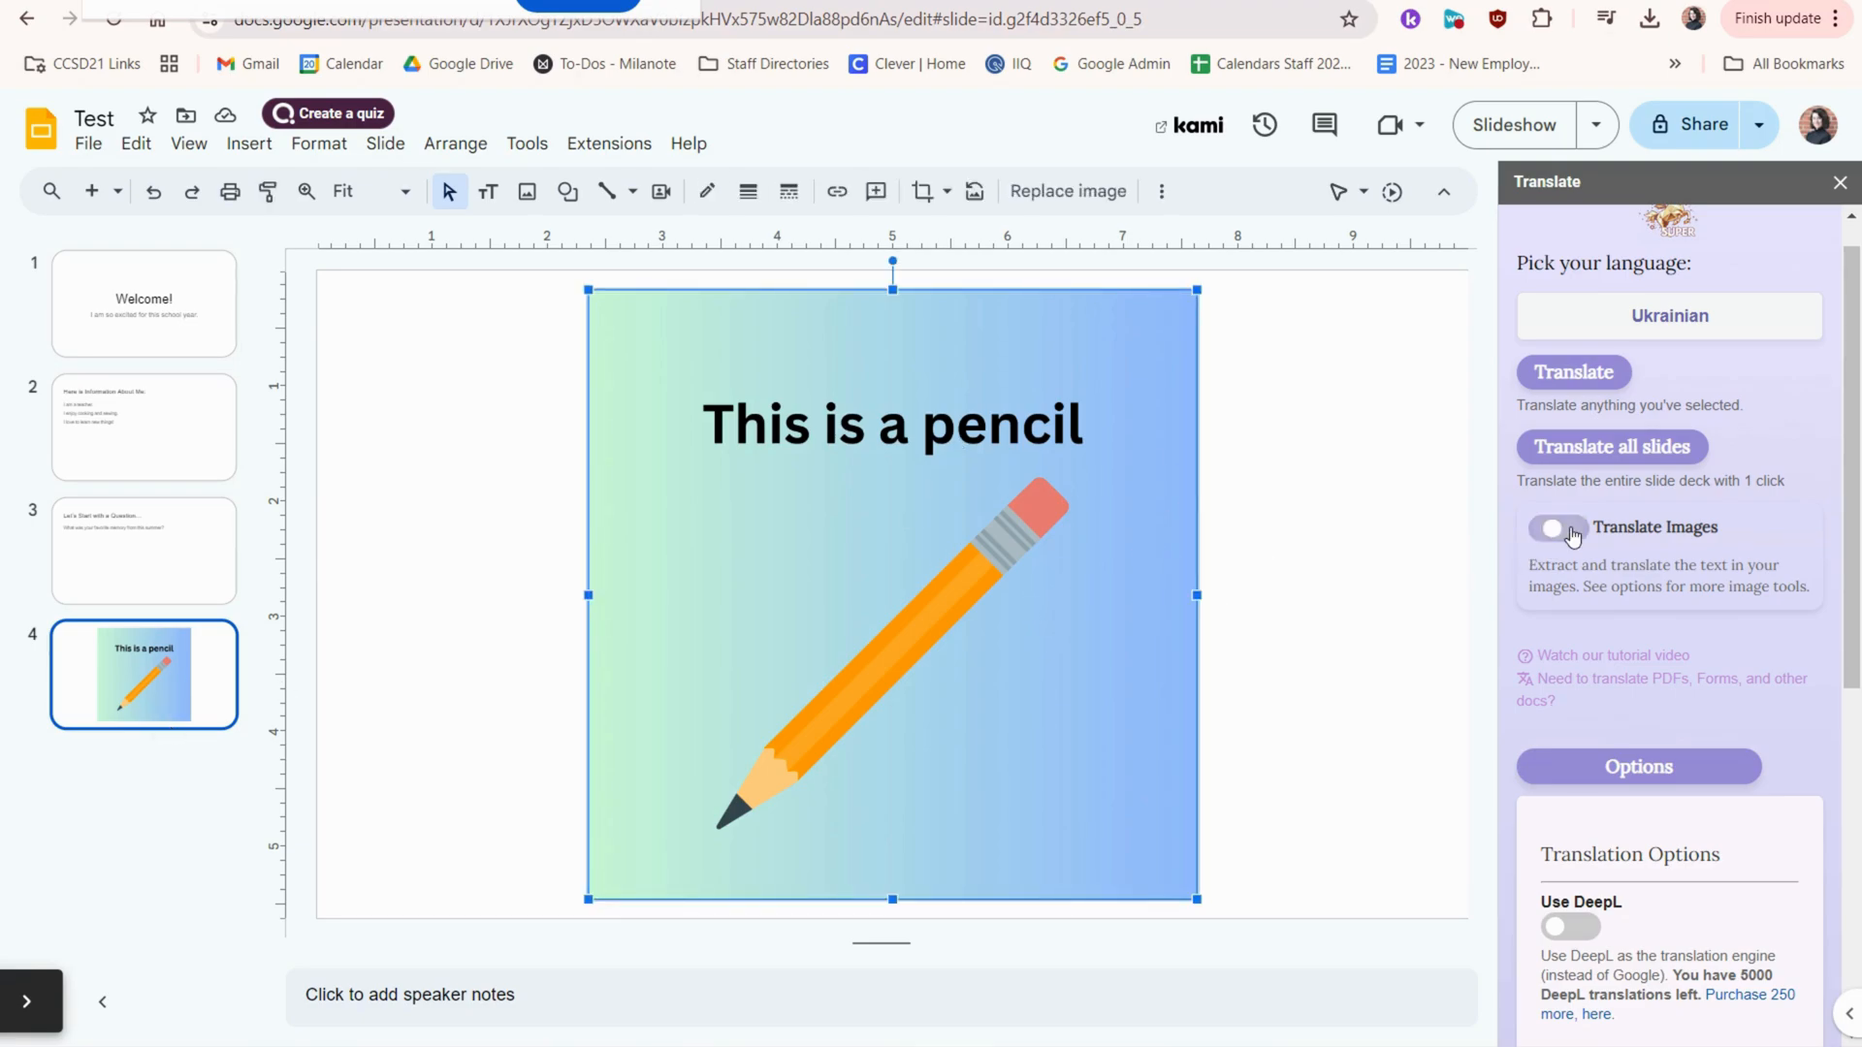
click(1556, 527)
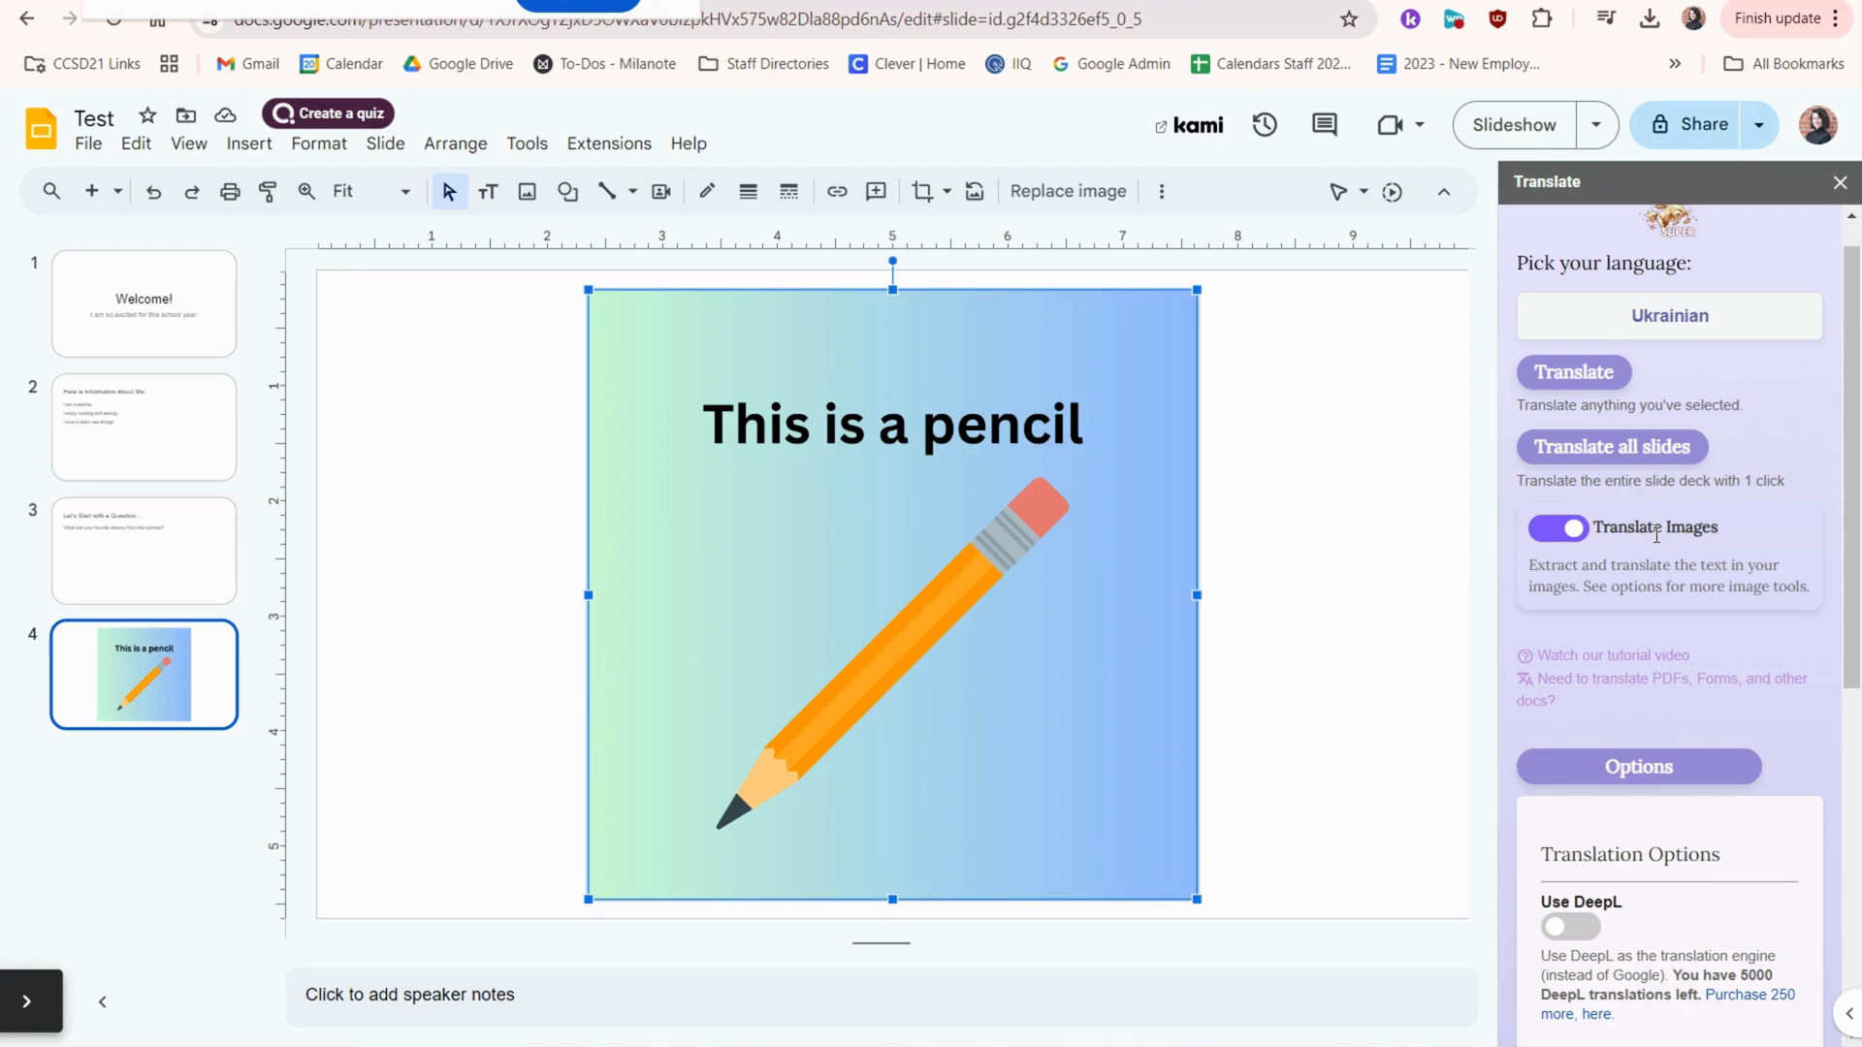
mouse_move(1771, 390)
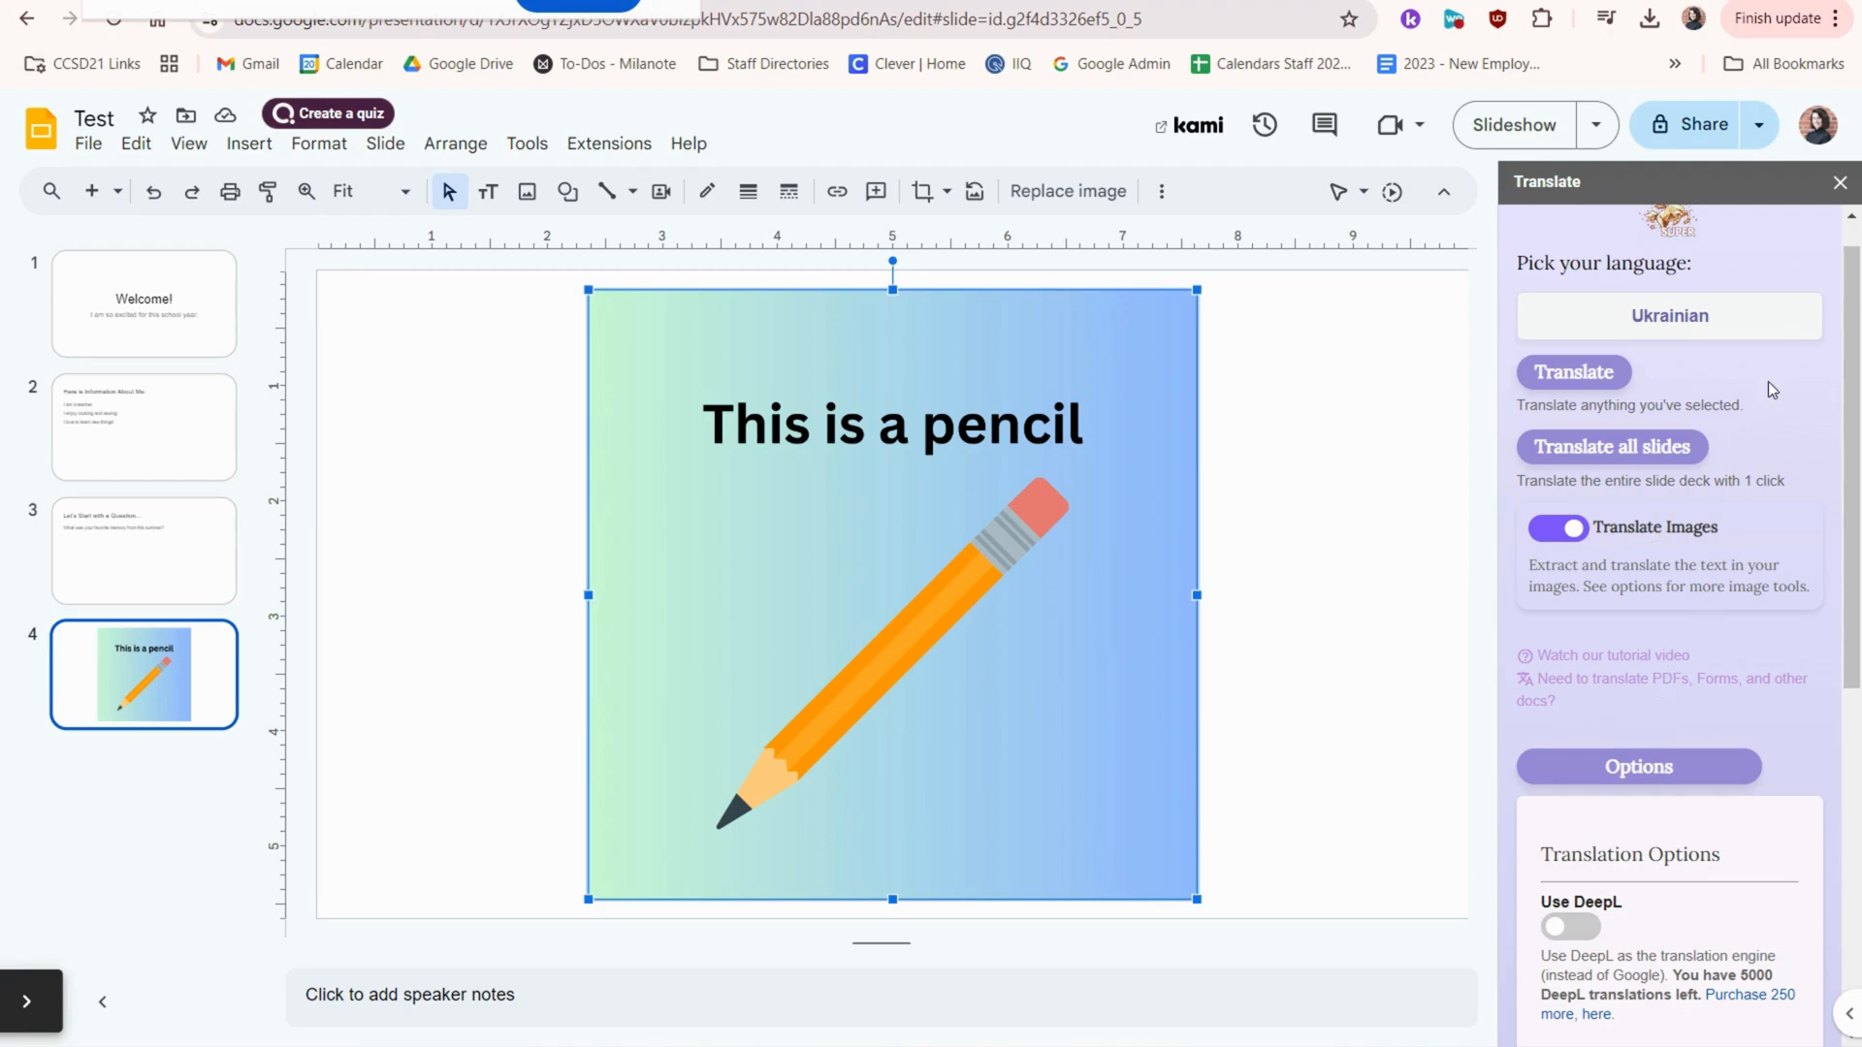
click(1571, 372)
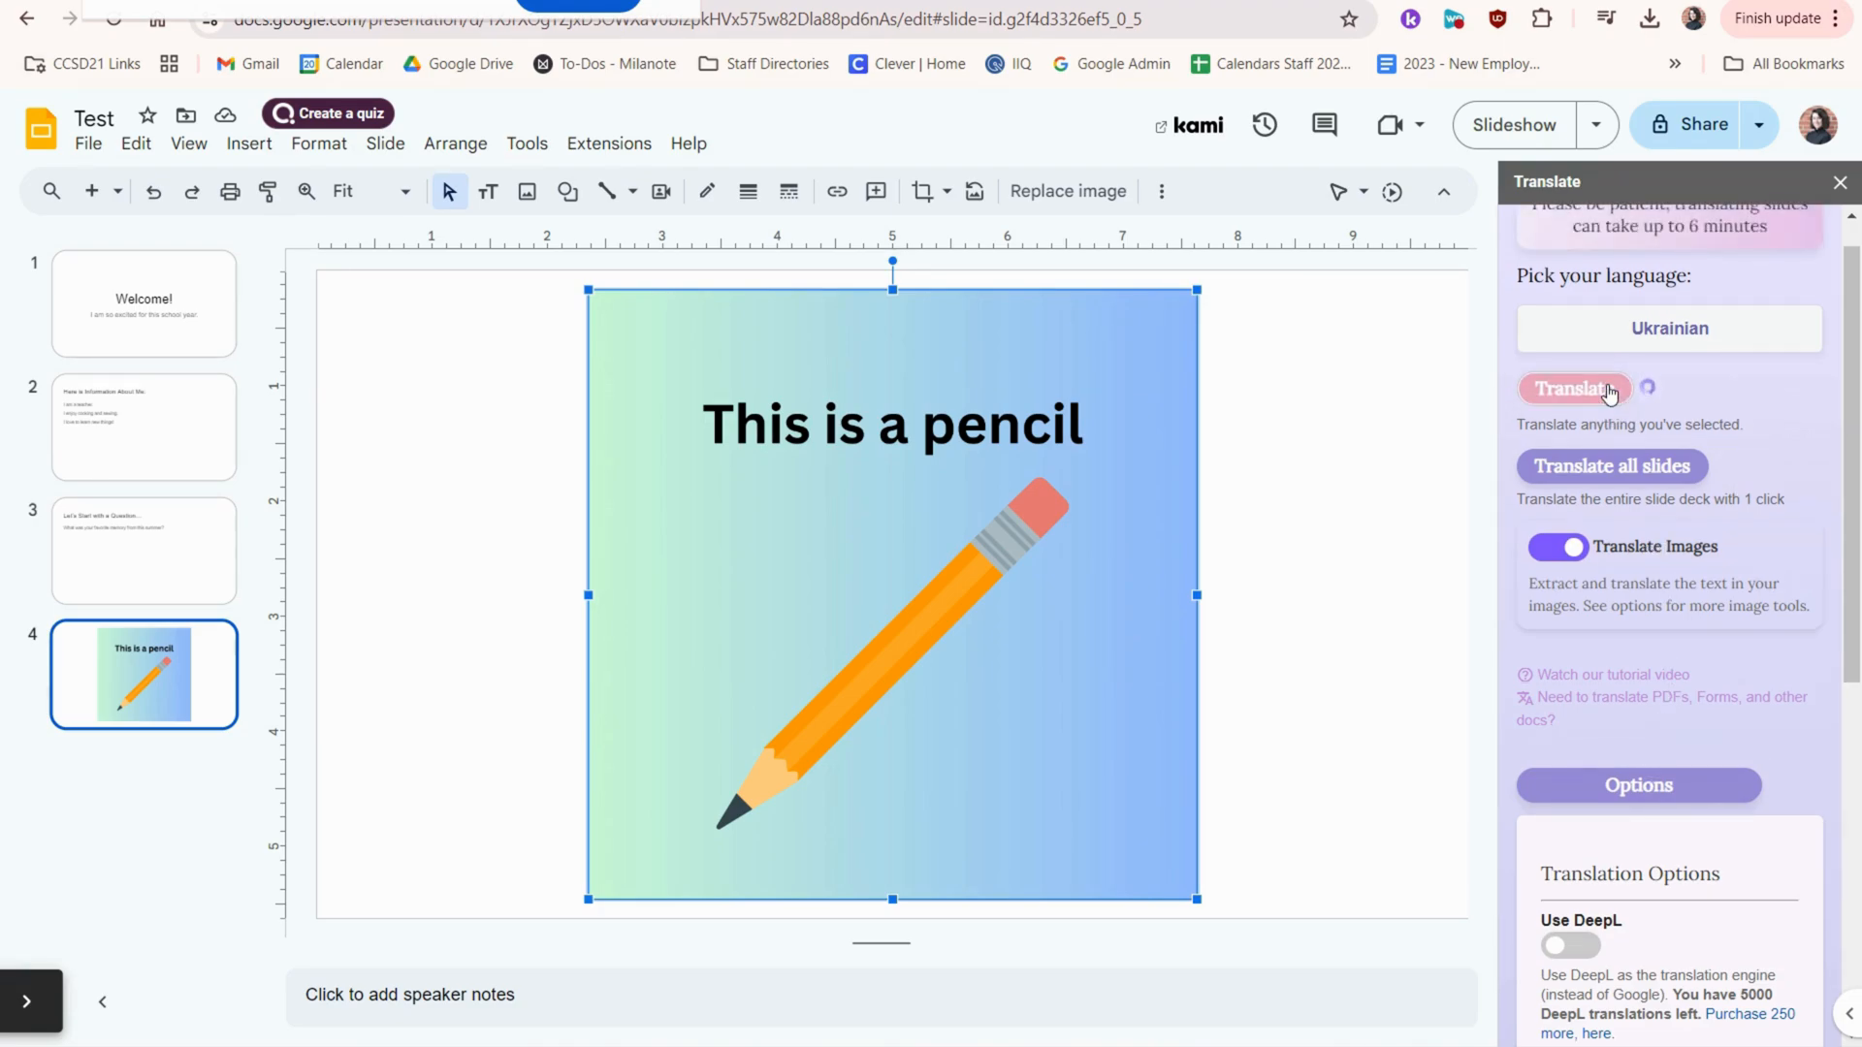
click(1573, 387)
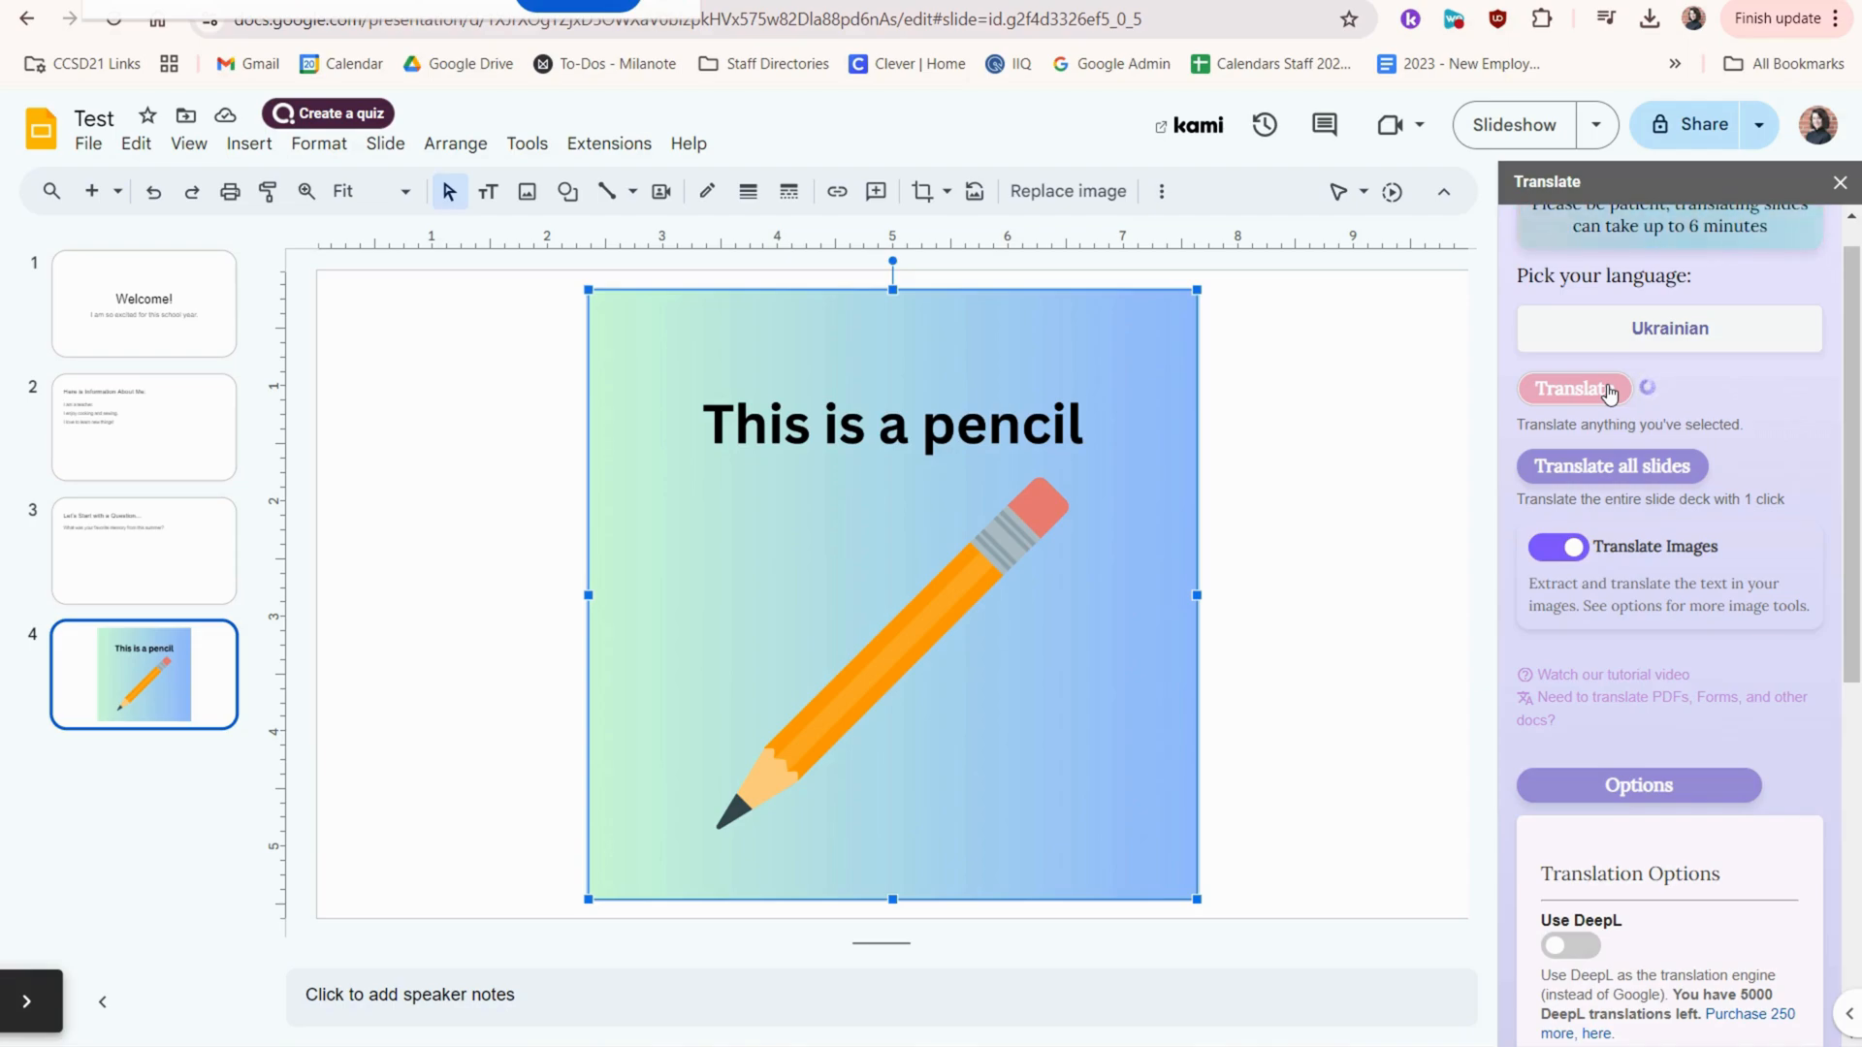
click(1575, 387)
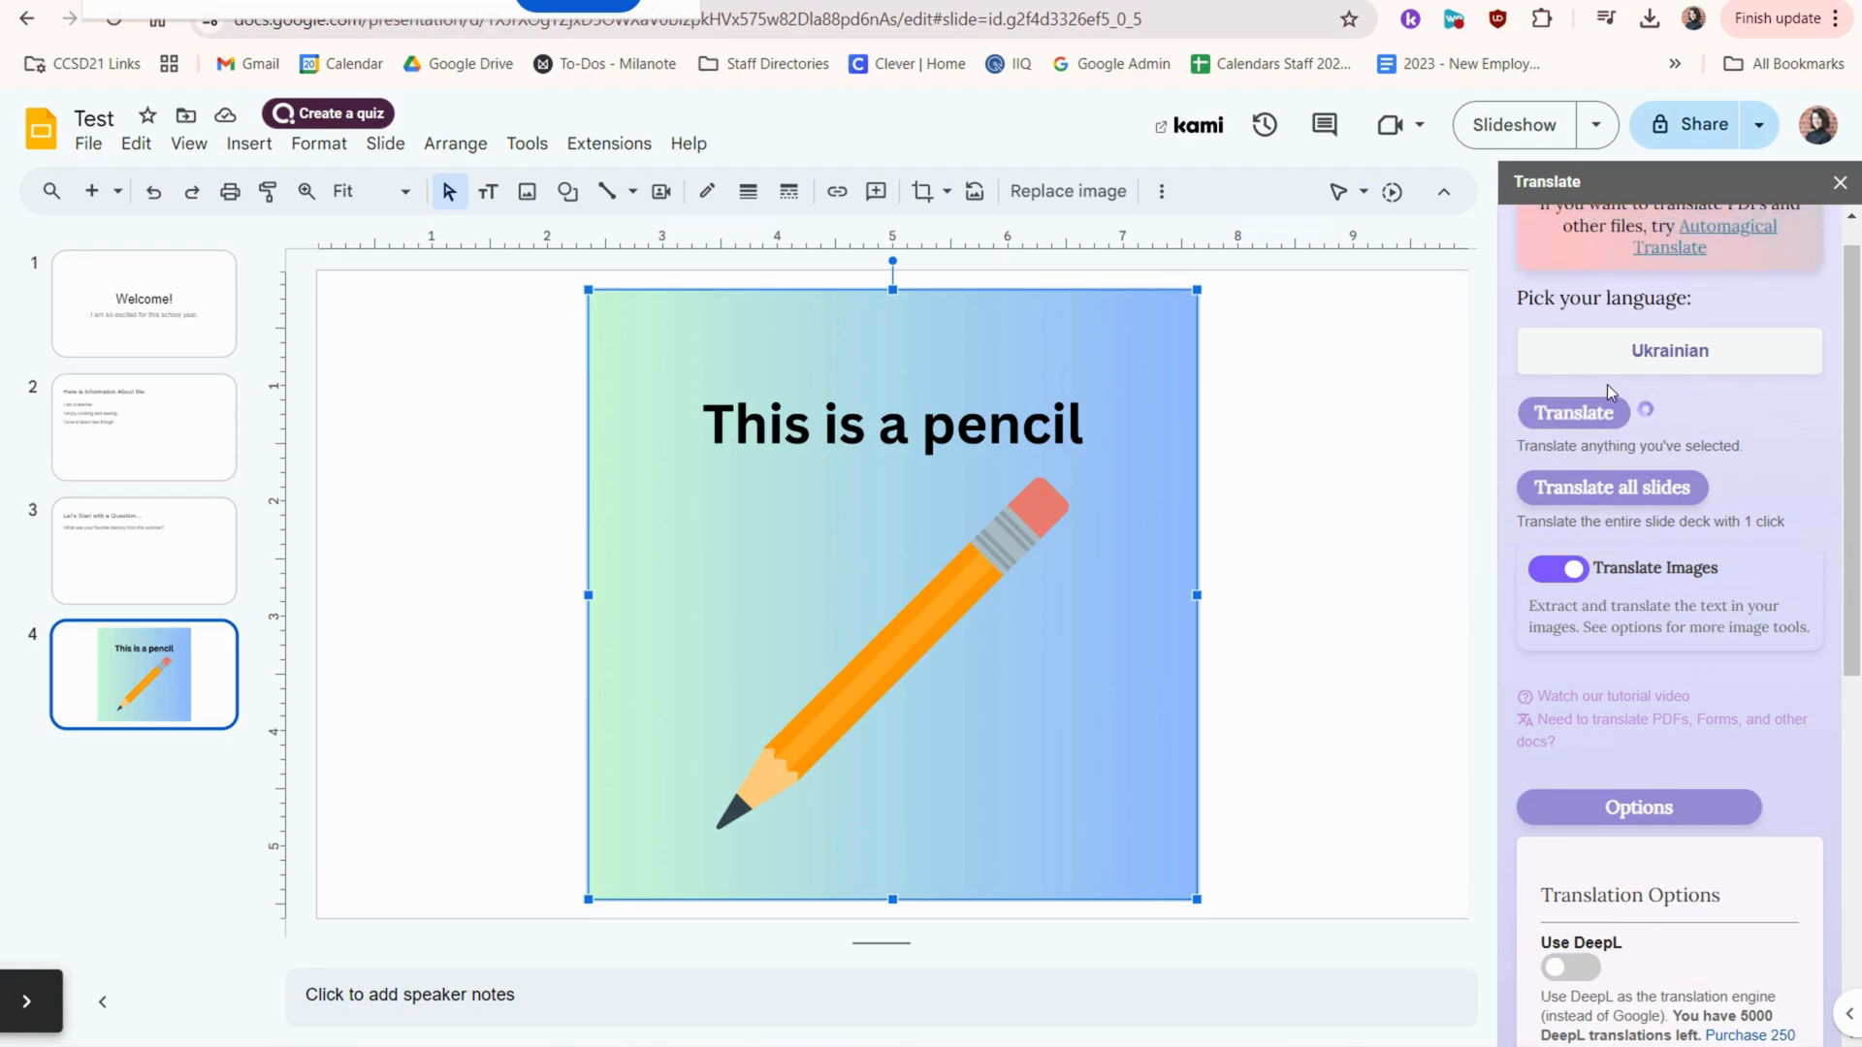
click(1572, 411)
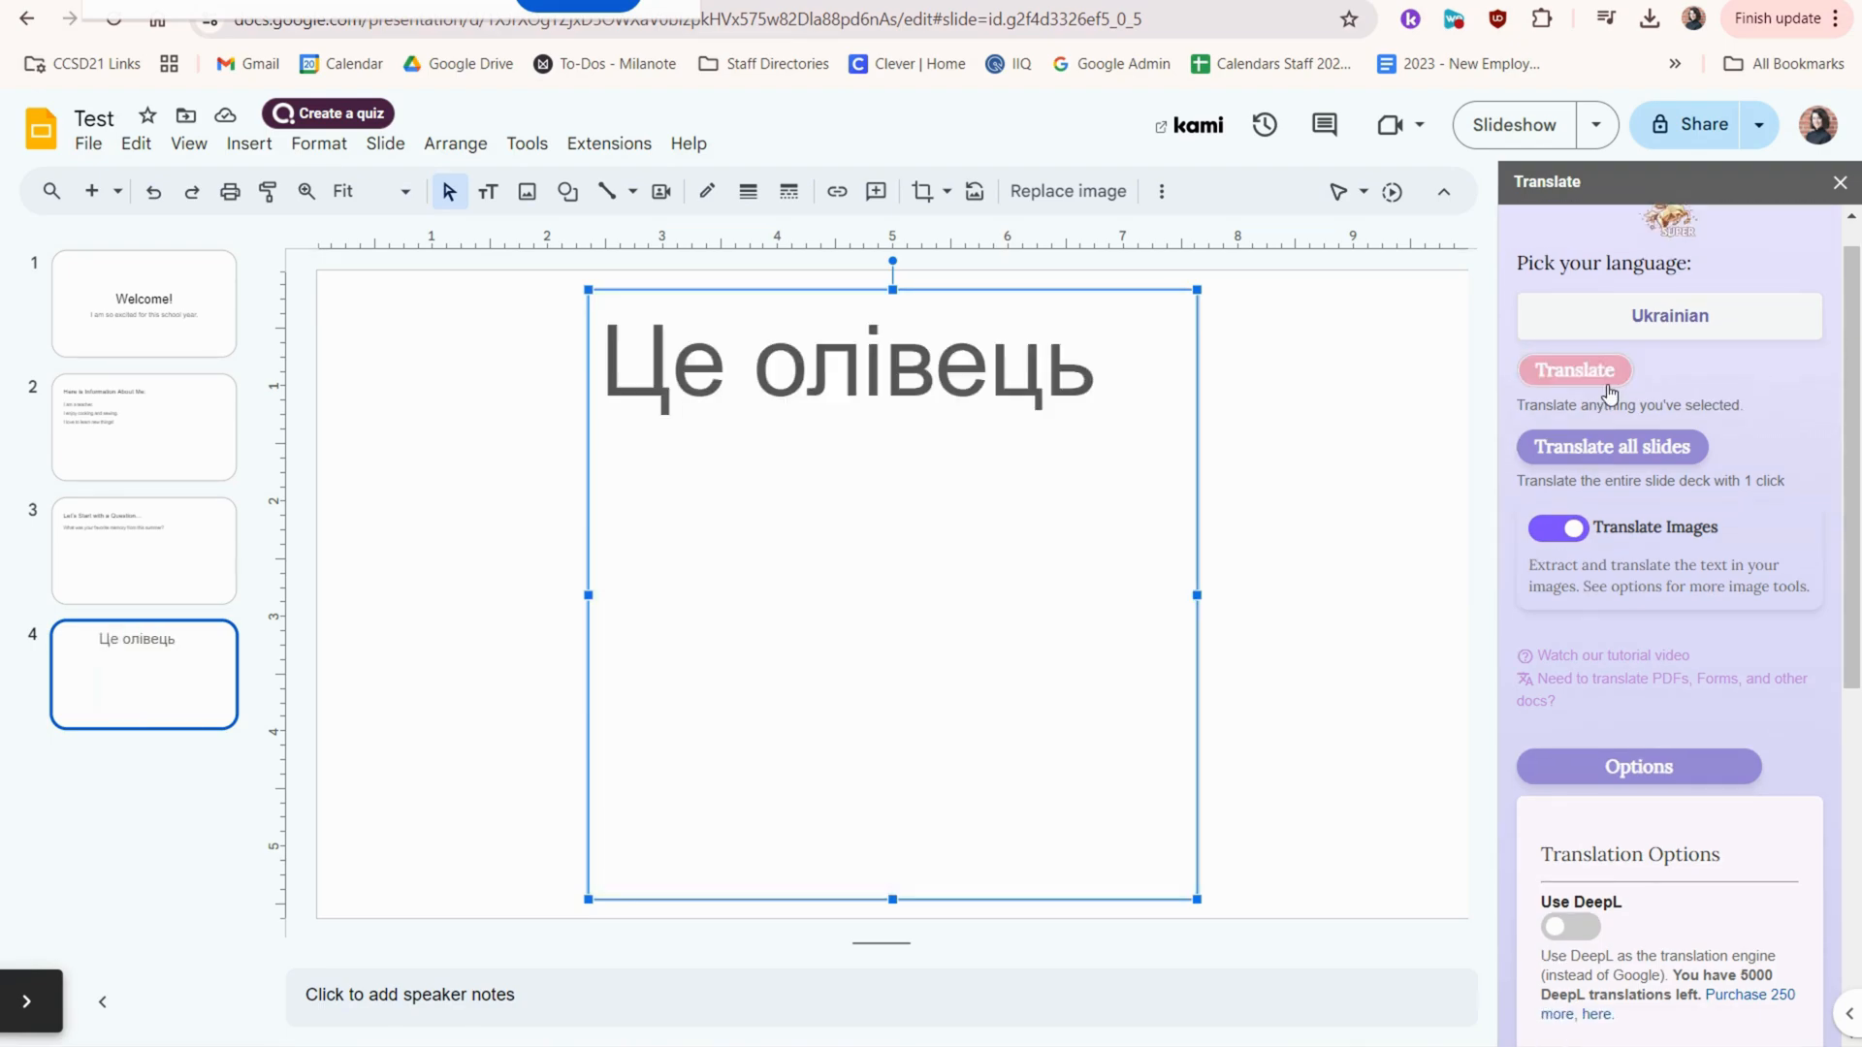
mouse_move(999, 556)
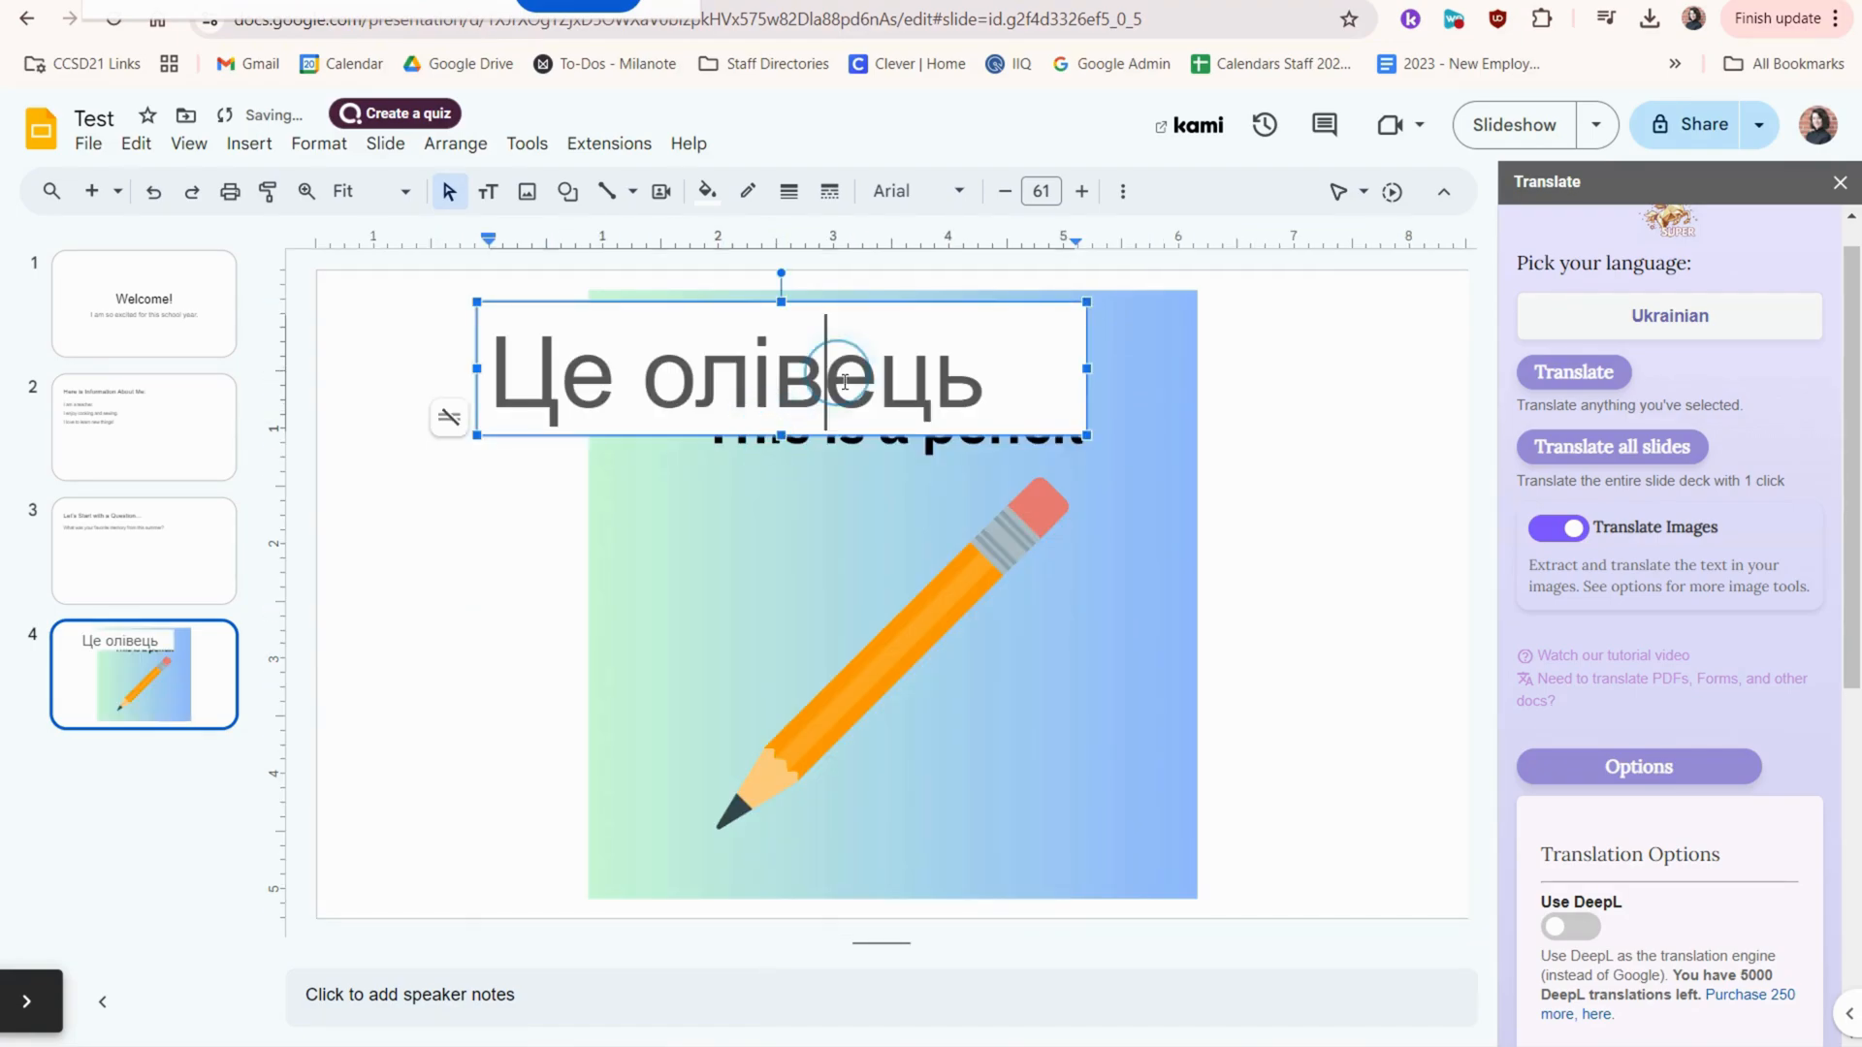
Step: Drag the Ukrainian caption box to the lower right and select it
click(1098, 487)
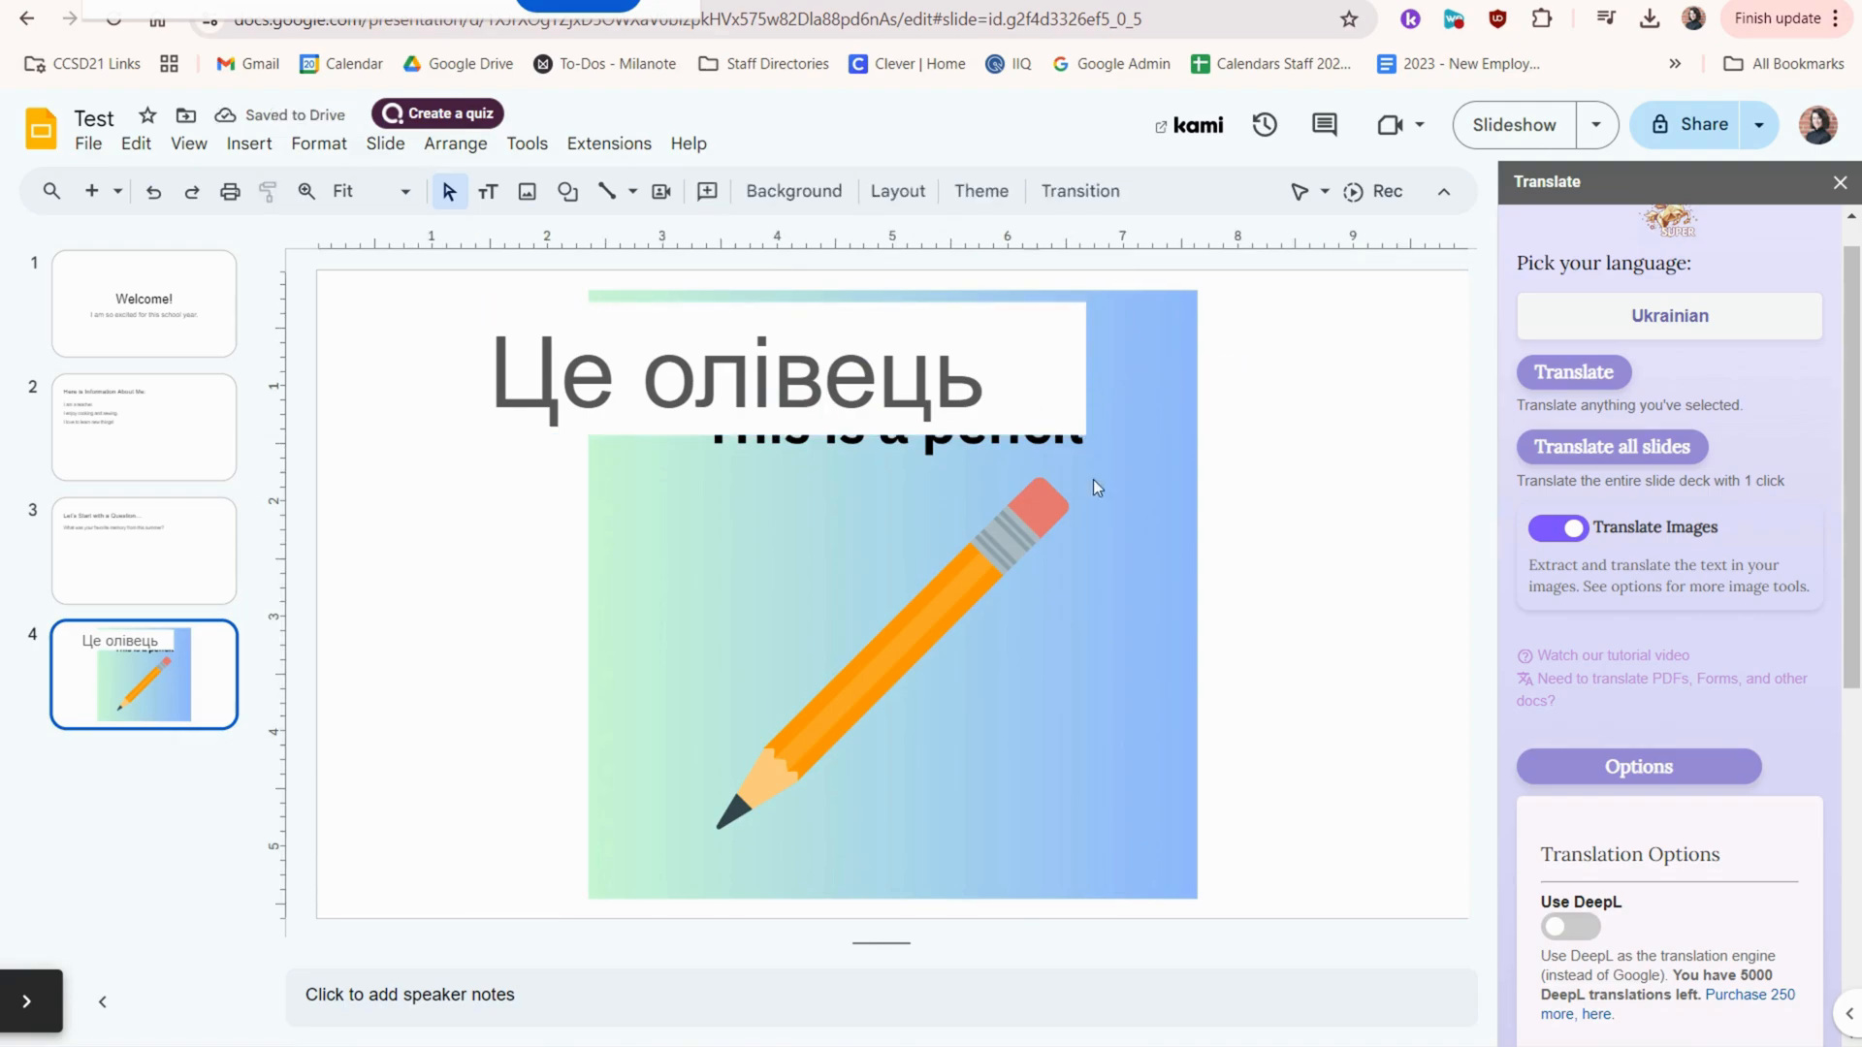
drag(736, 374, 1122, 813)
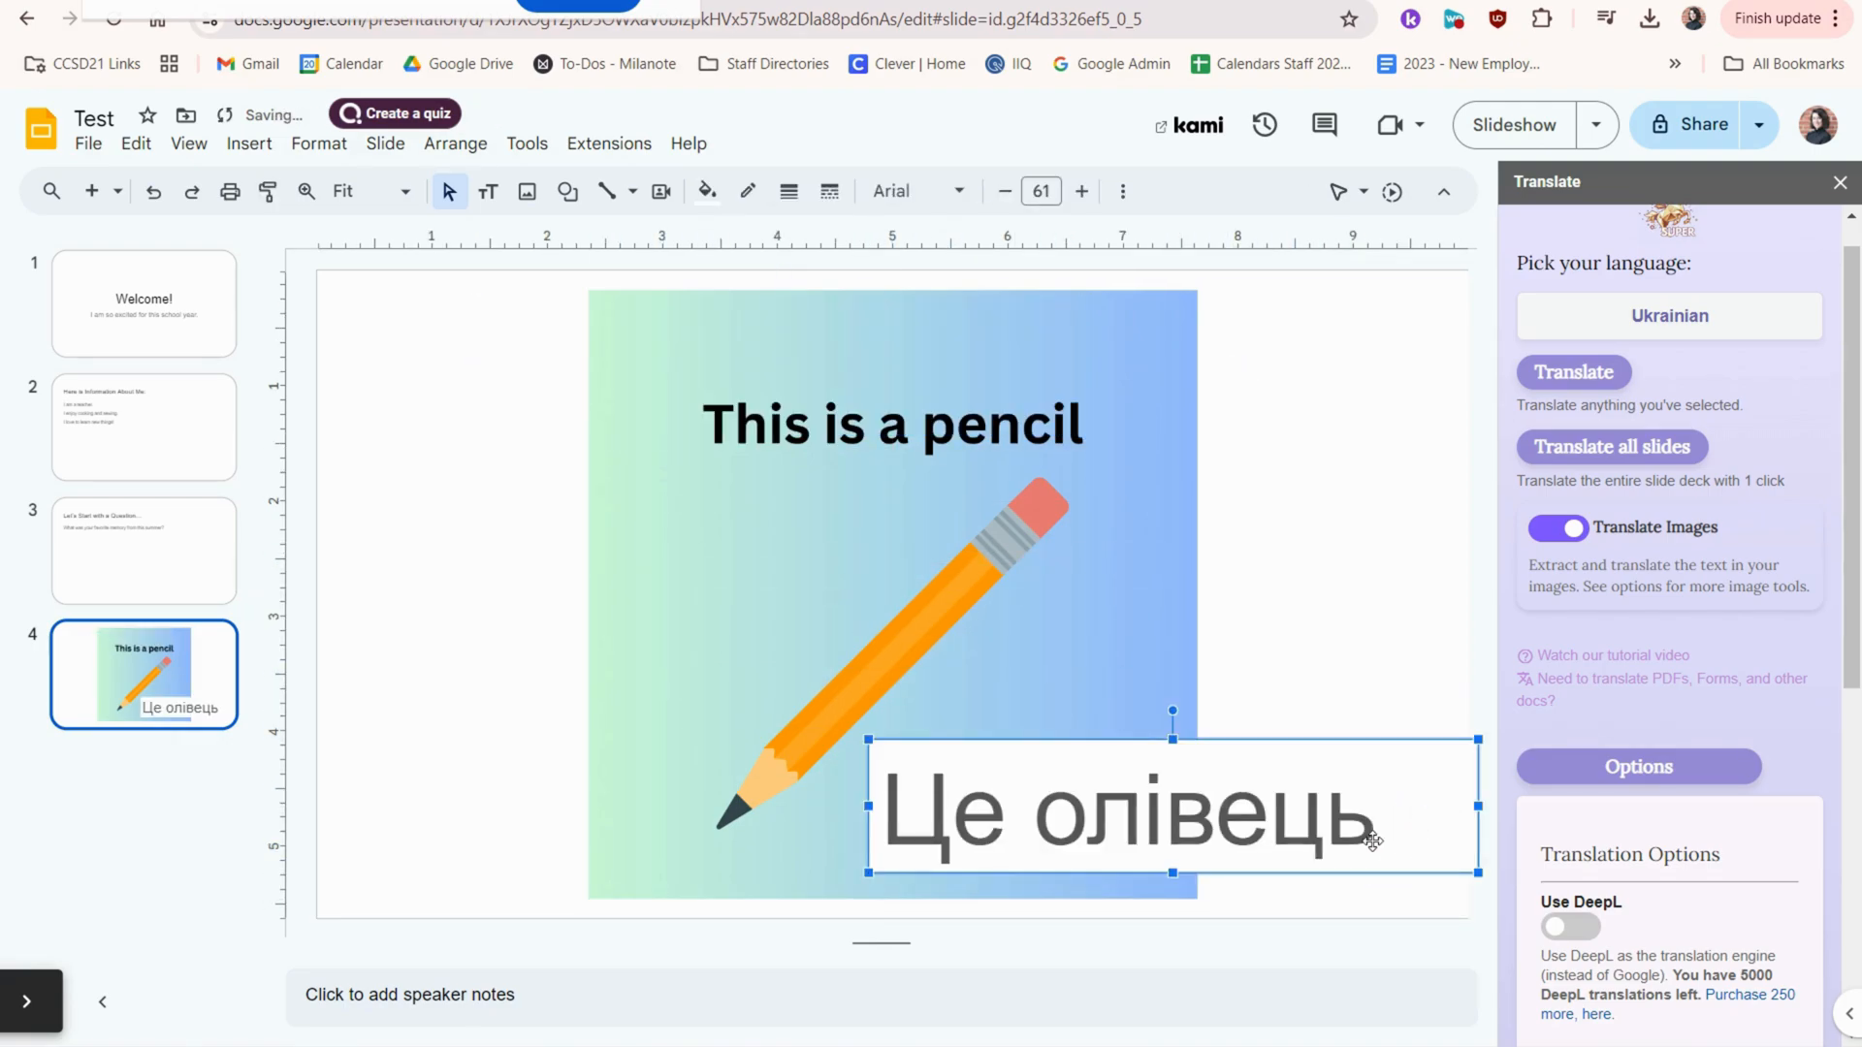
triple_click(1122, 813)
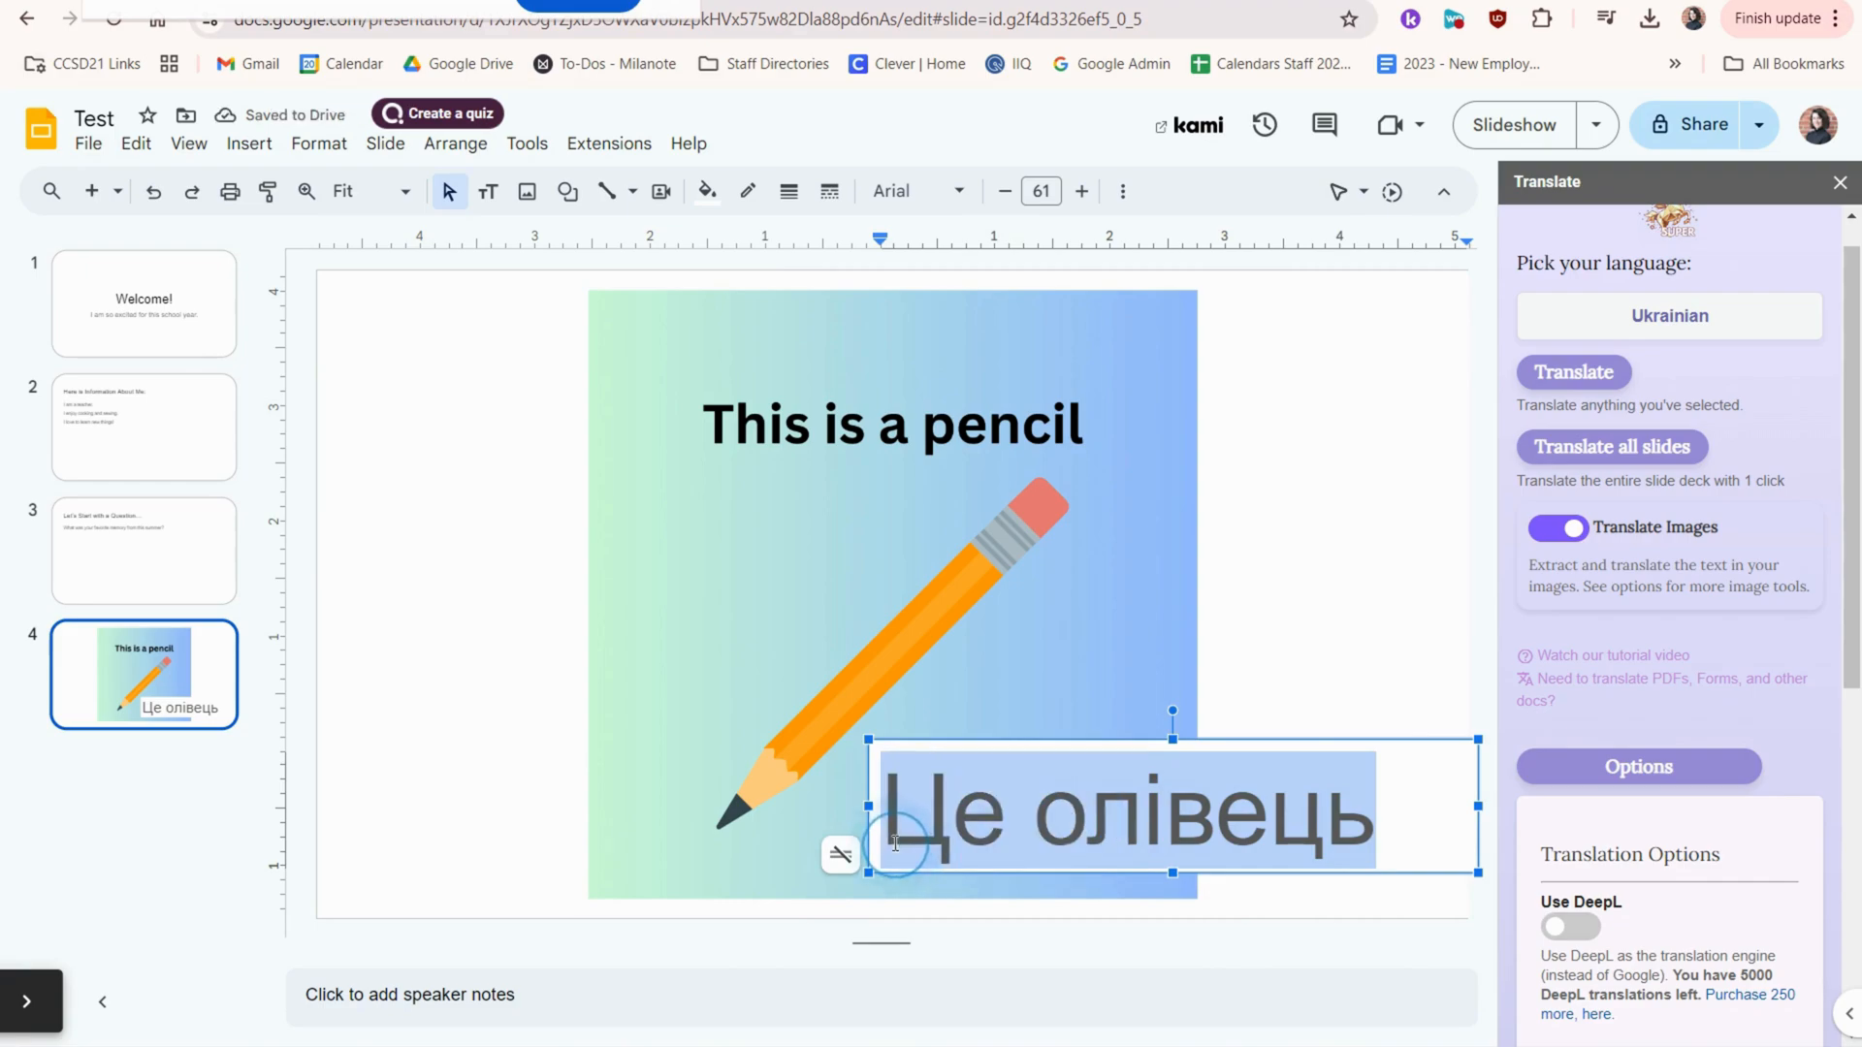
click(1413, 808)
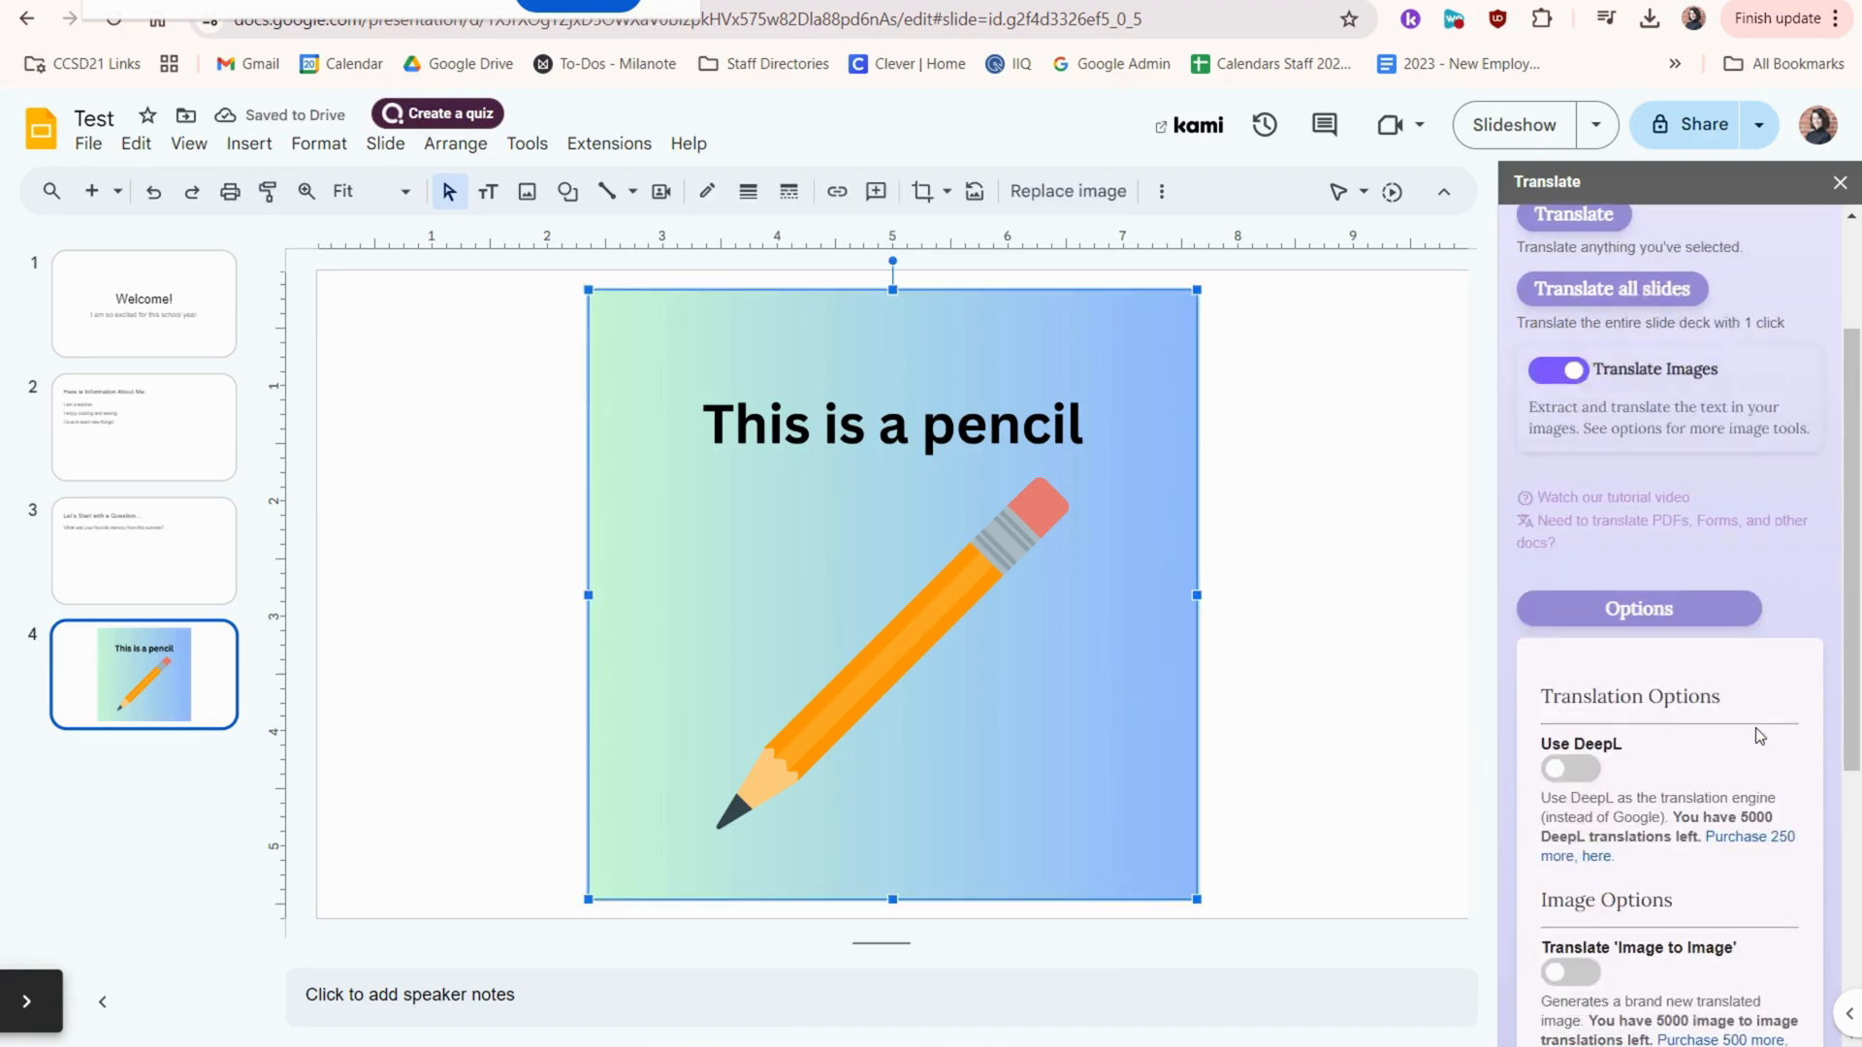
Step: Translate the pencil image into Ukrainian, adding a translated copy beside the original
scroll(down, 3)
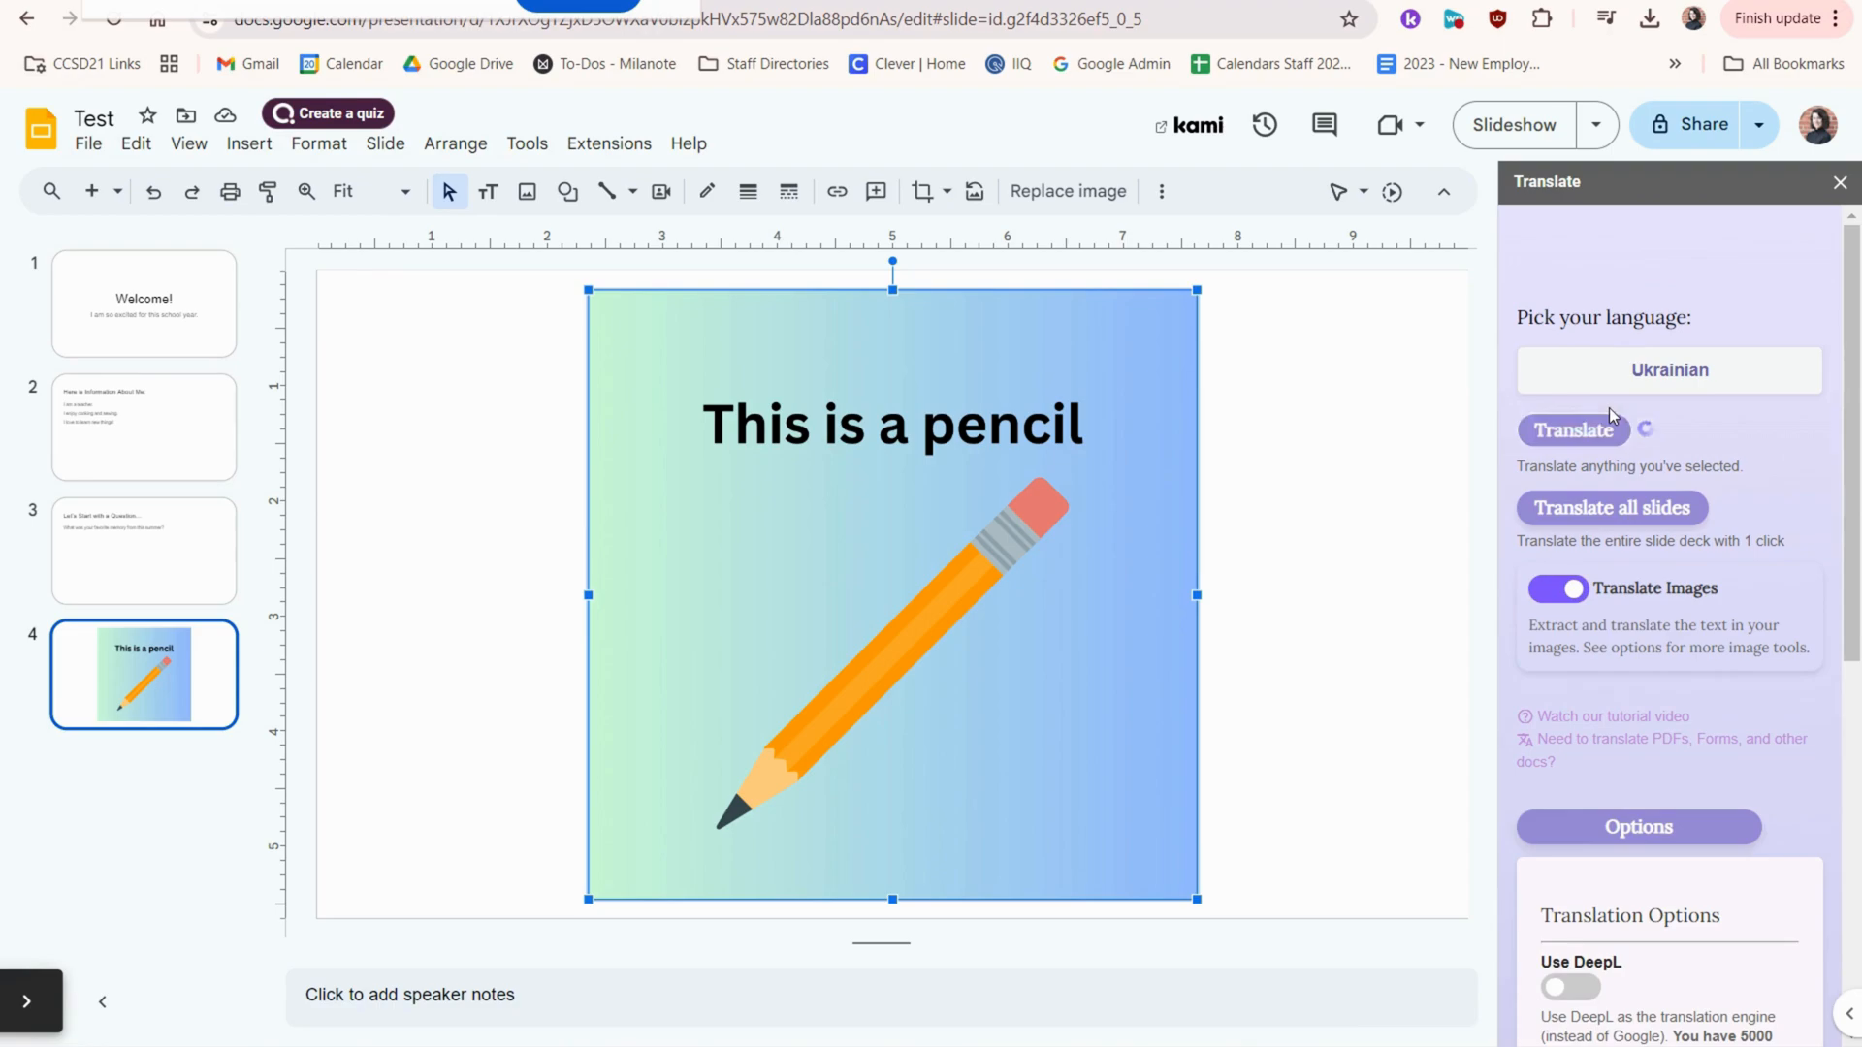
click(1572, 431)
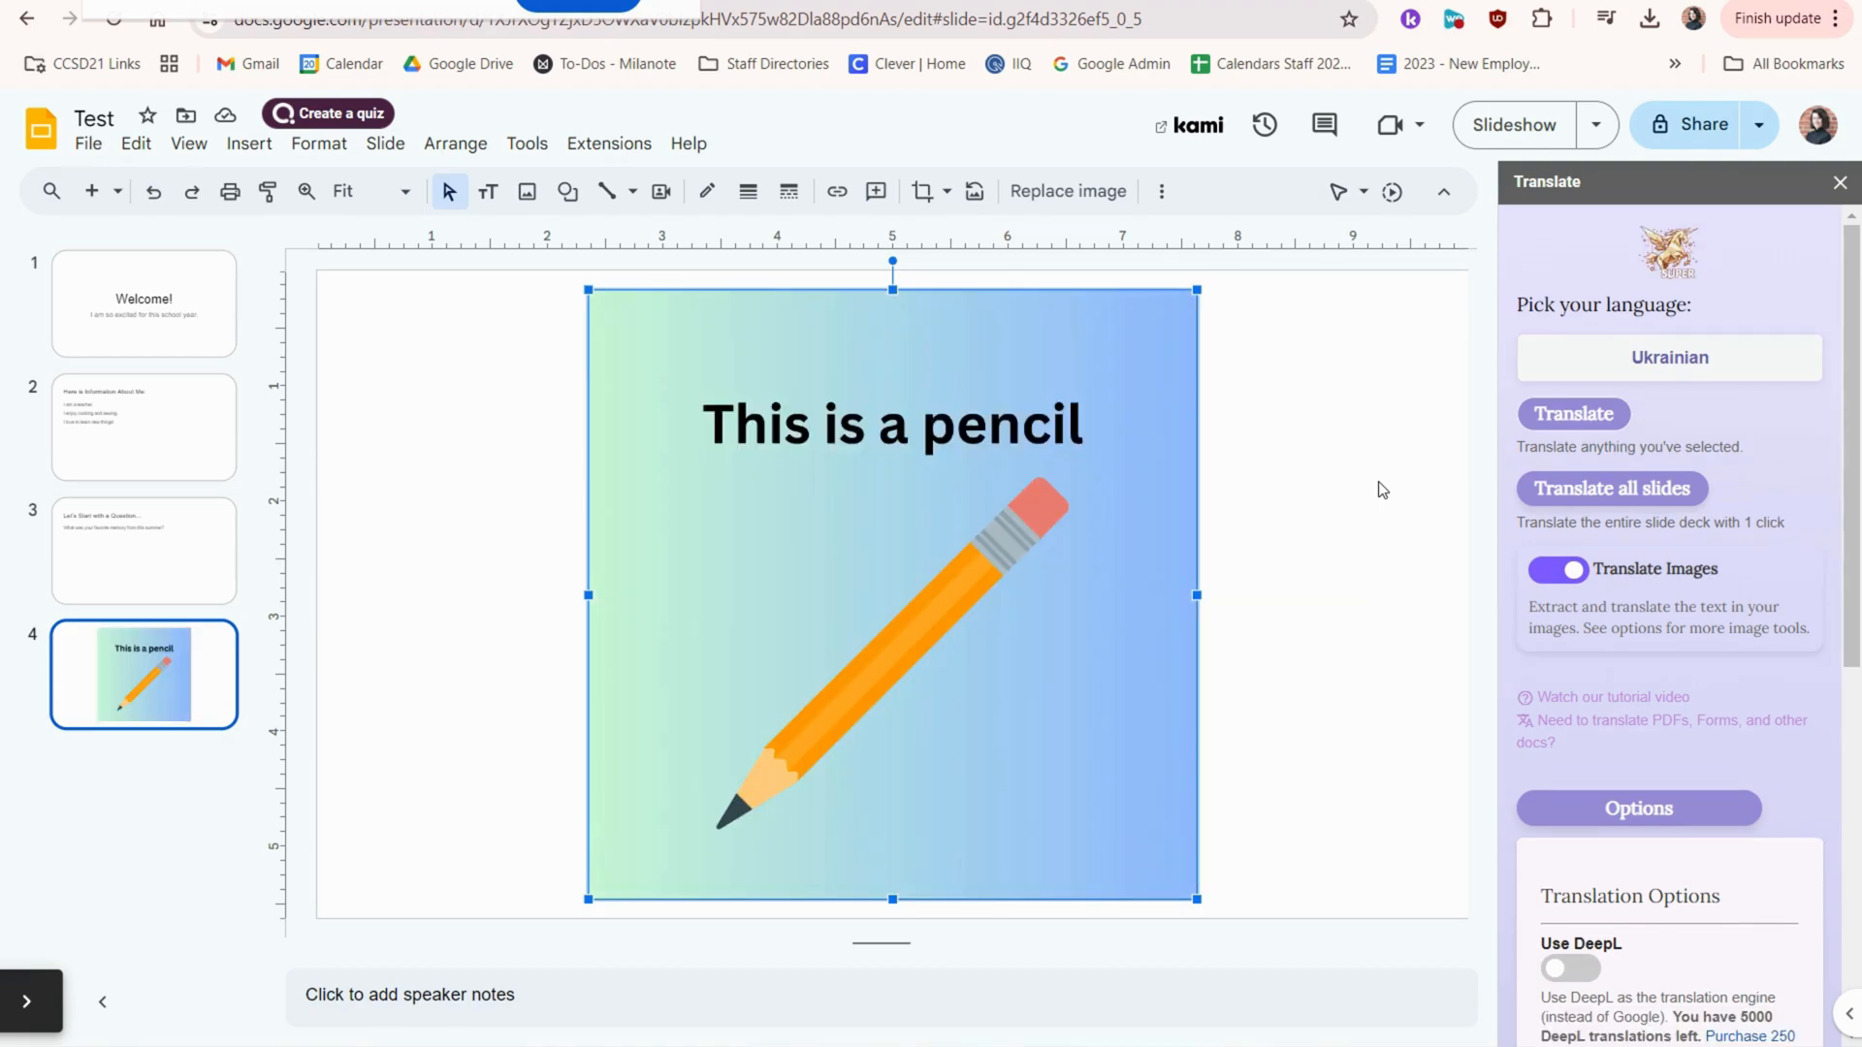
click(1572, 414)
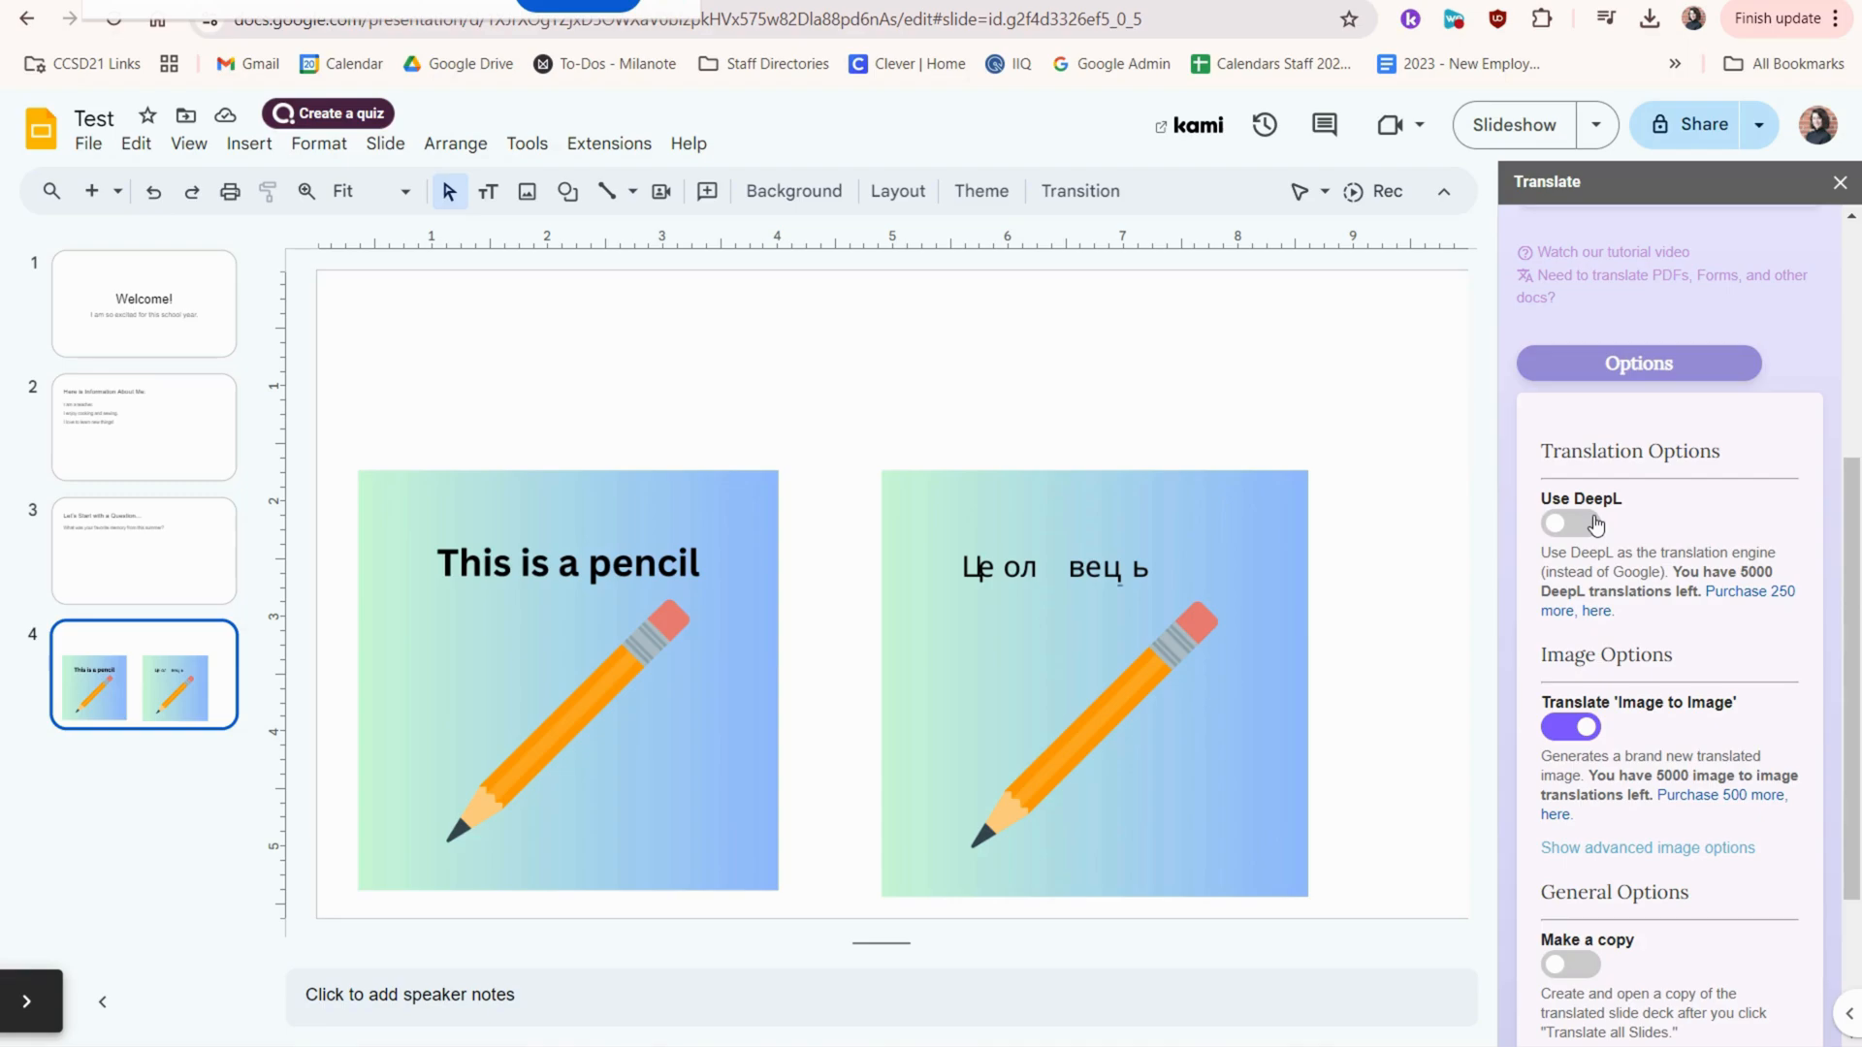
Step: Turn on Use DeepL in the options and return to the Welcome slide
click(1570, 522)
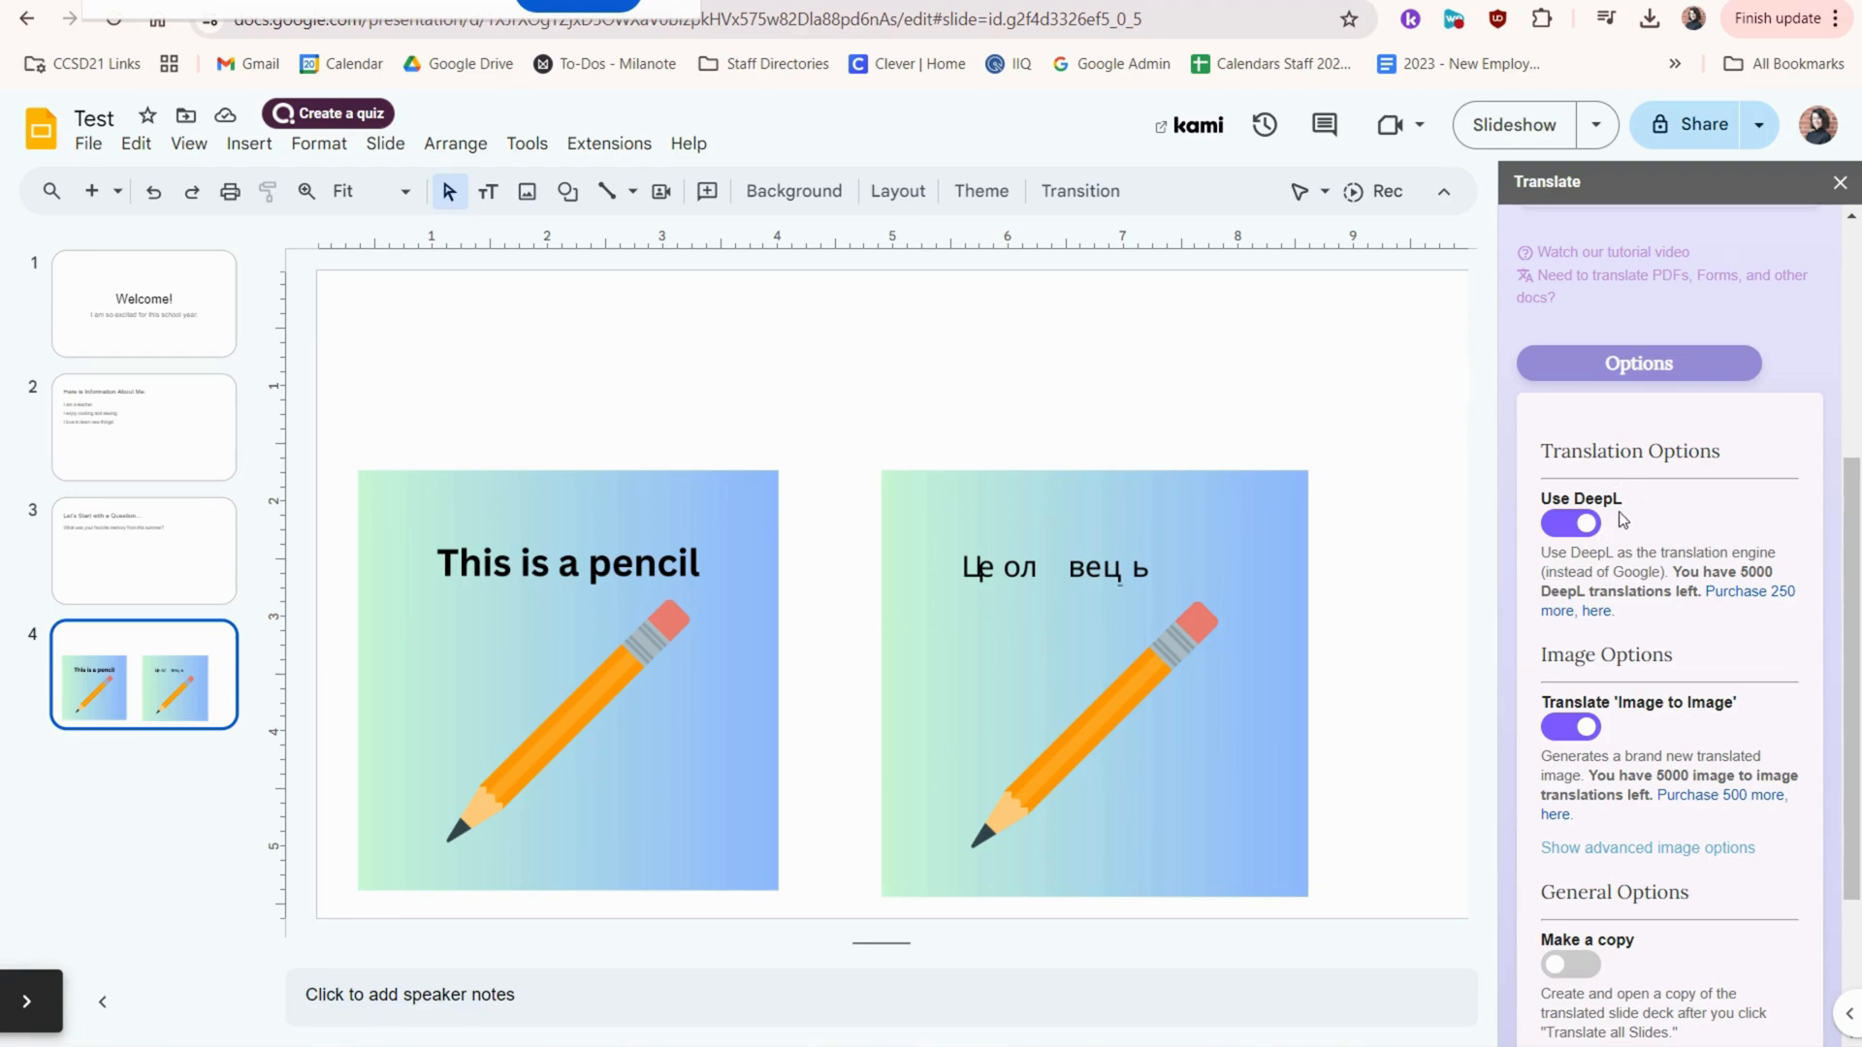
scroll(down, 3)
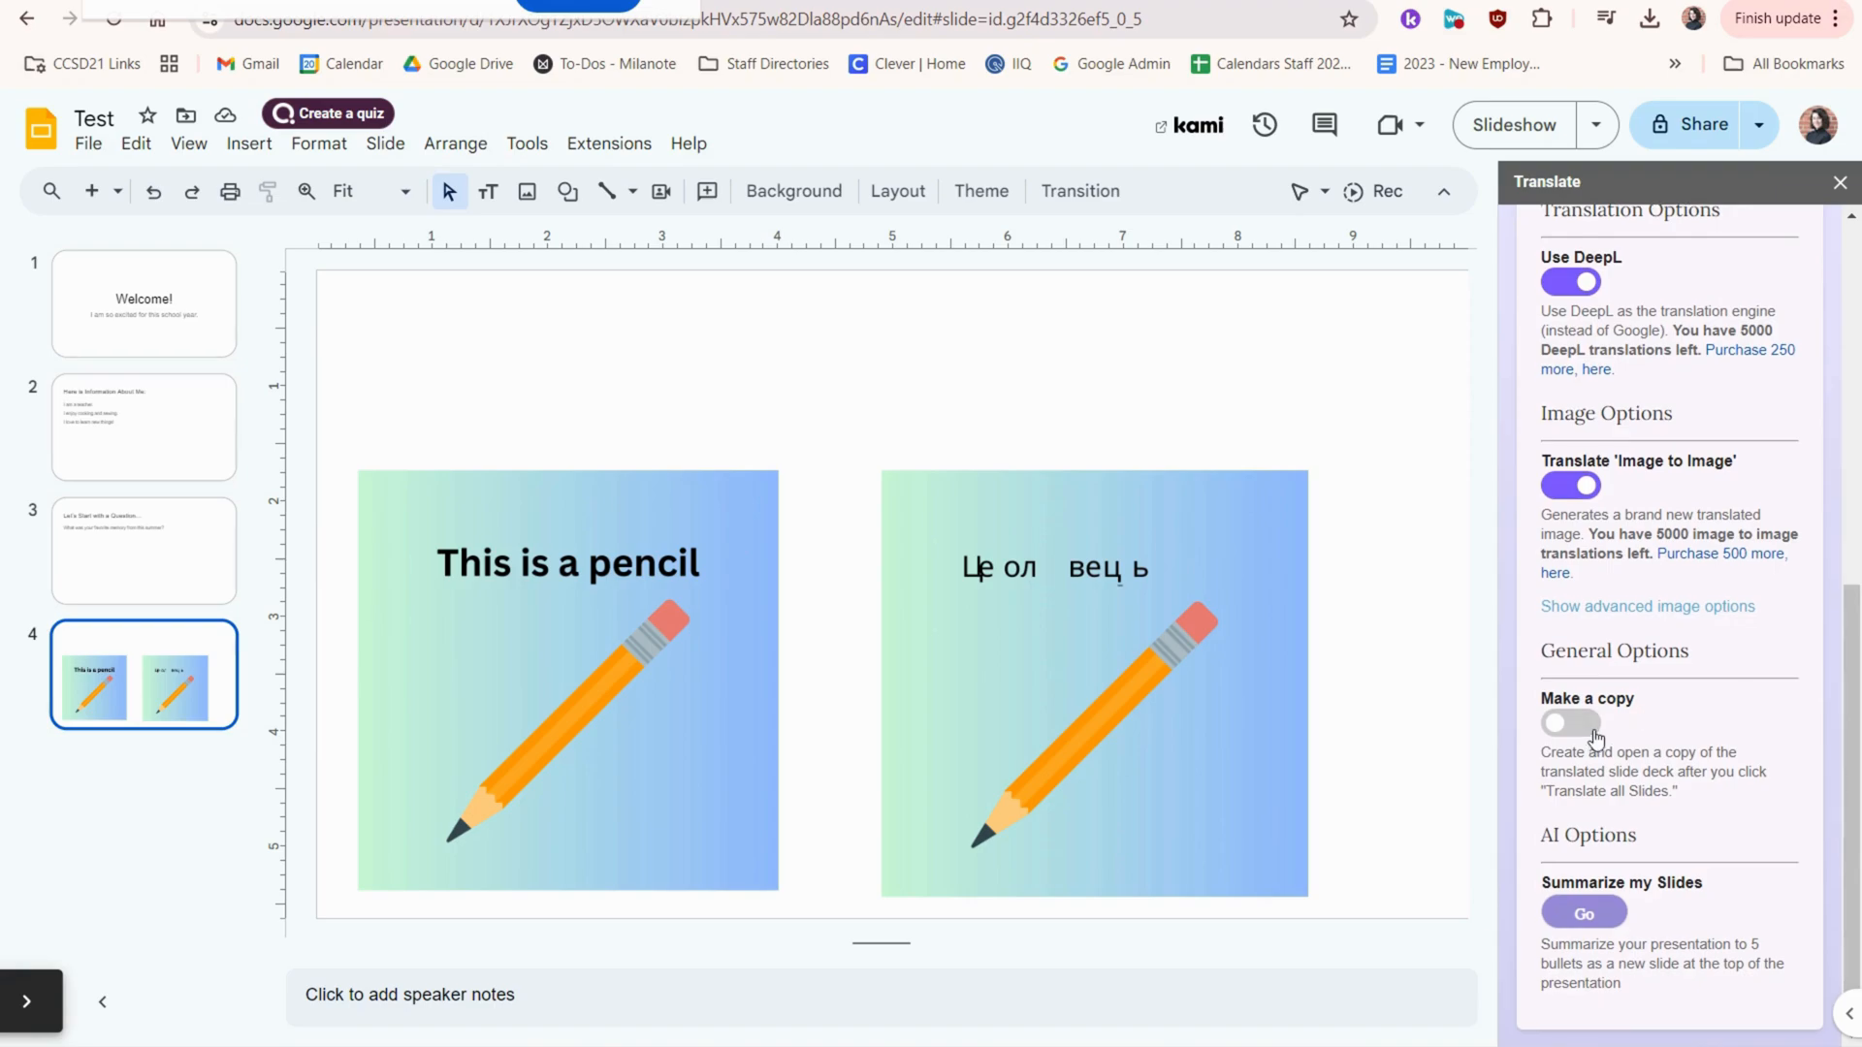
mouse_move(671, 221)
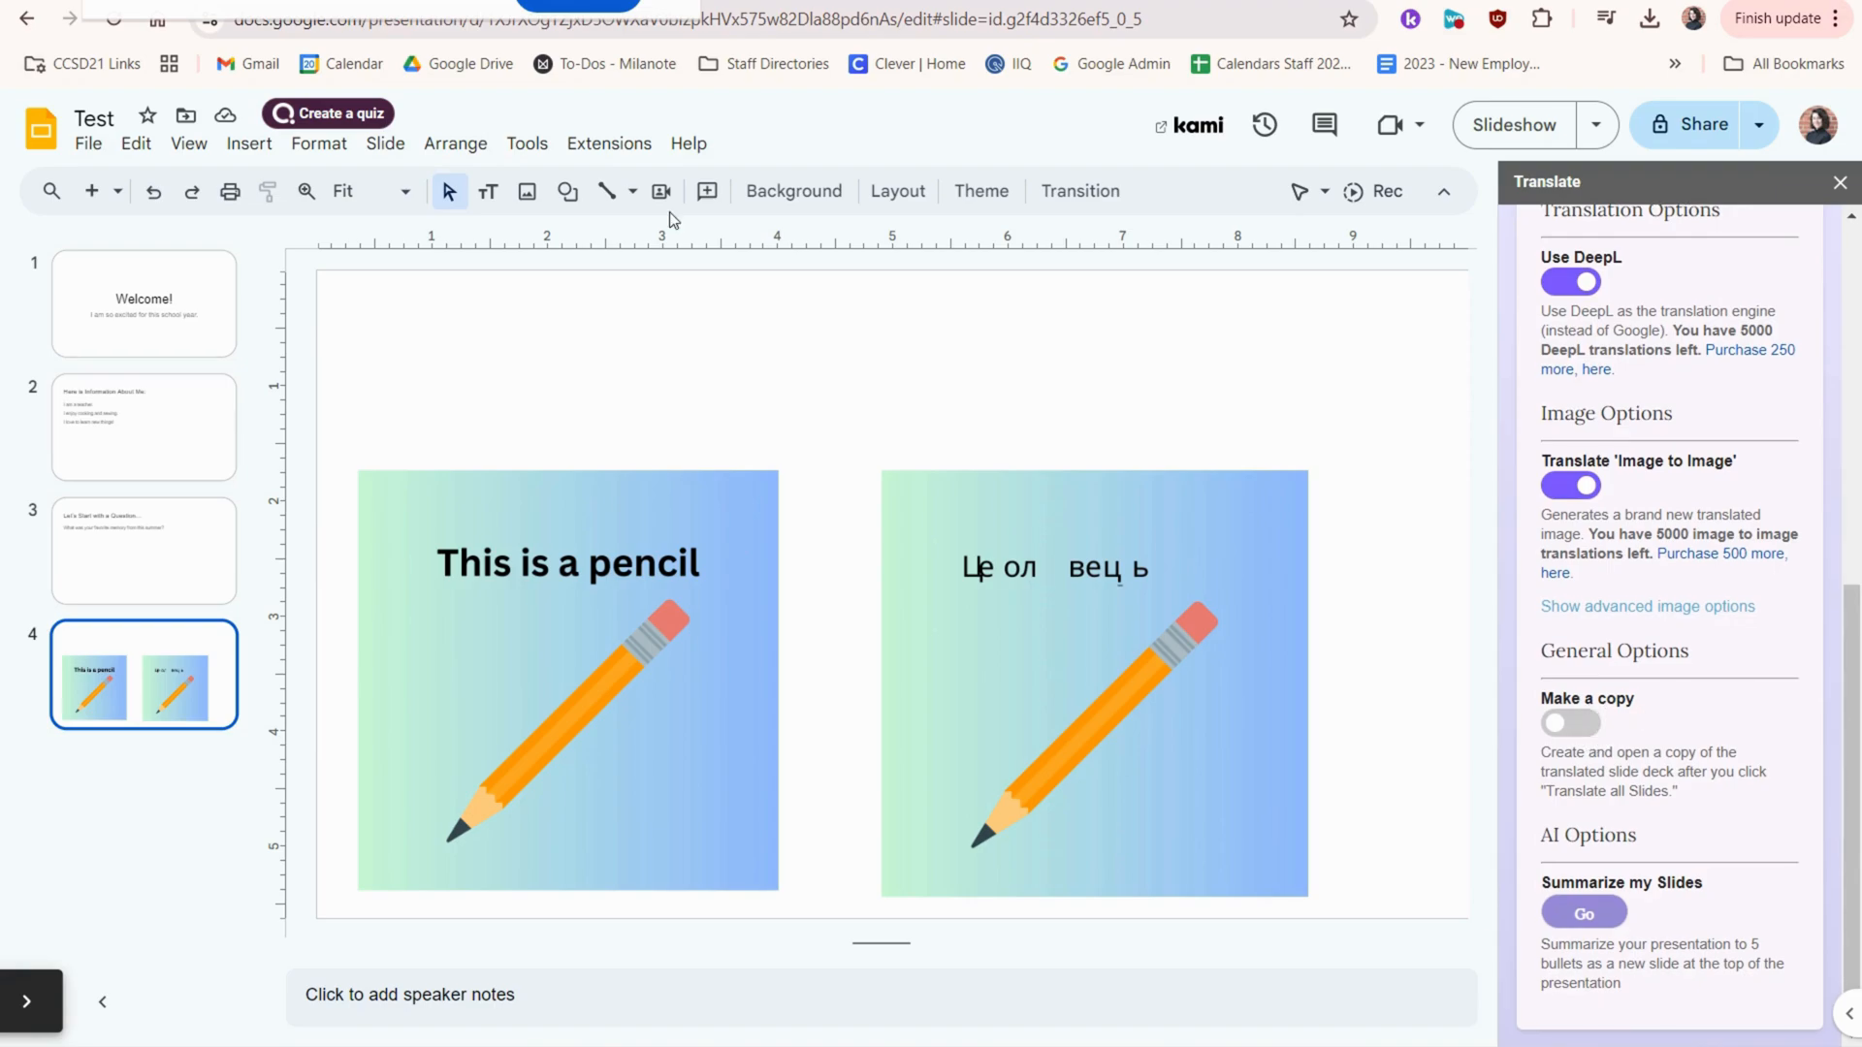
click(143, 303)
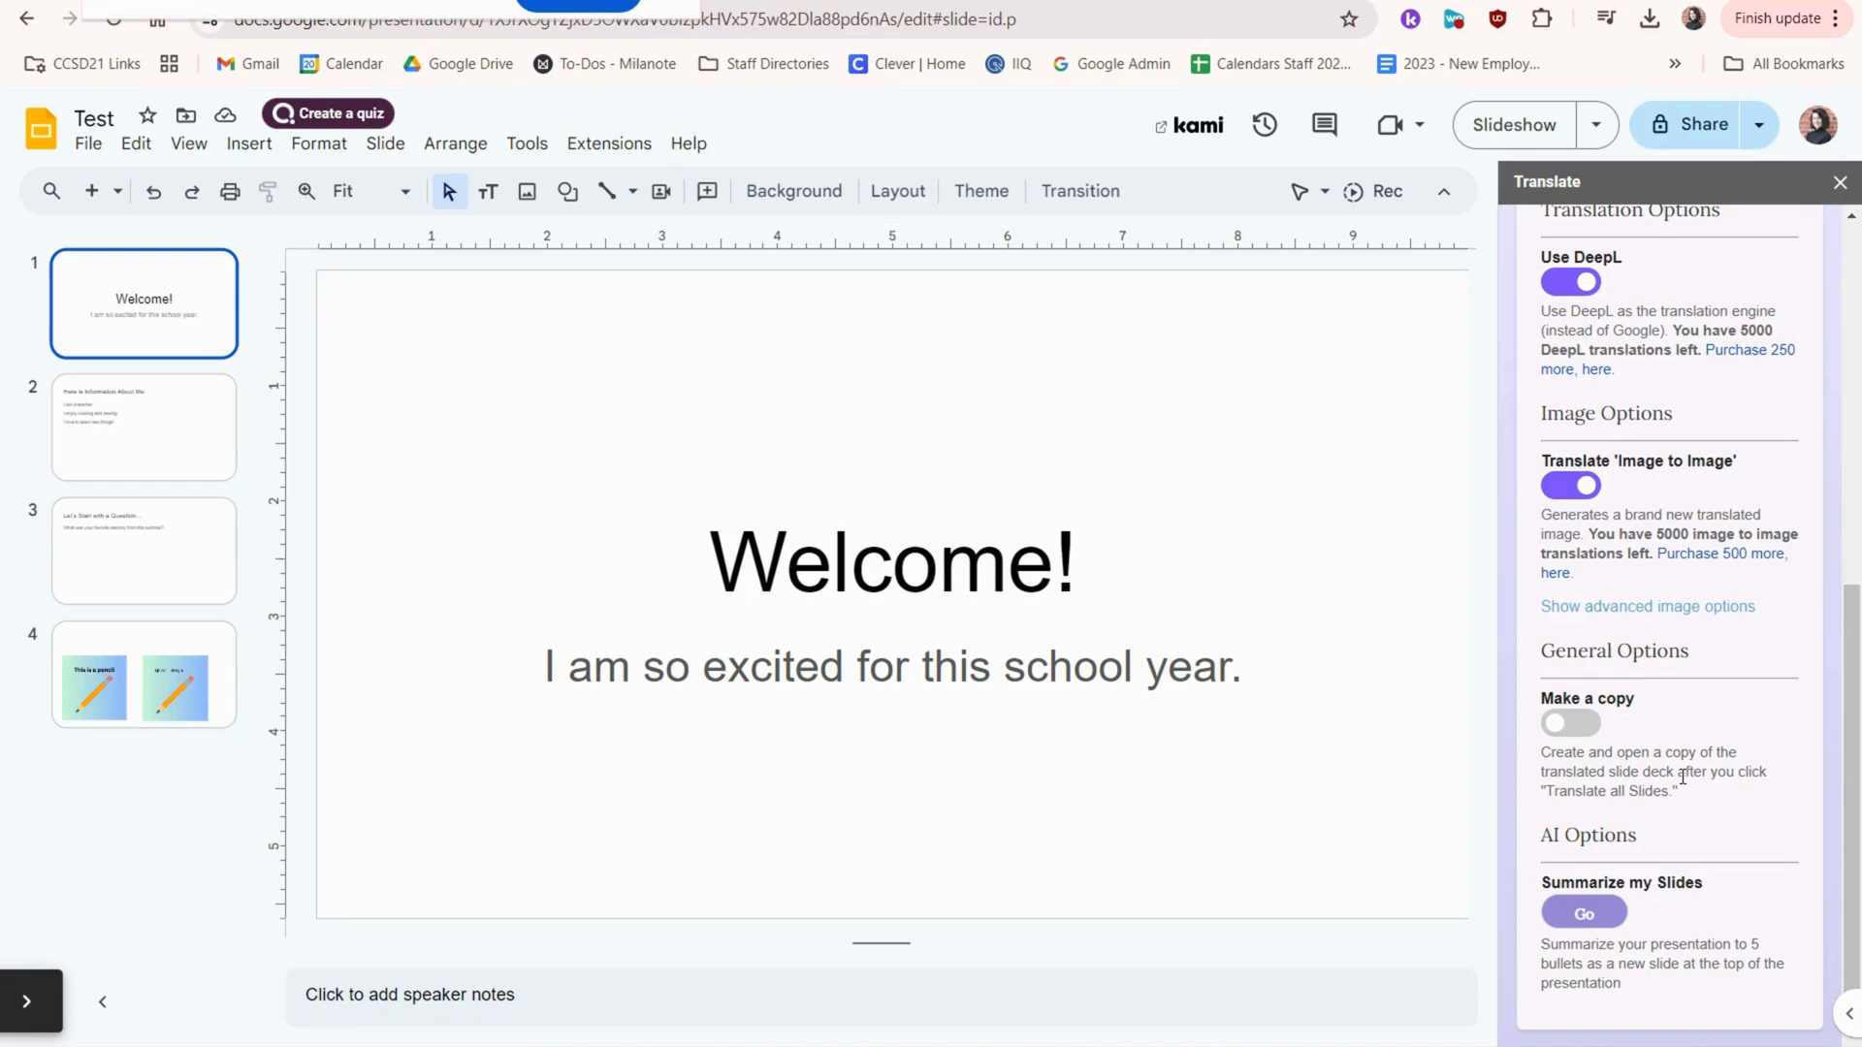
Step: Choose Ukrainian as the target language and translate all slides
click(1570, 722)
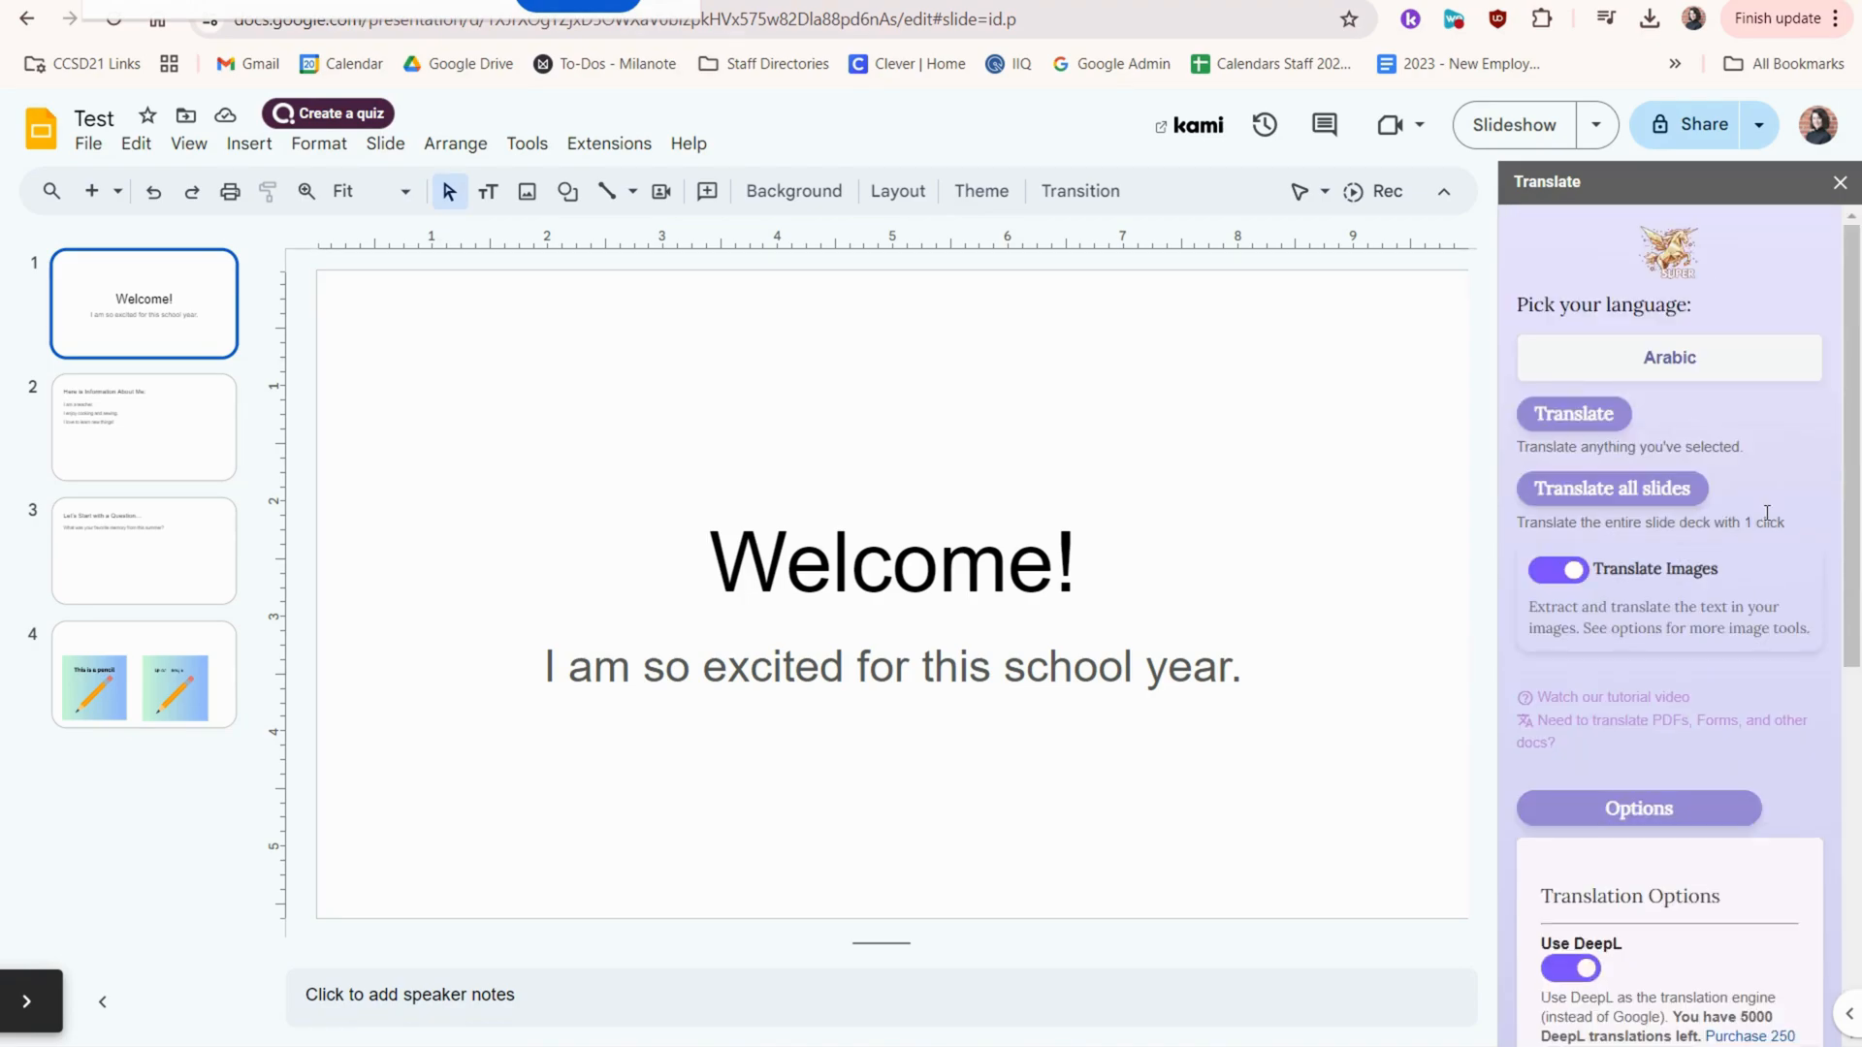
click(1667, 358)
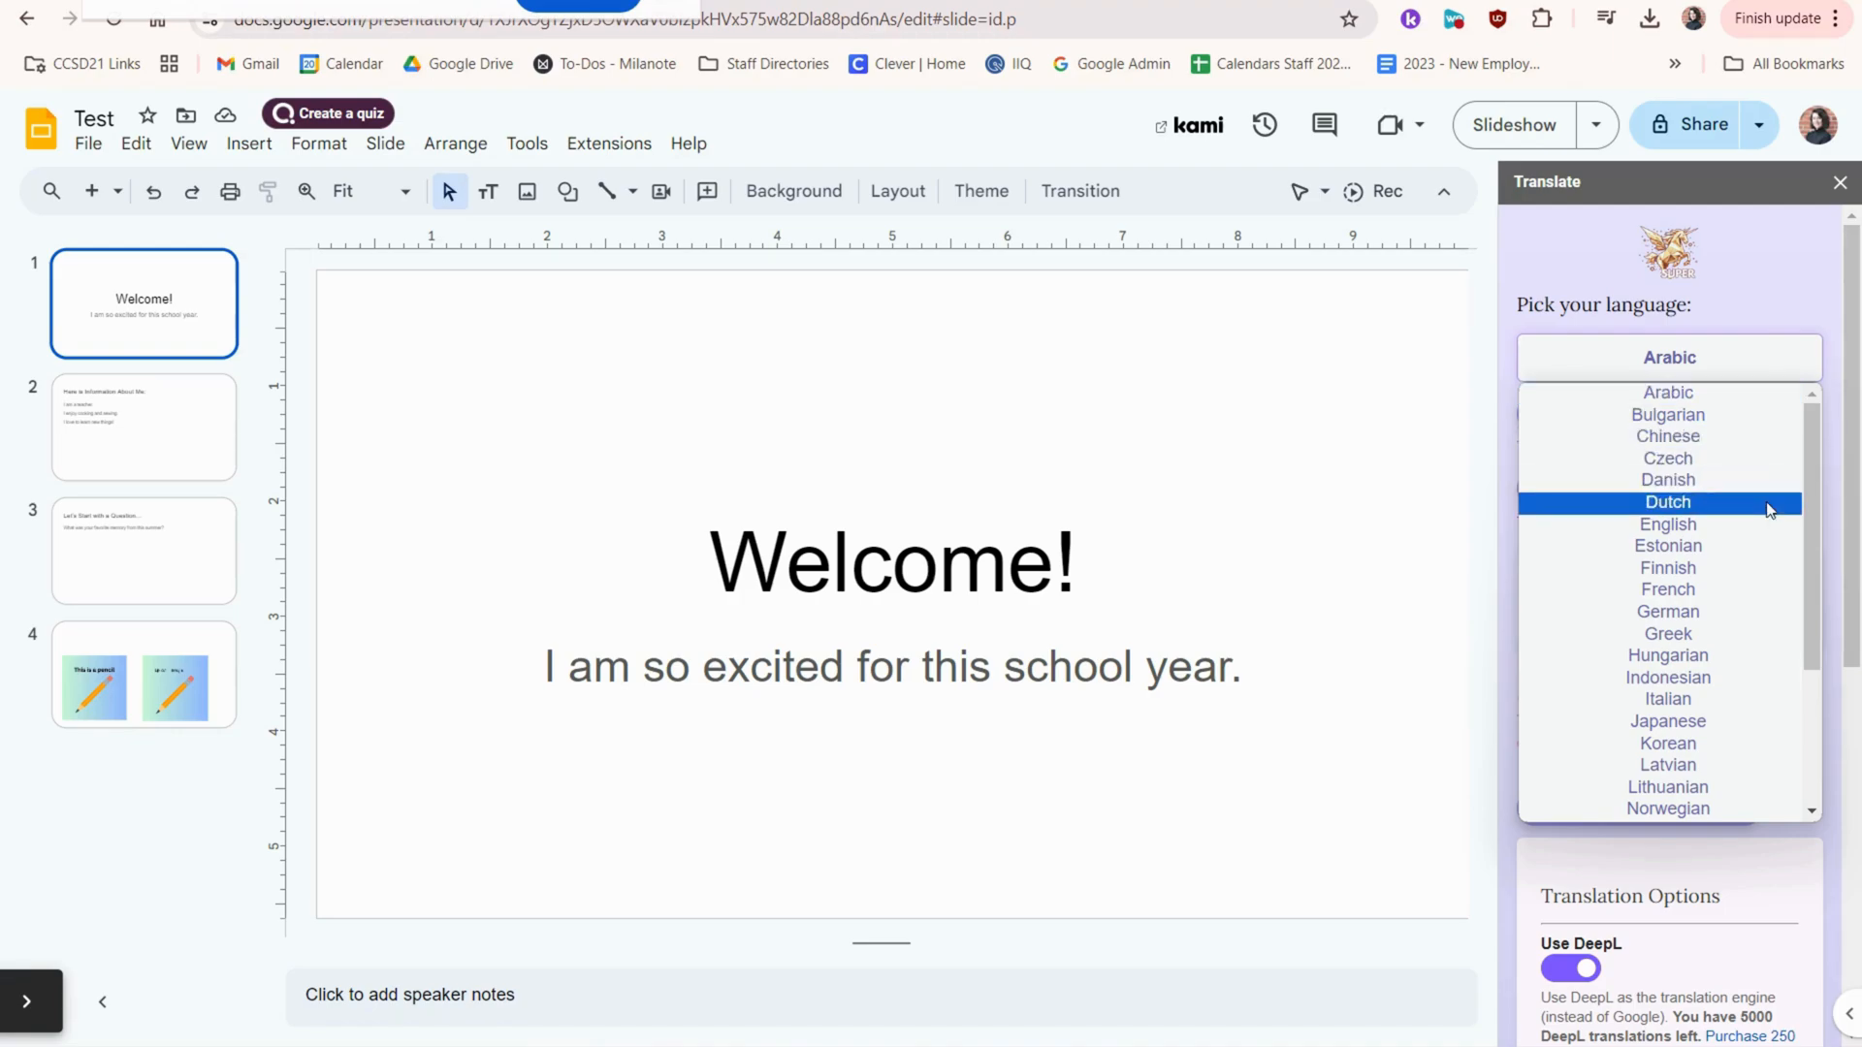
scroll(down, 3)
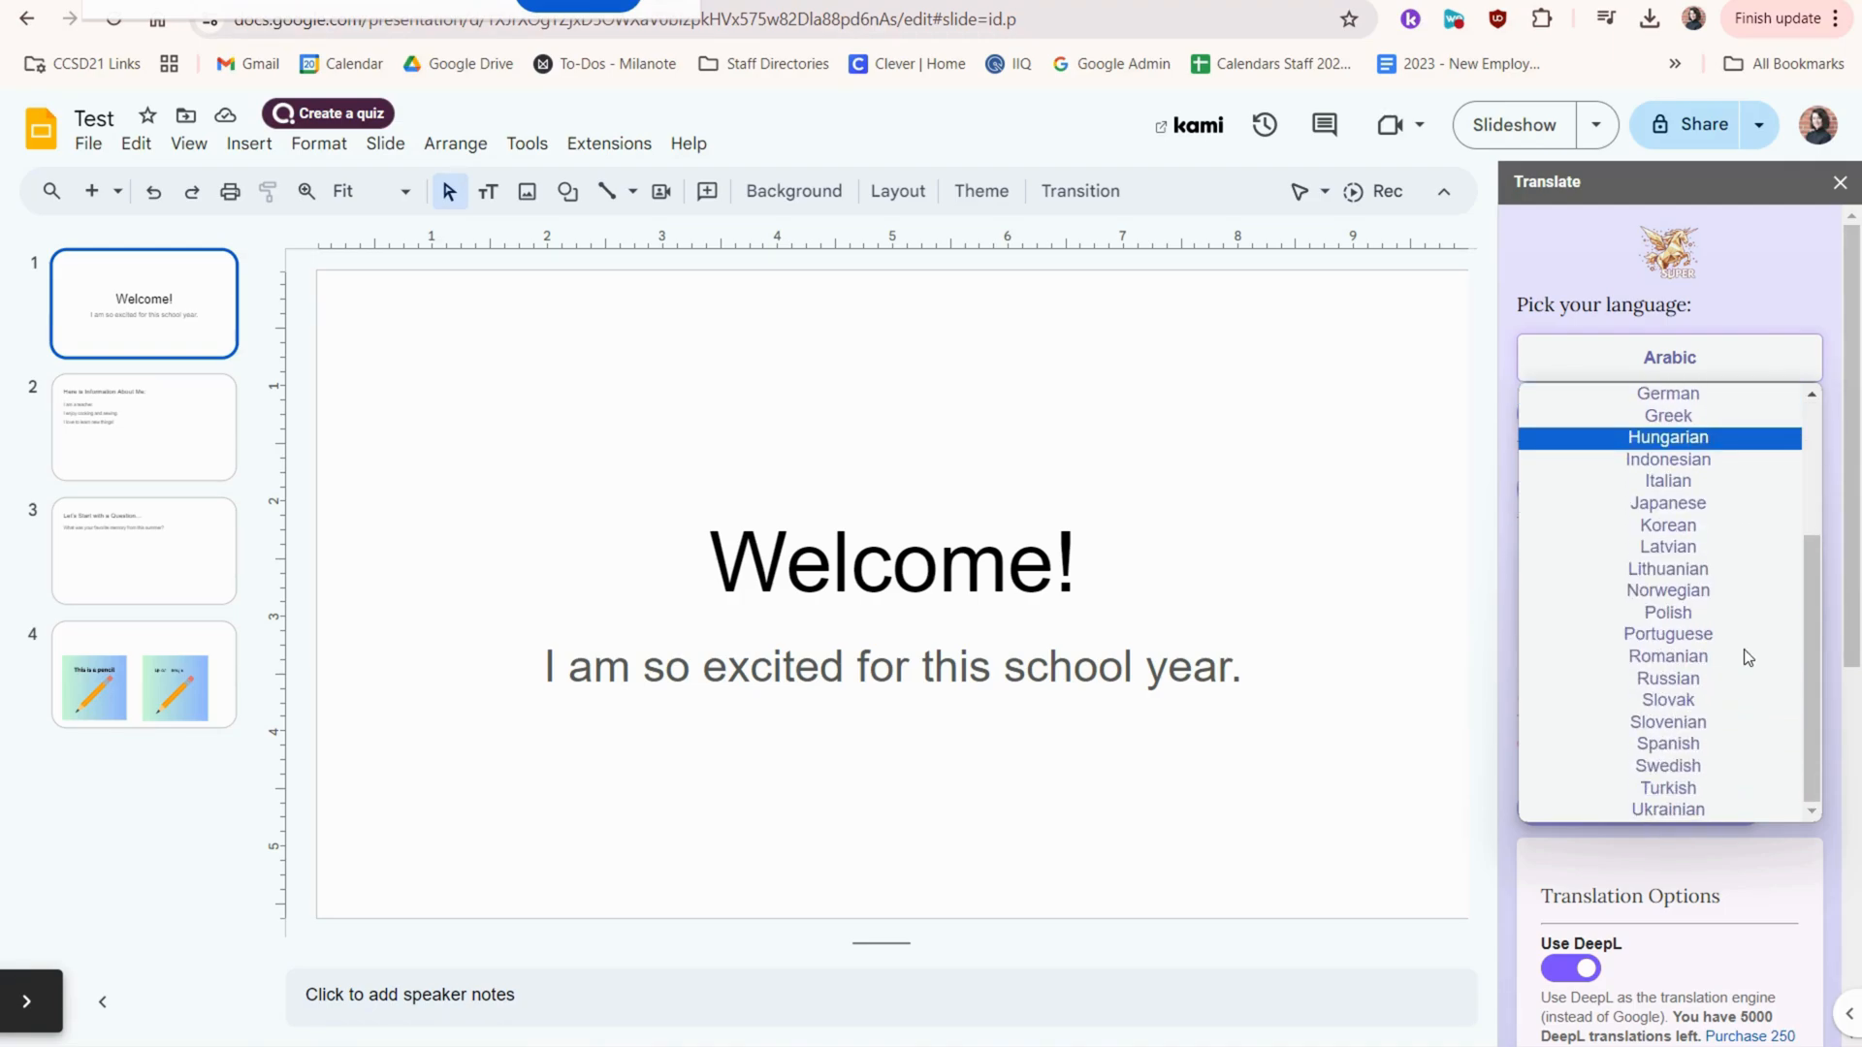
click(1667, 807)
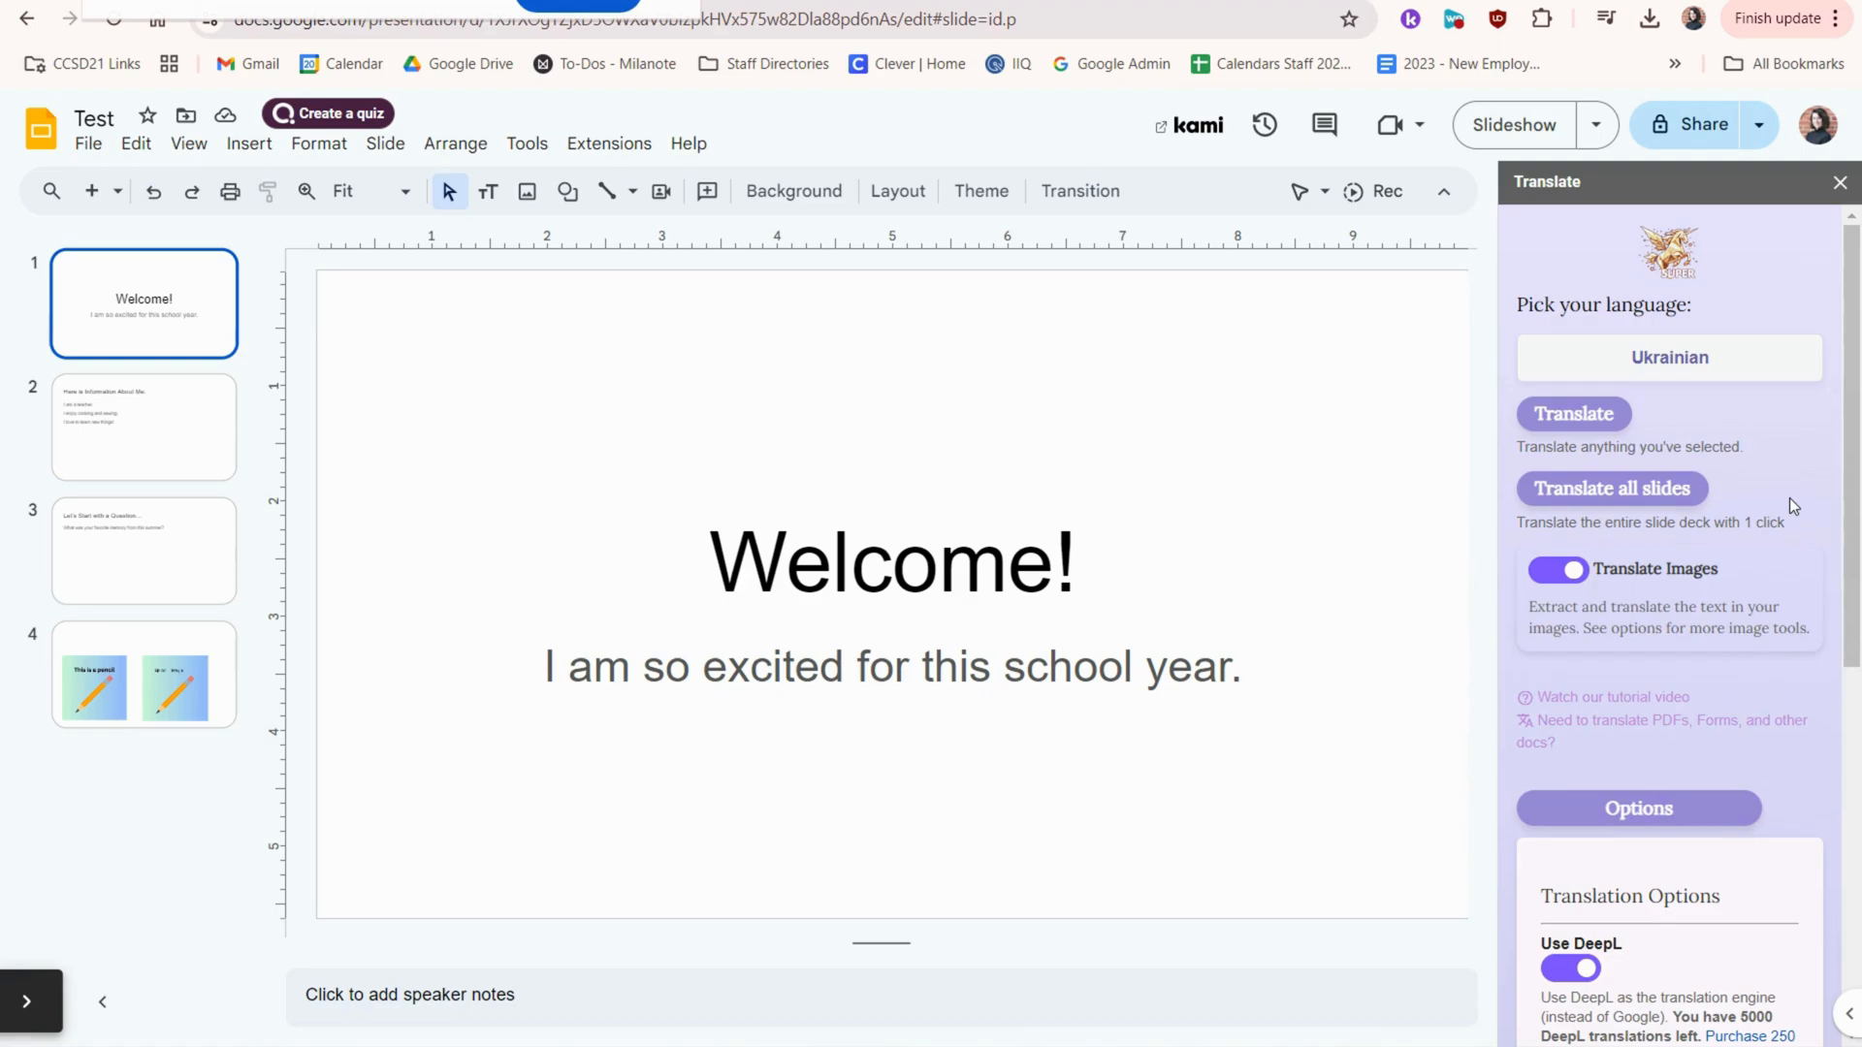
mouse_move(1612, 487)
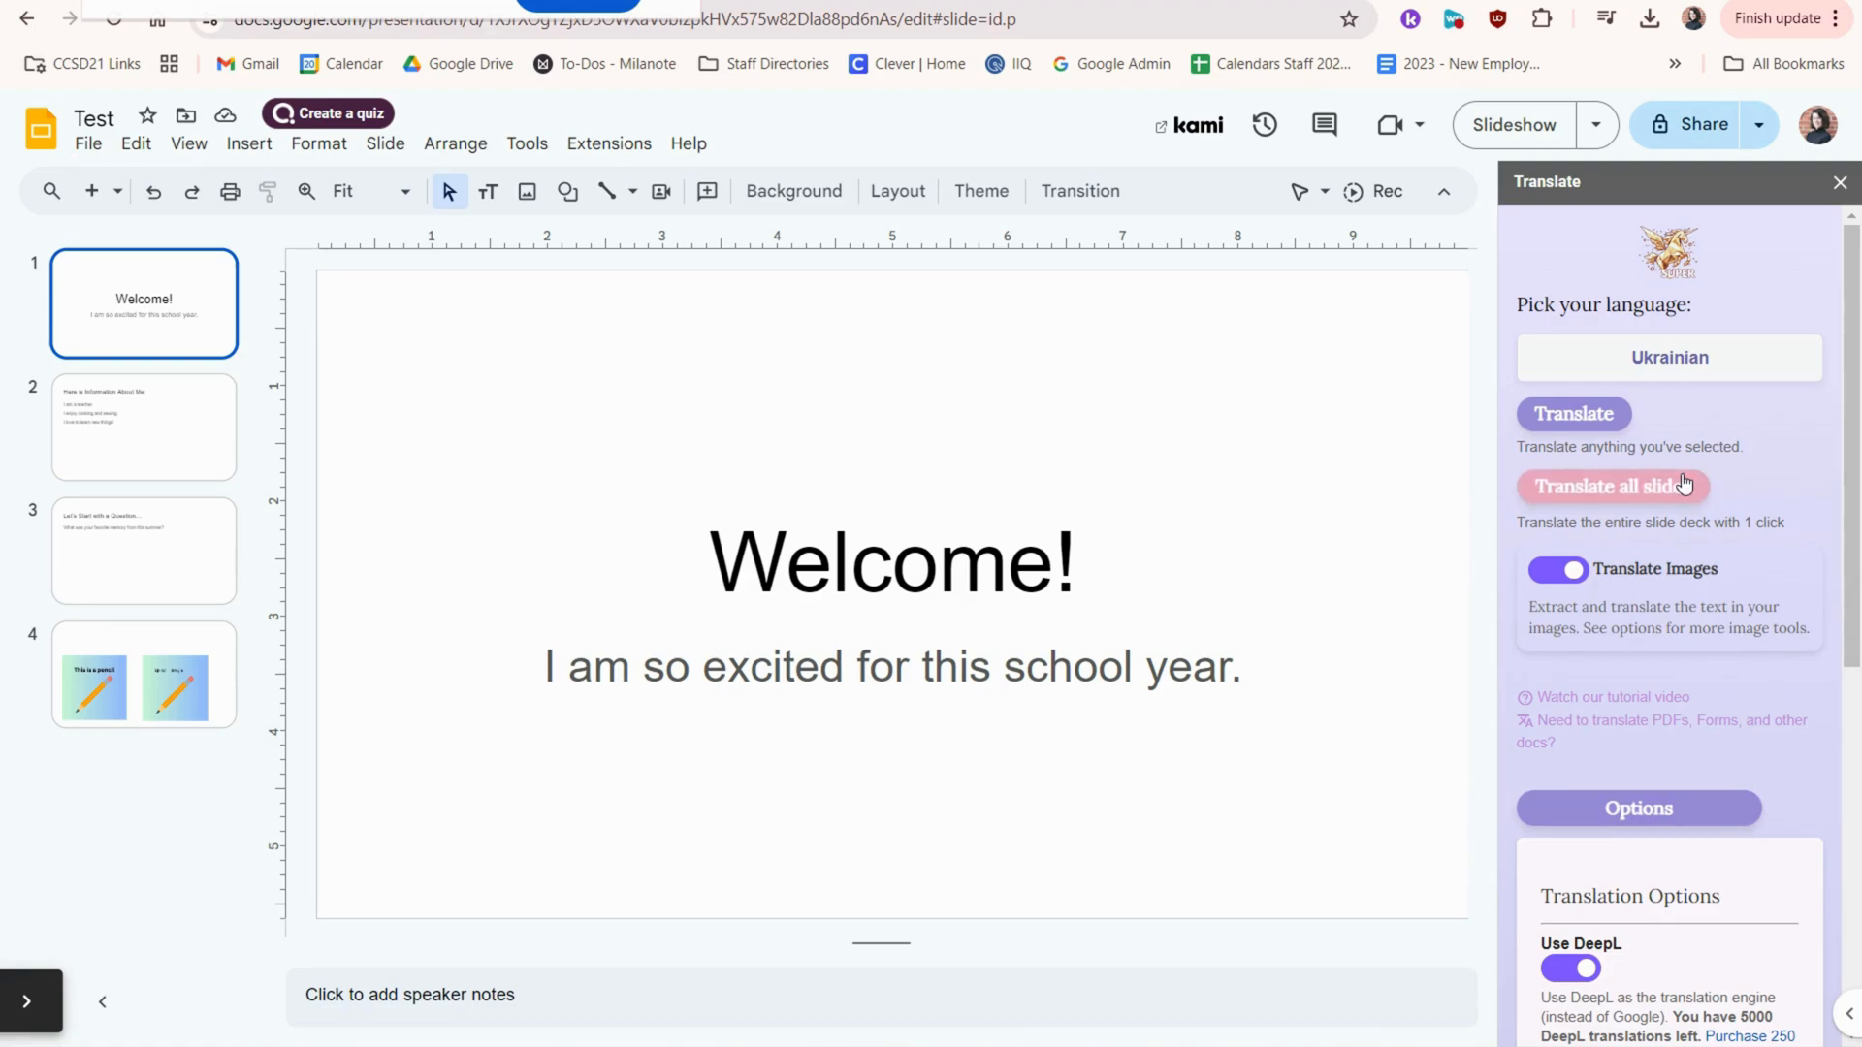
click(1606, 486)
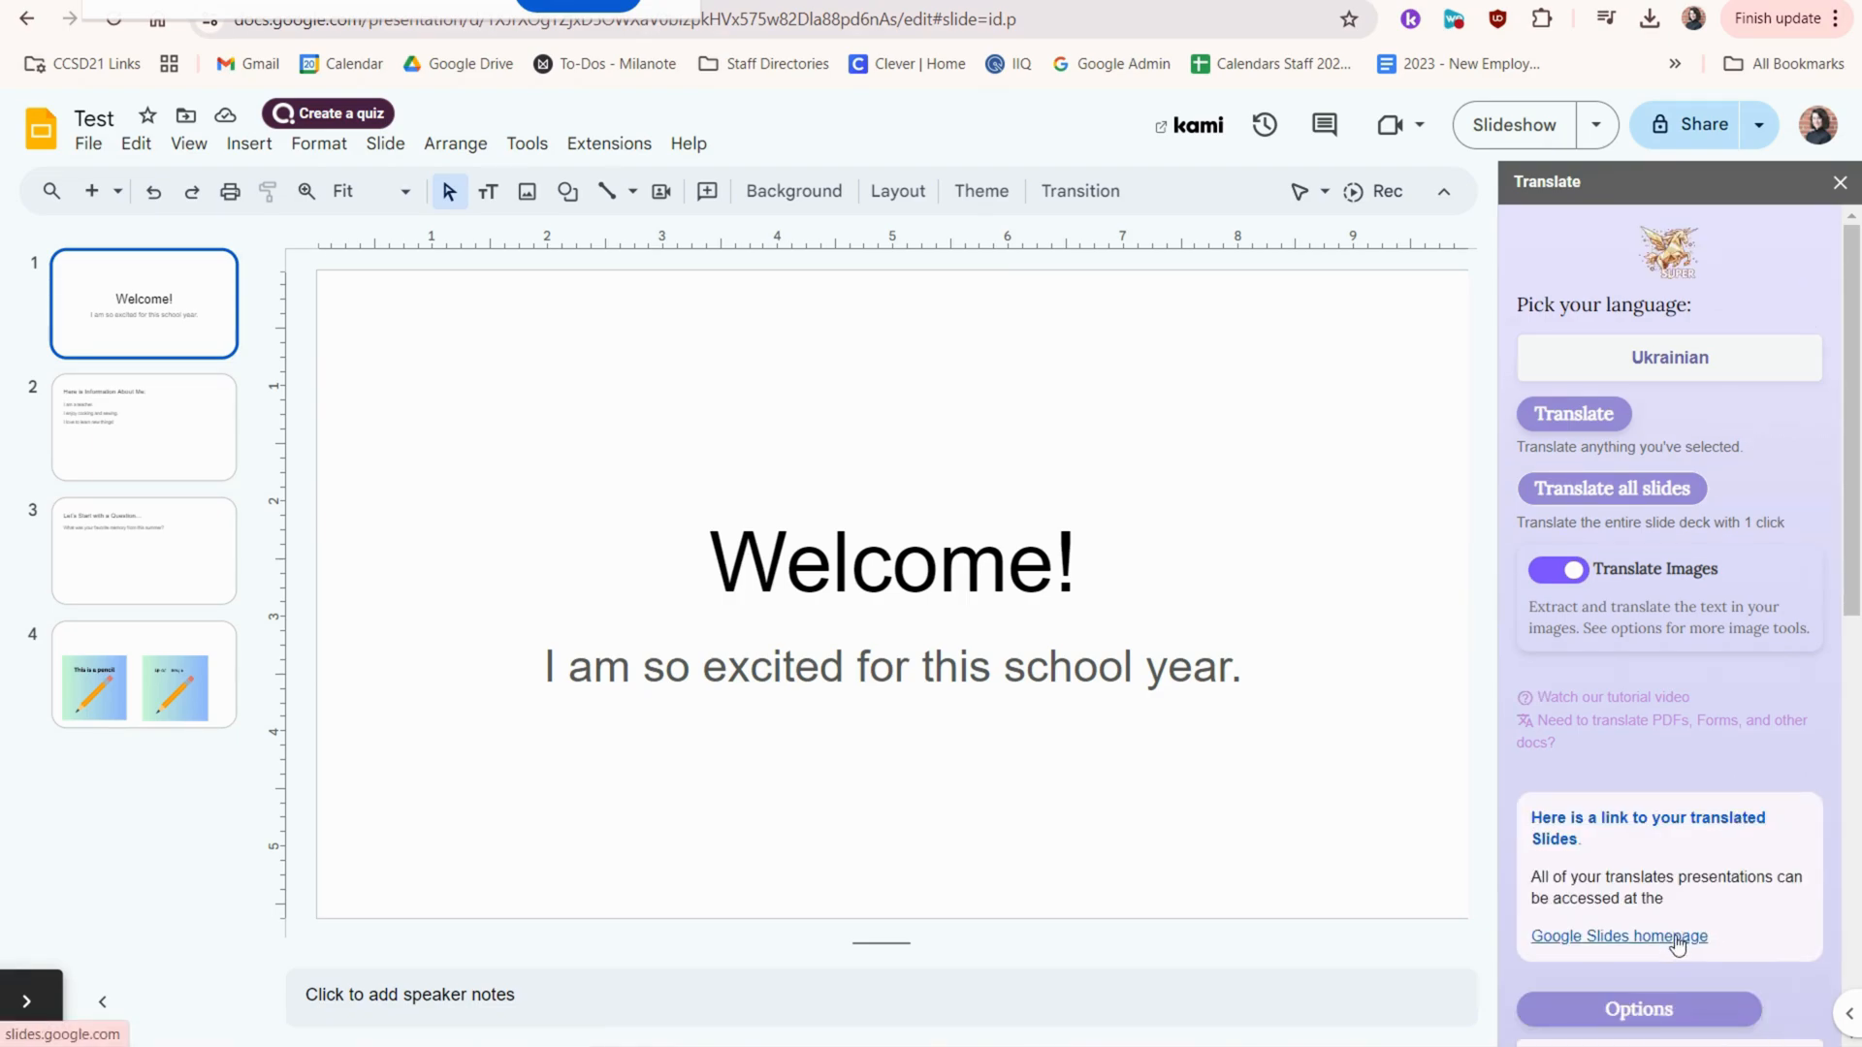
Step: Follow the link to the Google Slides homepage to find the translated copy
click(1617, 935)
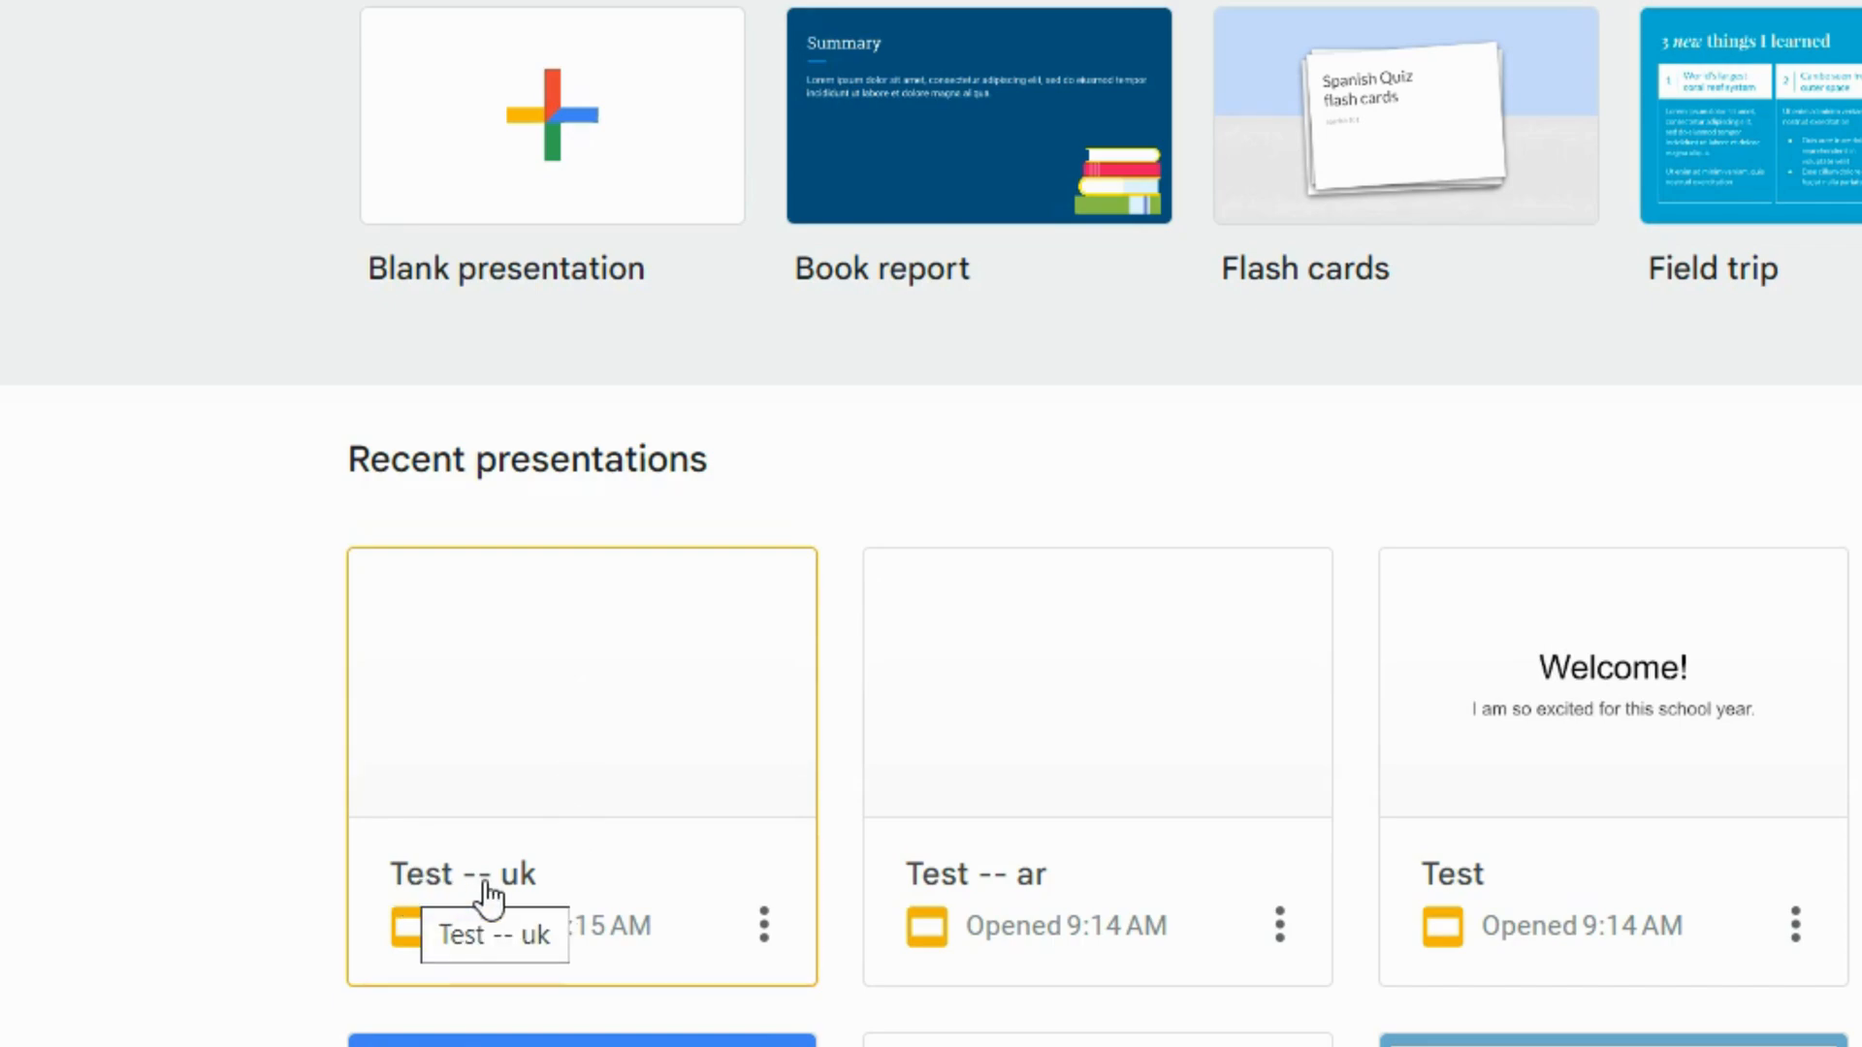
mouse_move(504, 903)
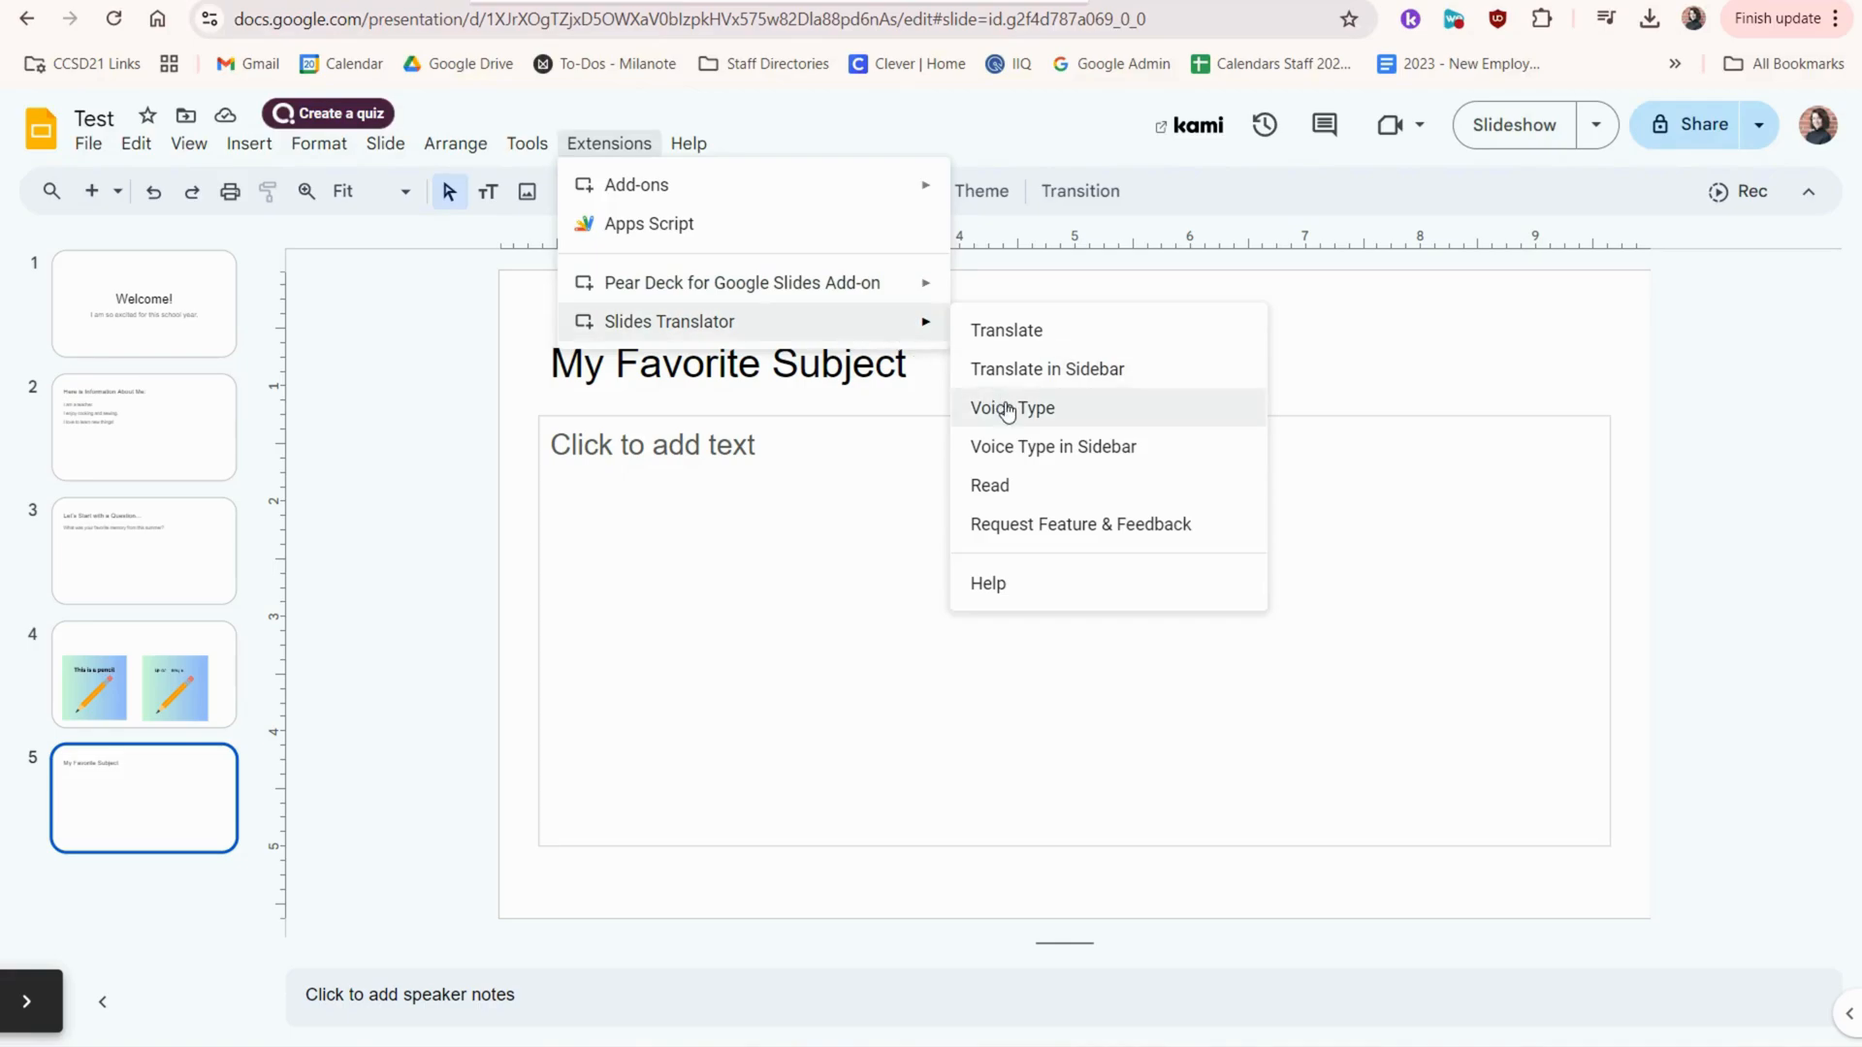
Step: Dictate 'My favorite subject is art' with Voice Type and add the closing period
click(1011, 407)
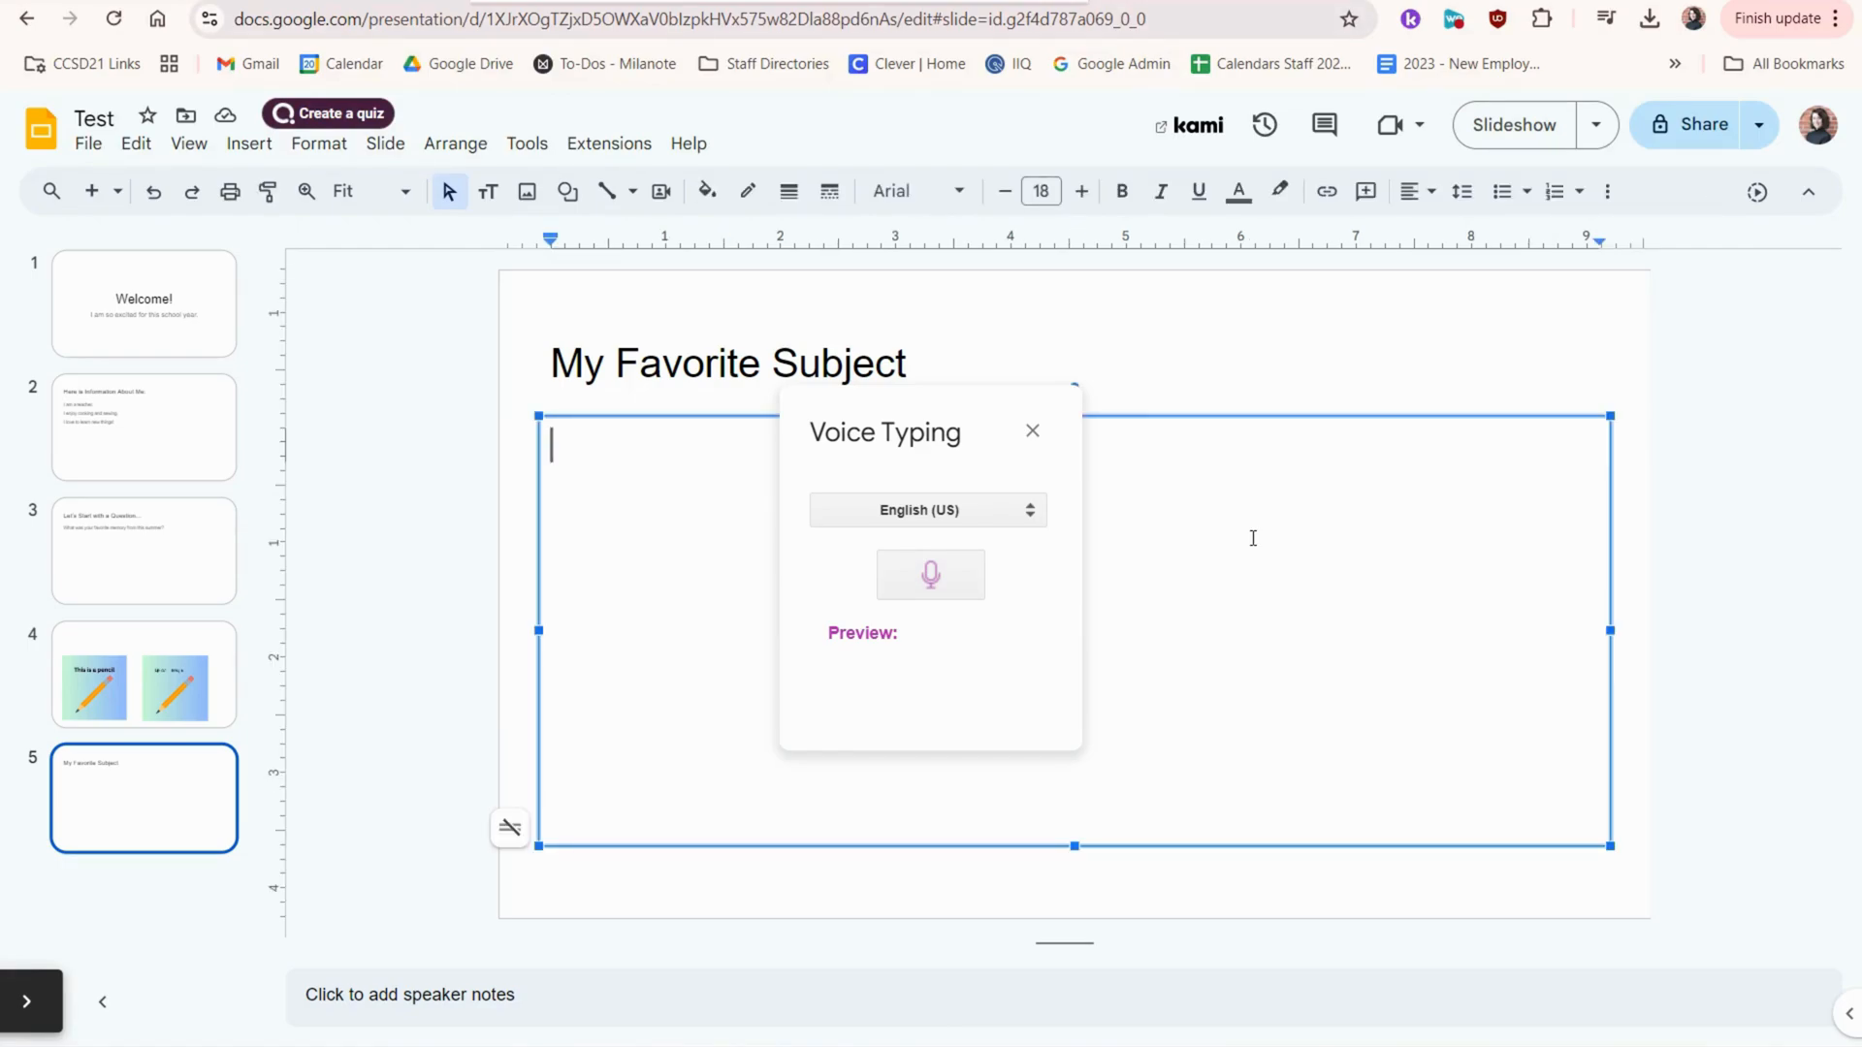
click(930, 573)
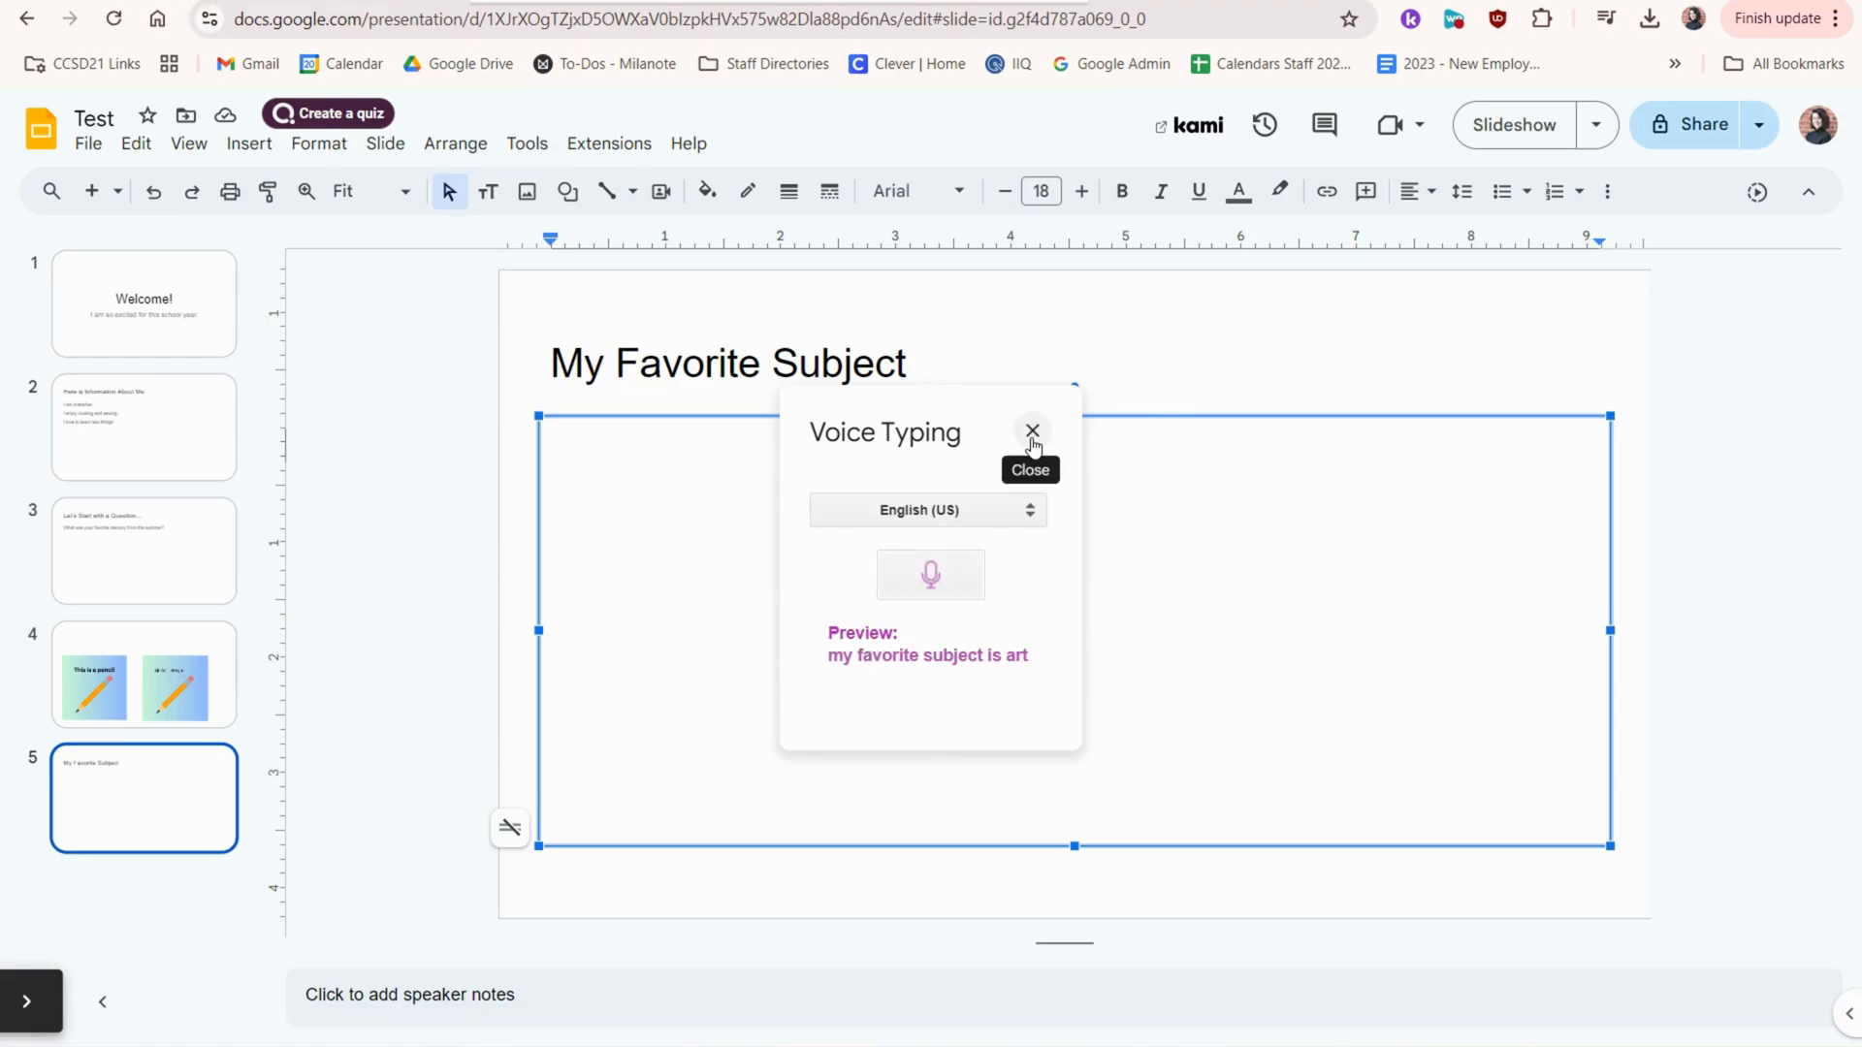
click(1031, 431)
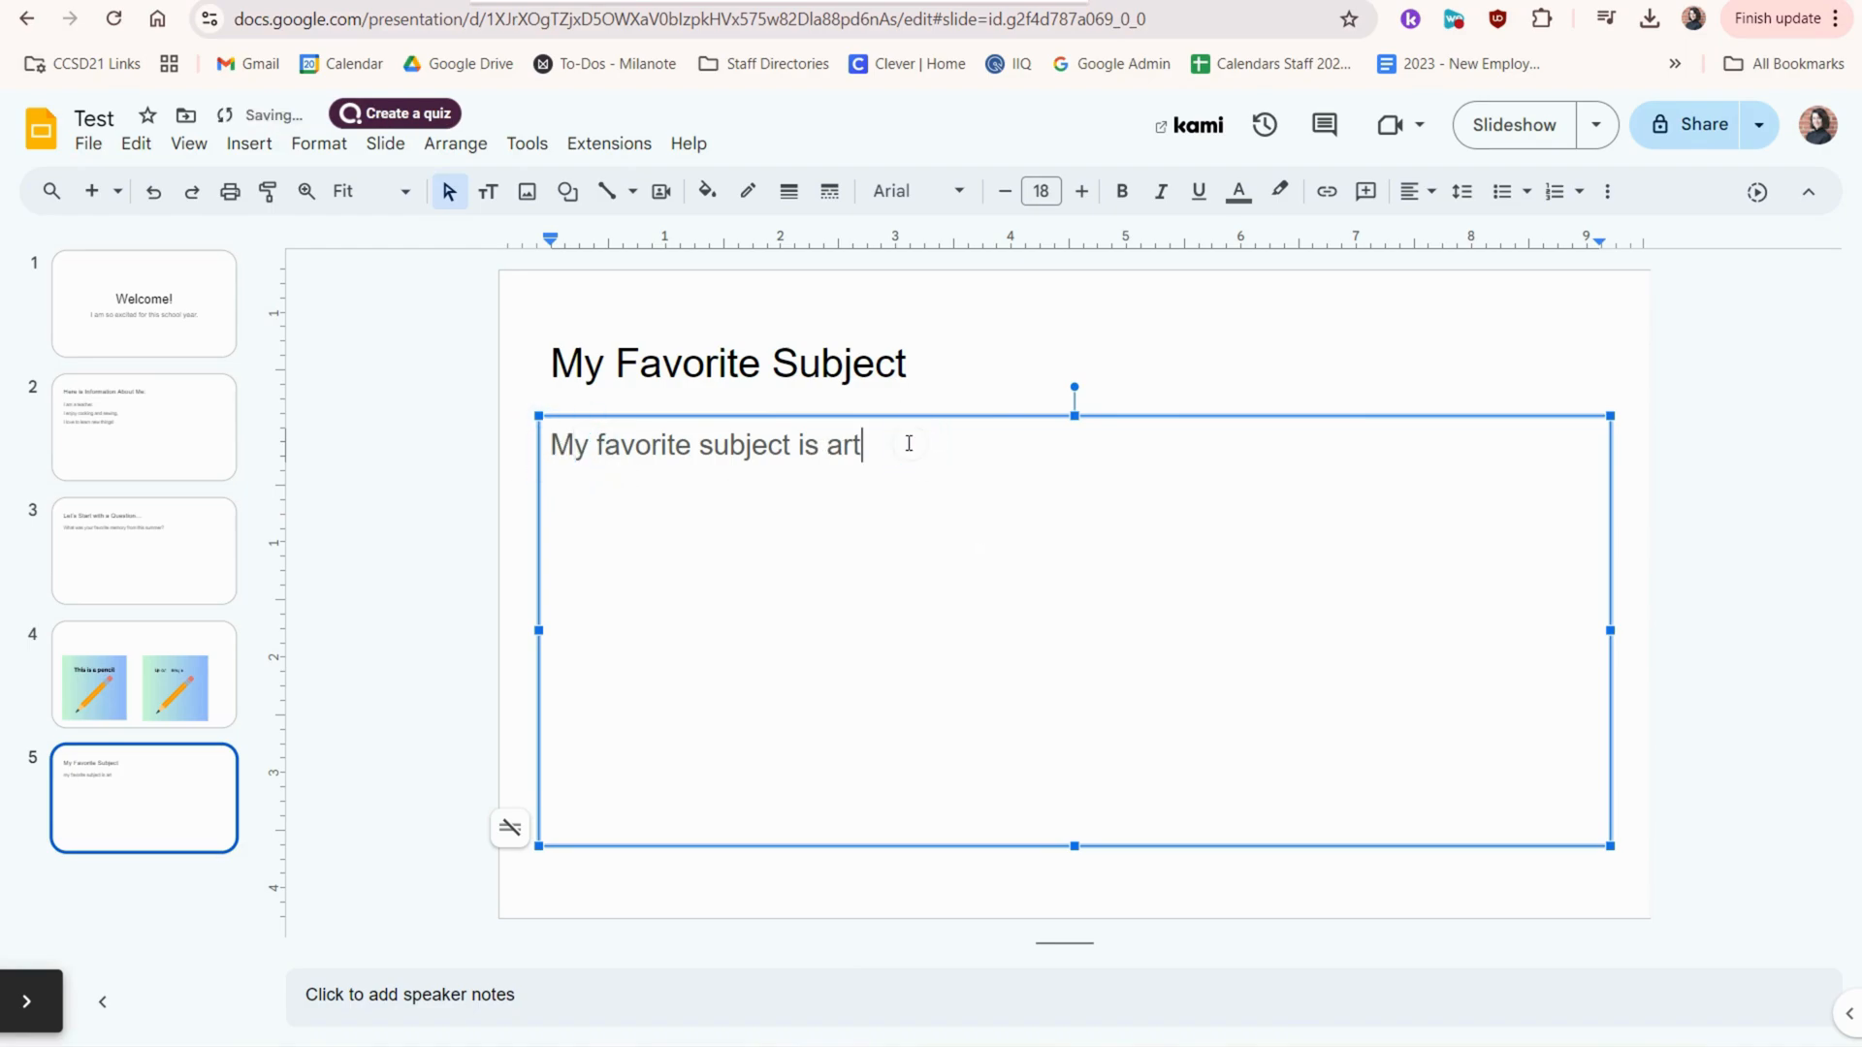
text(.)
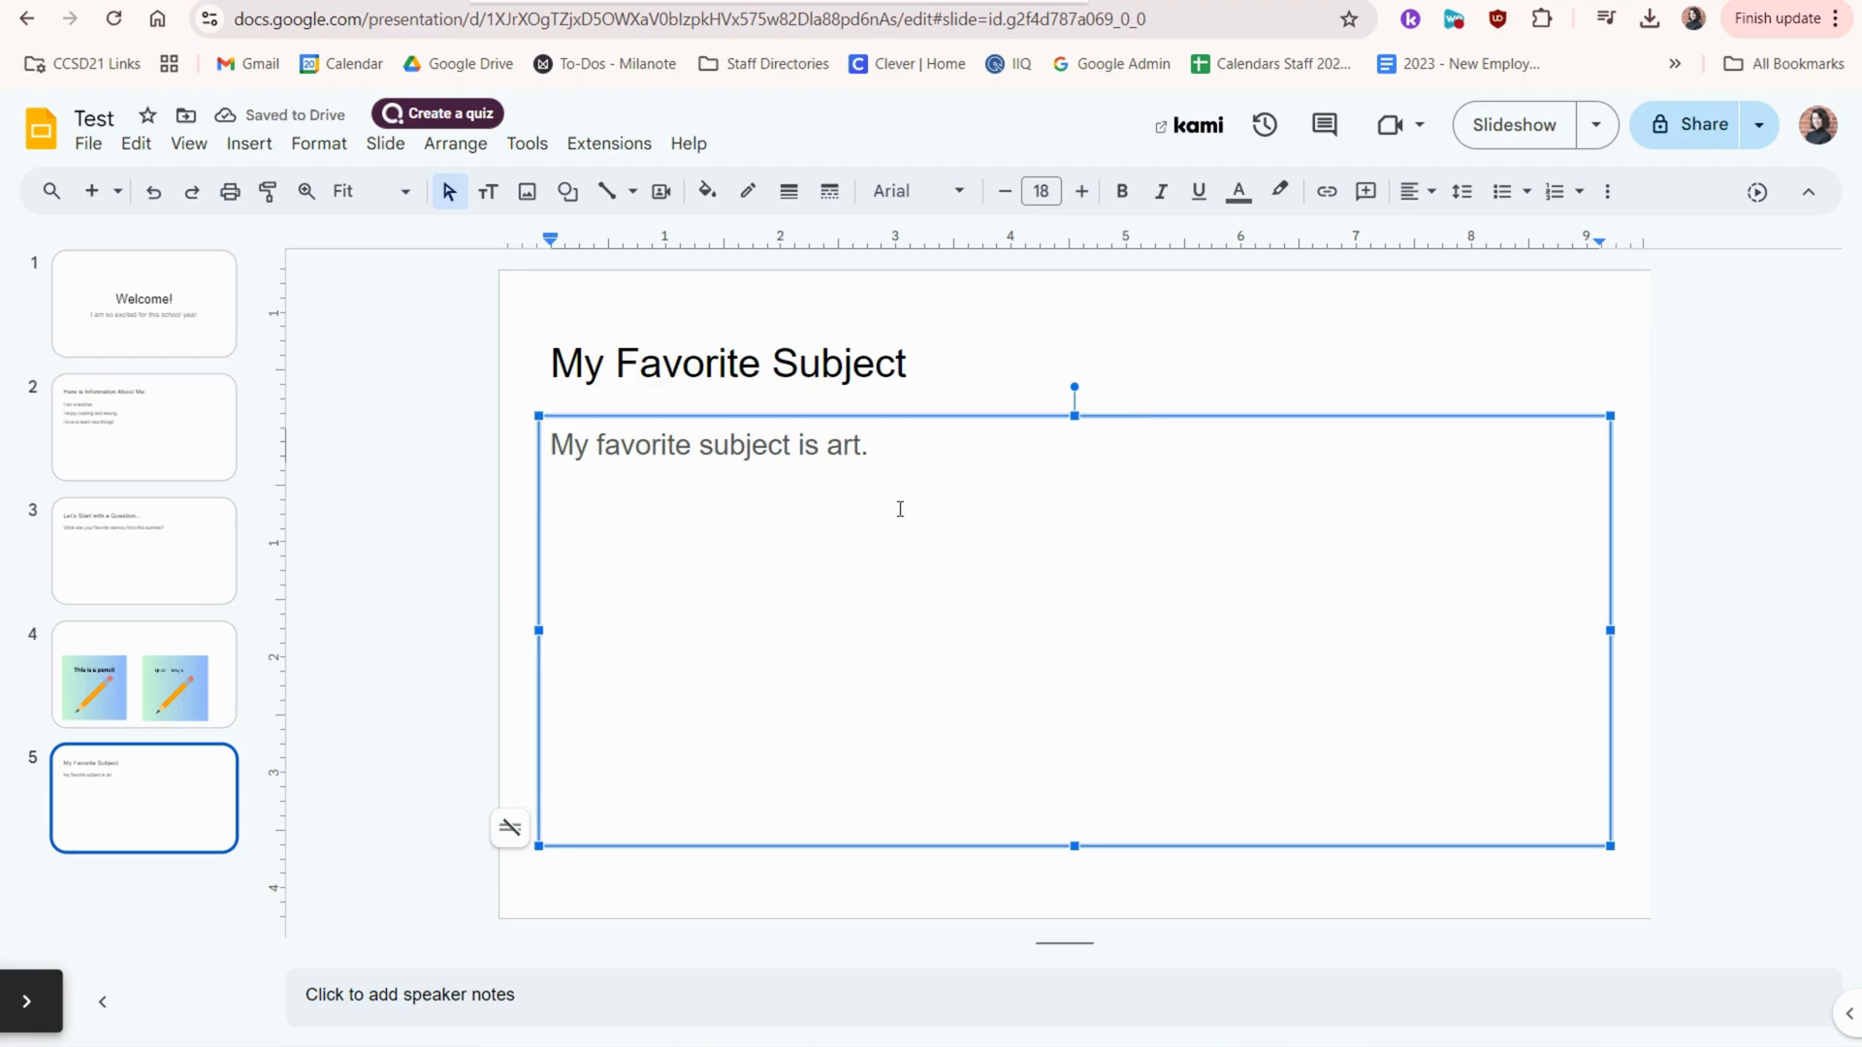
click(608, 142)
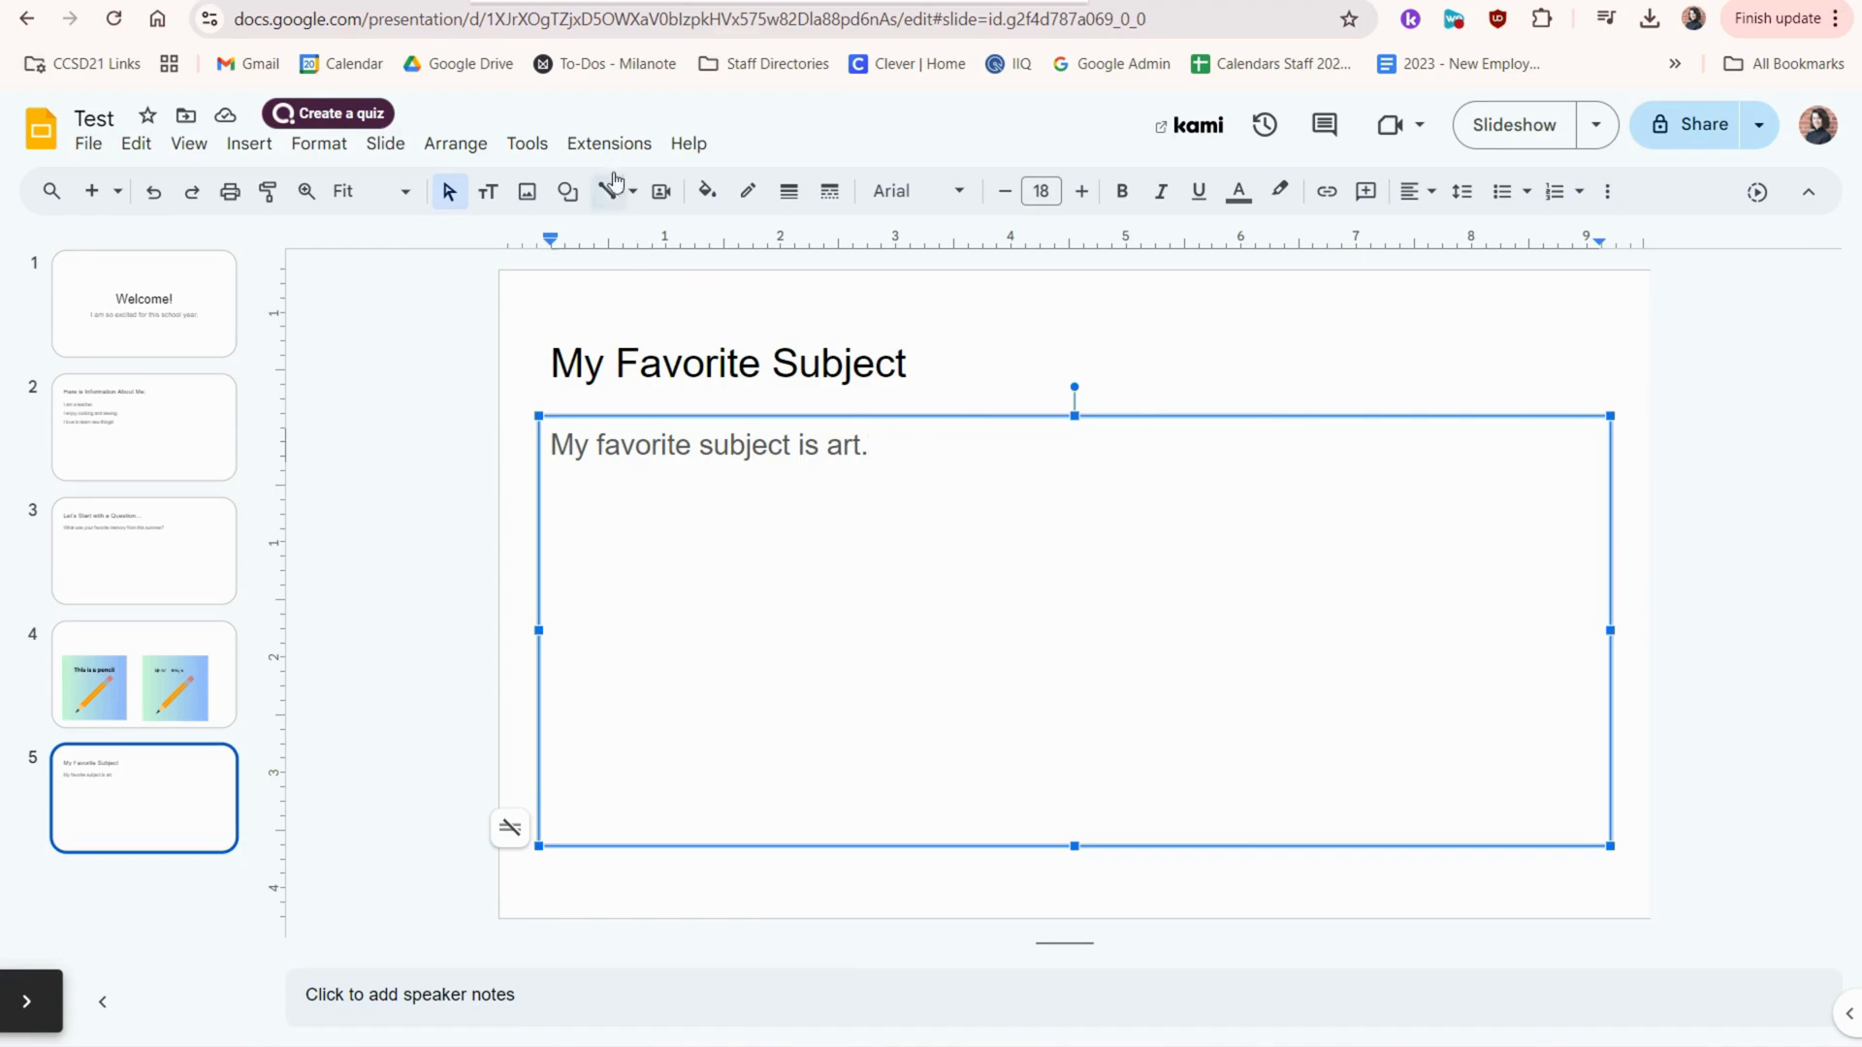
Step: Play 'My favorite subject is art.' aloud from the Slides Translator Read sidebar
click(608, 142)
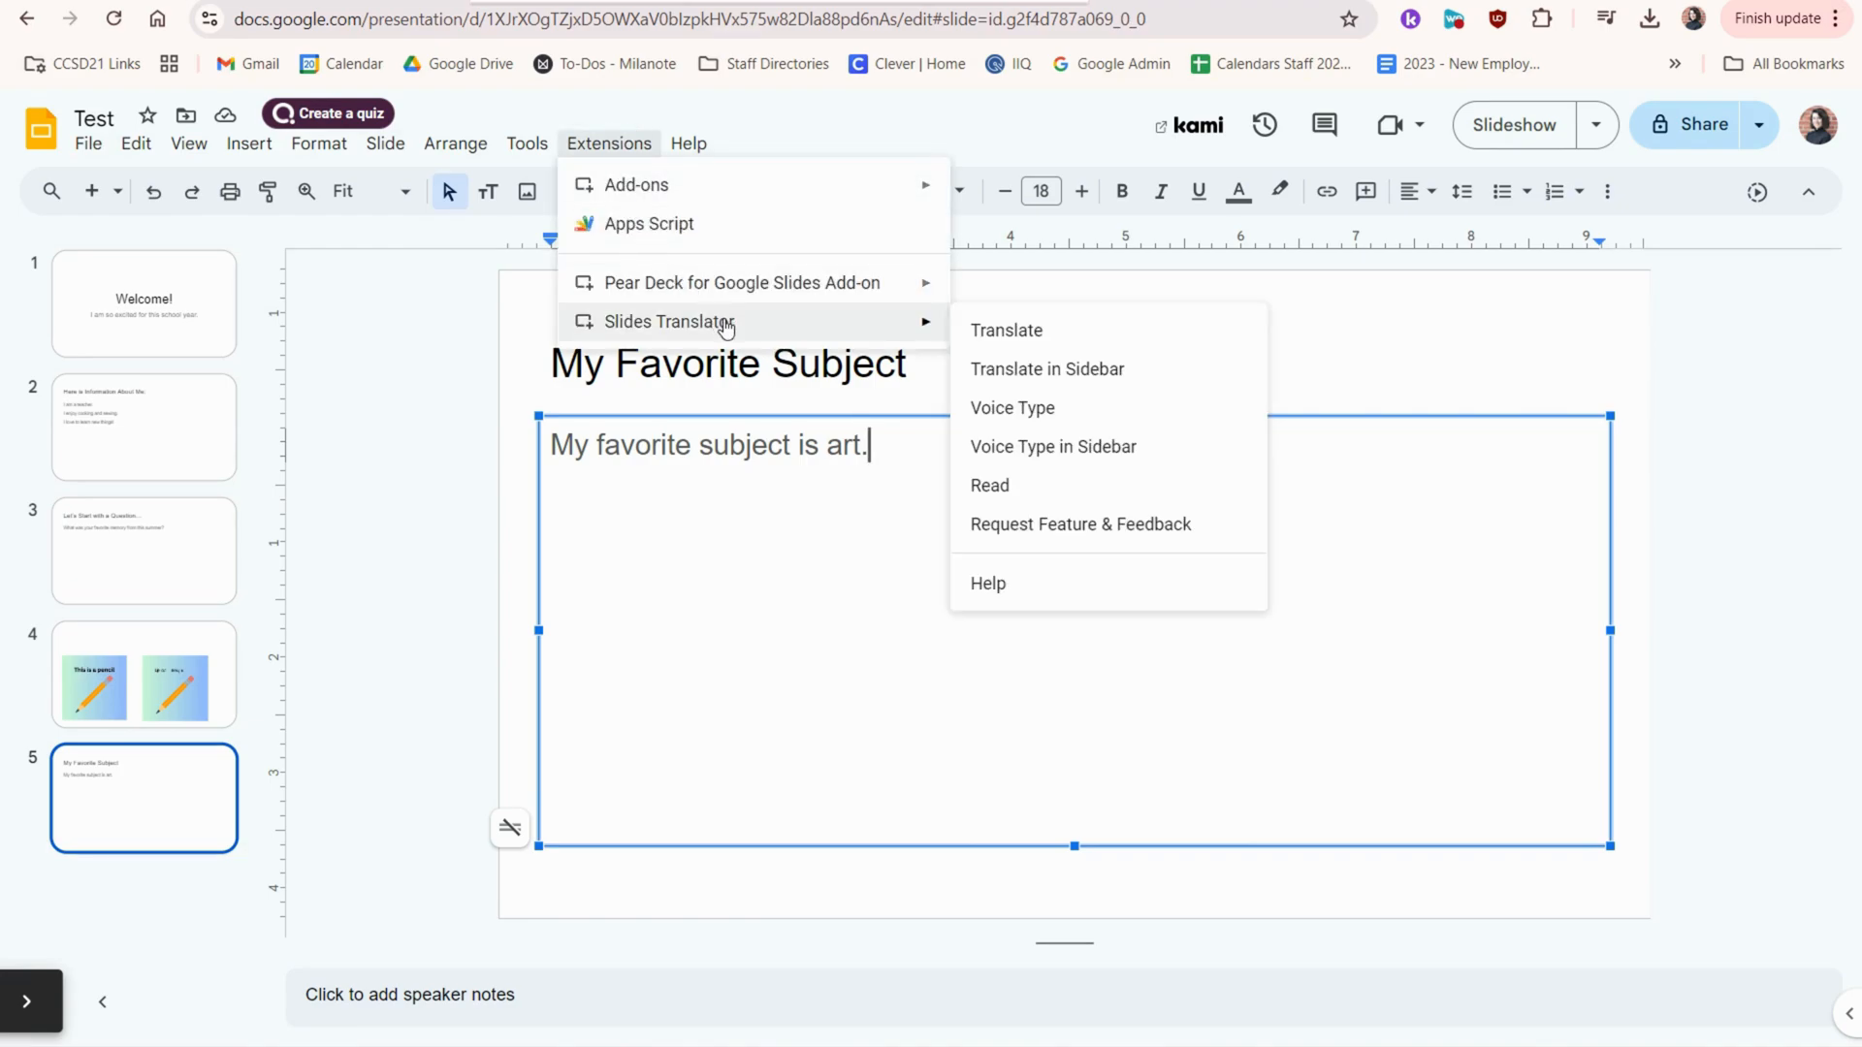
mouse_move(1028, 484)
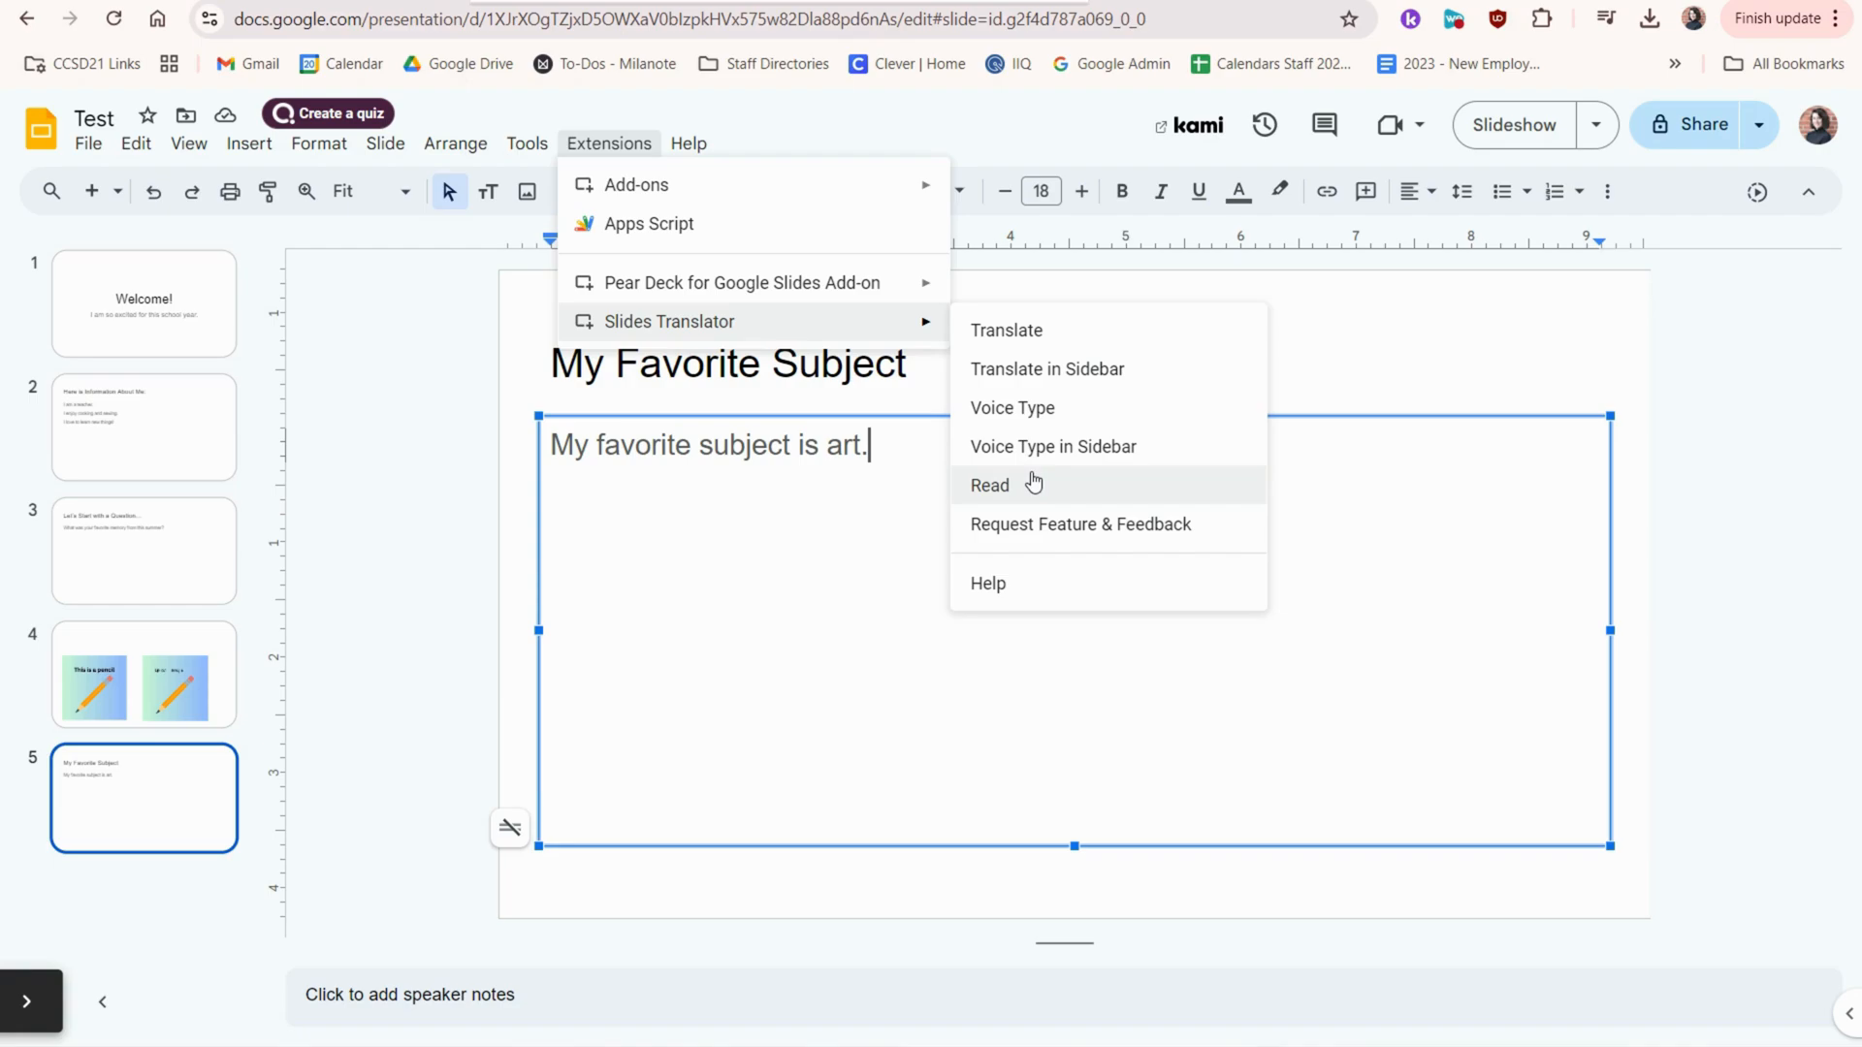
click(989, 485)
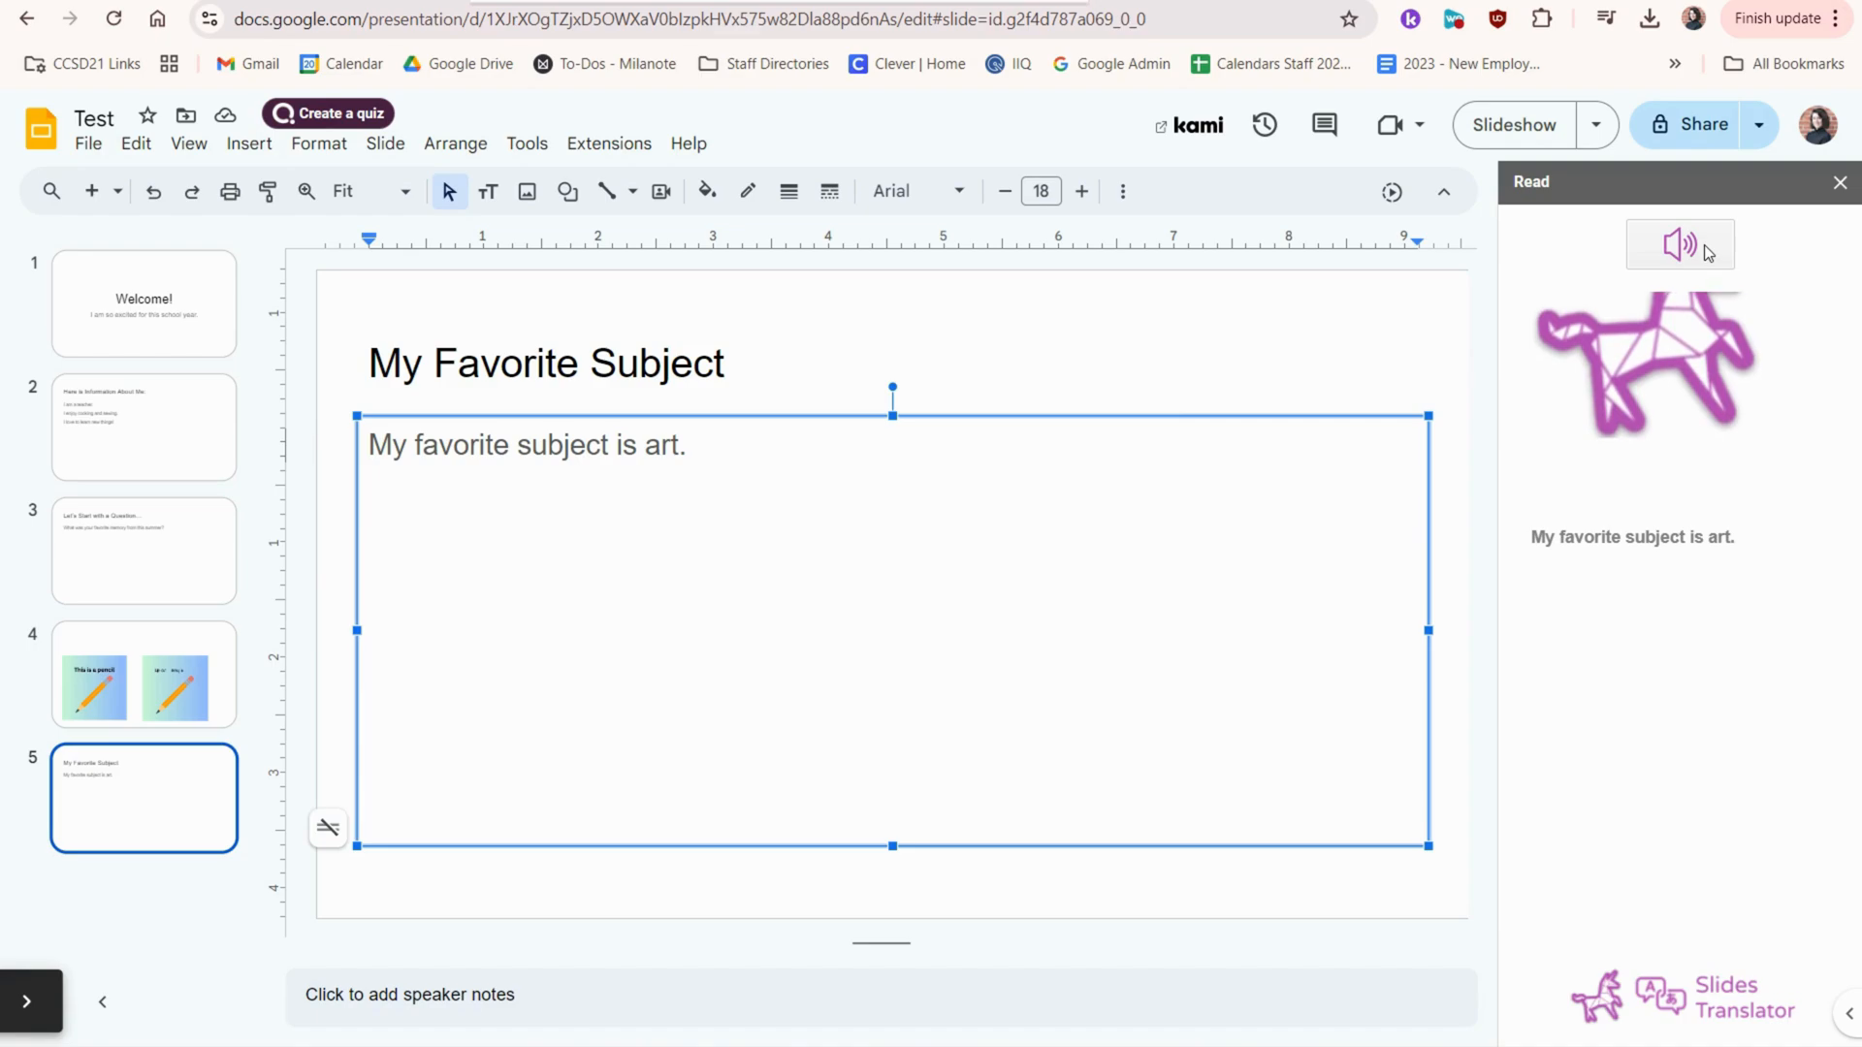
click(1679, 243)
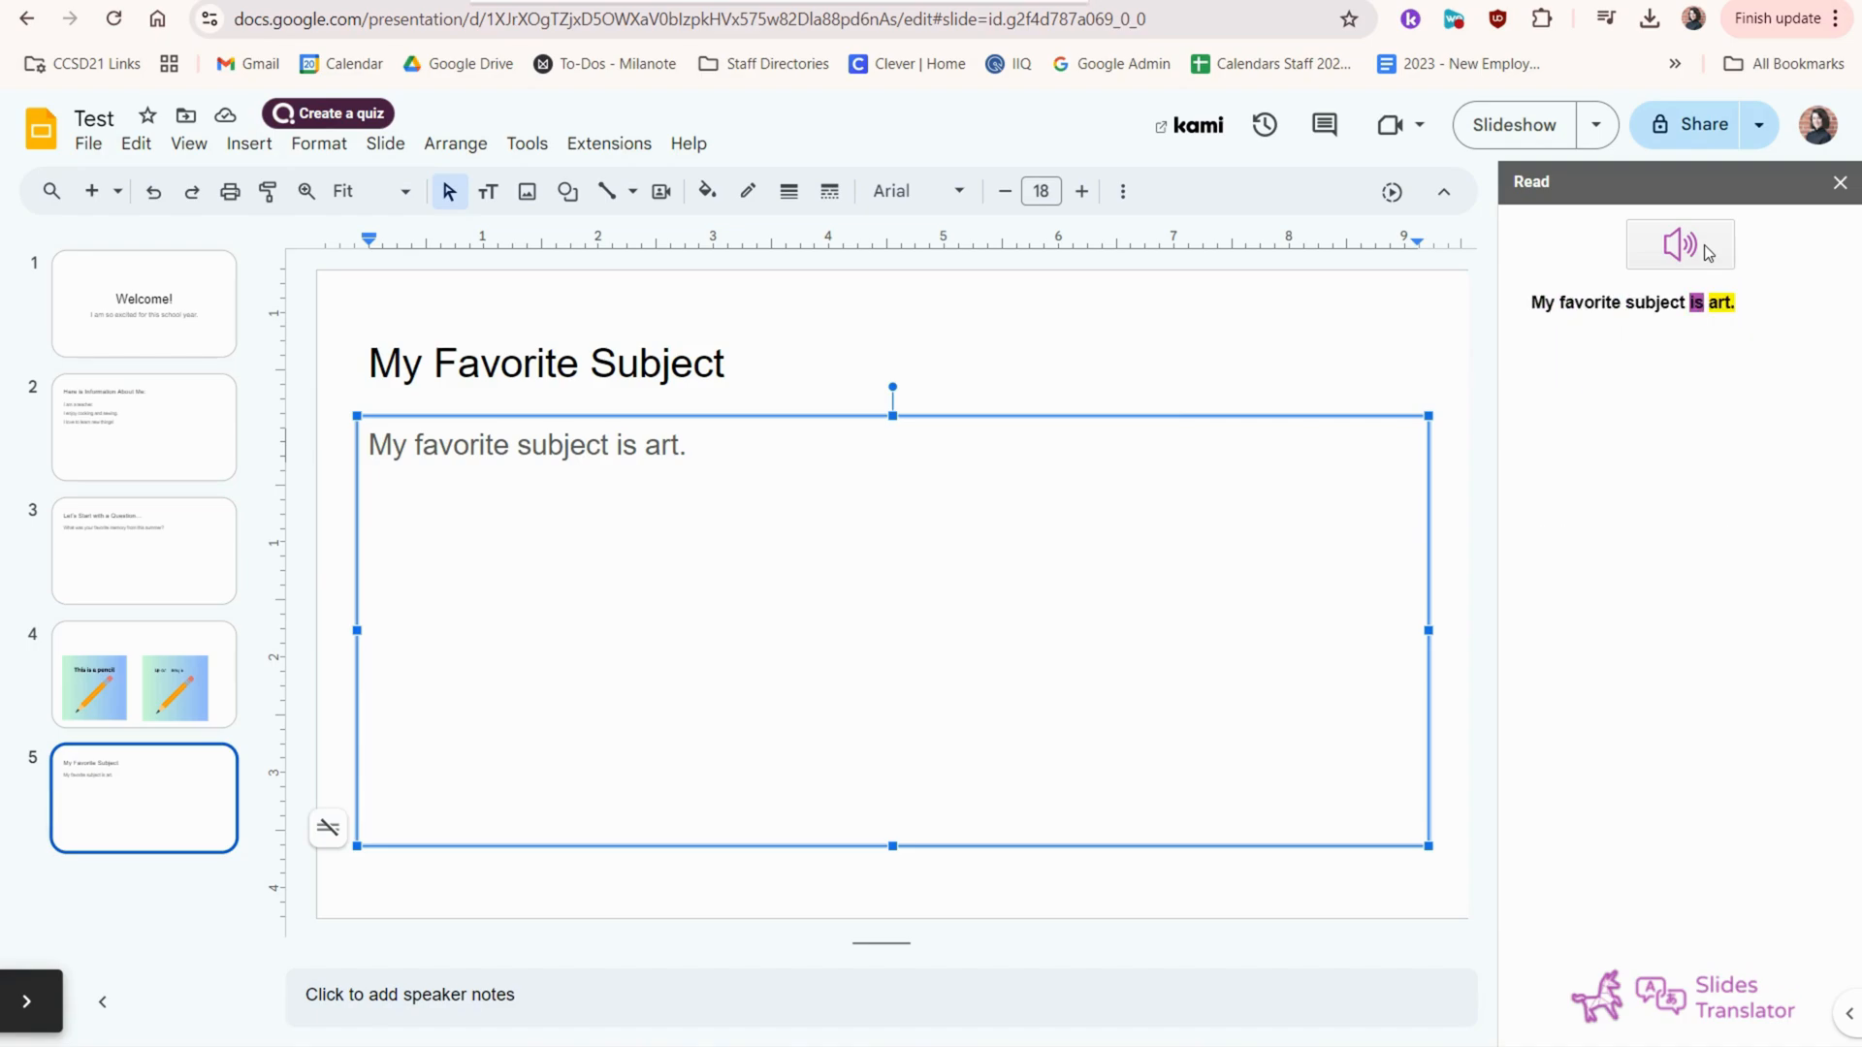